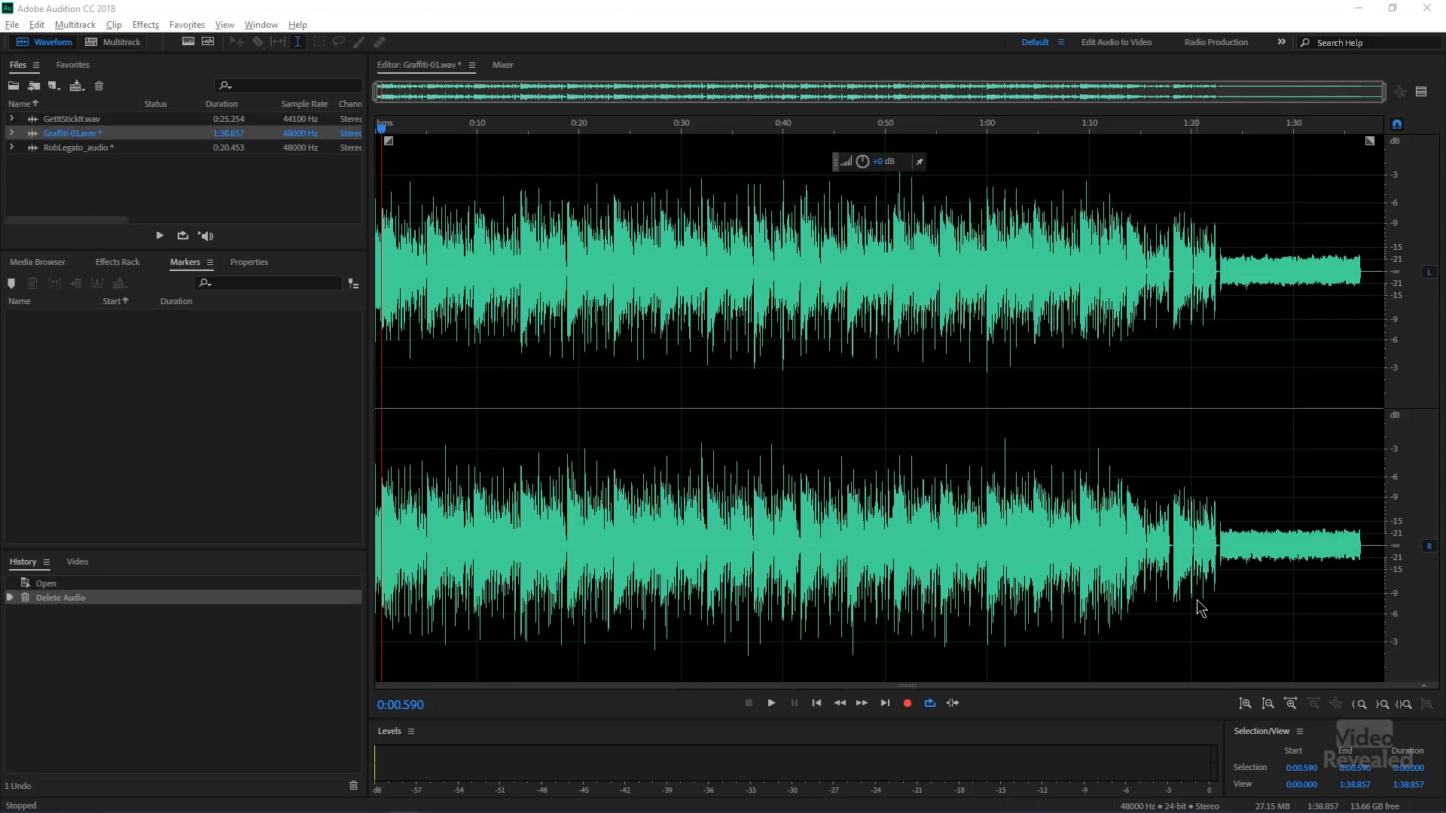
{"action": "mouse_move", "coordinate": [391, 291]}
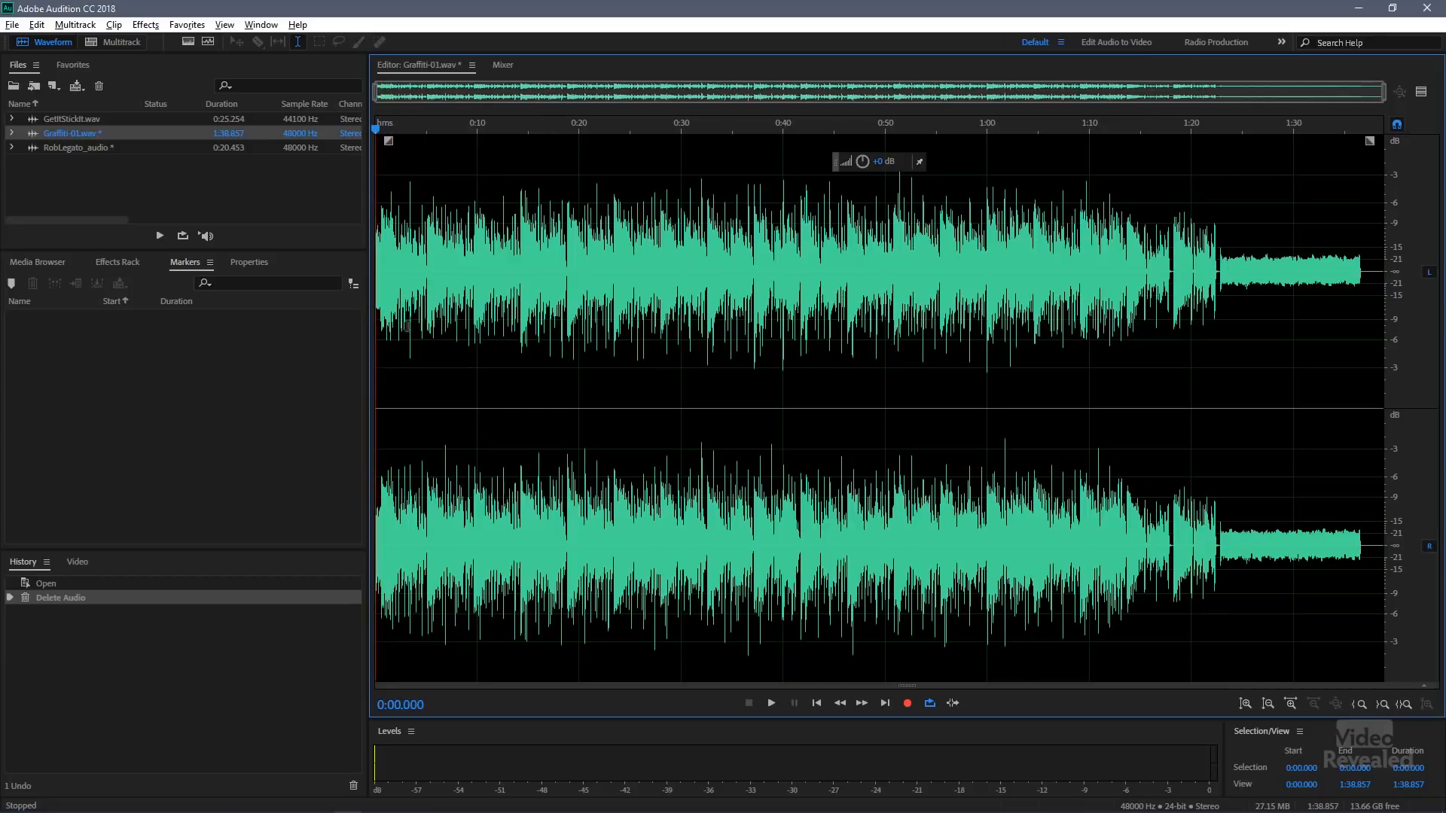
Play Graffiti-01.wav briefly, then bring up the Pitch Bender effect from Effects > Time and Pitch
{"action": "left_click", "coordinate": [770, 703]}
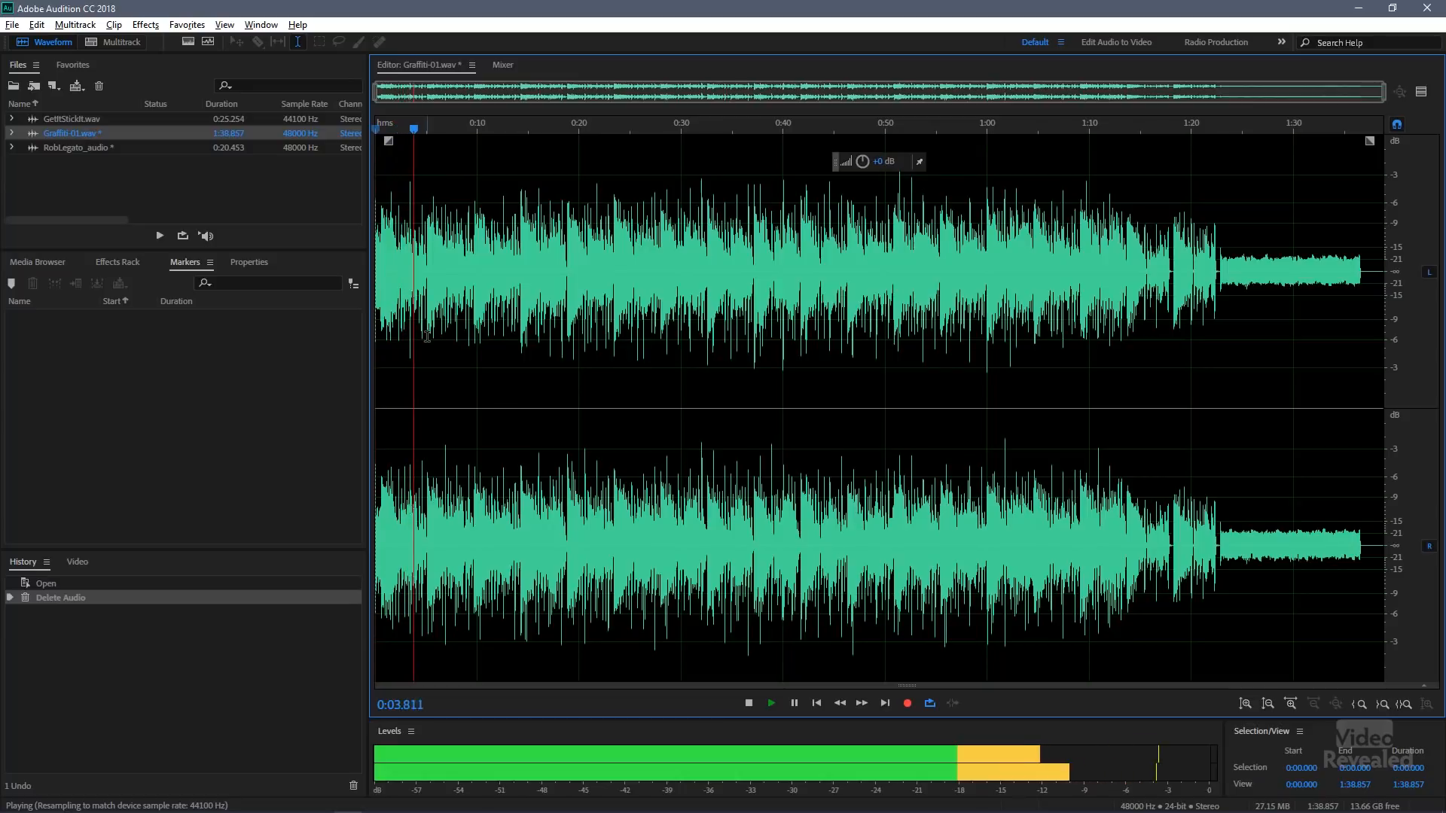
{"action": "left_click", "coordinate": [748, 703]}
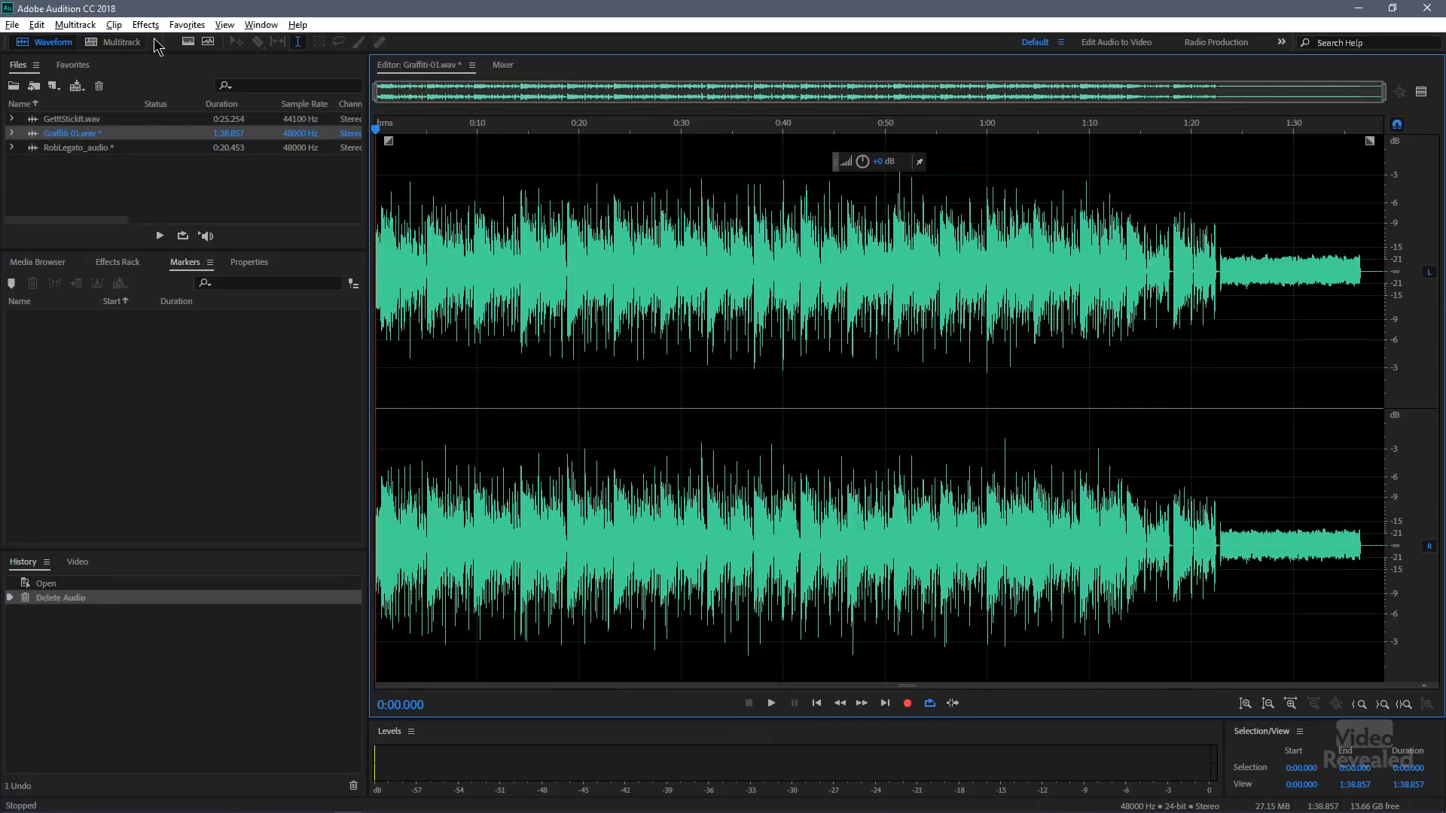
{"action": "left_click", "coordinate": [145, 24]}
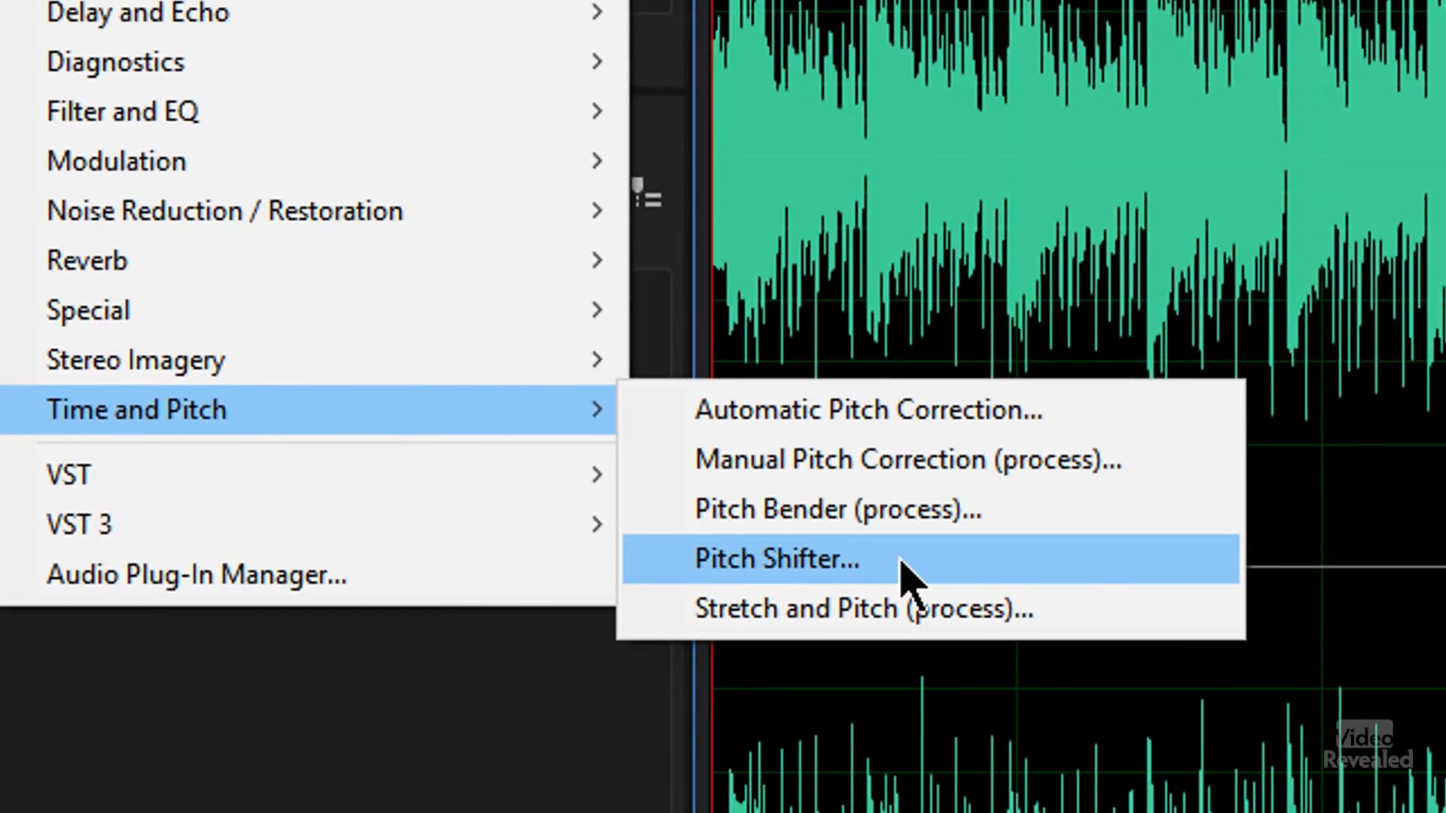
{"action": "mouse_move", "coordinate": [950, 530]}
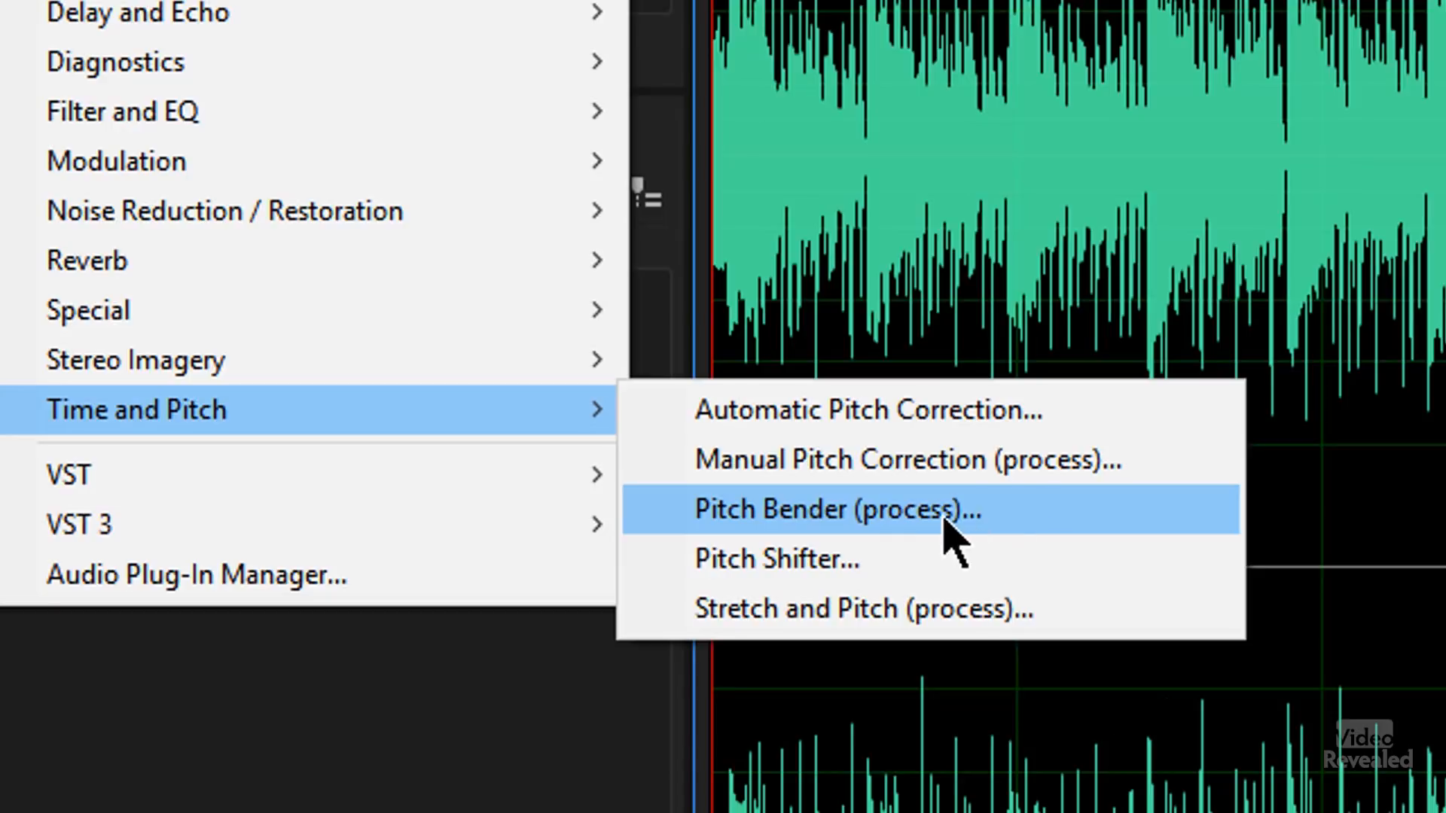
{"action": "mouse_move", "coordinate": [1093, 474]}
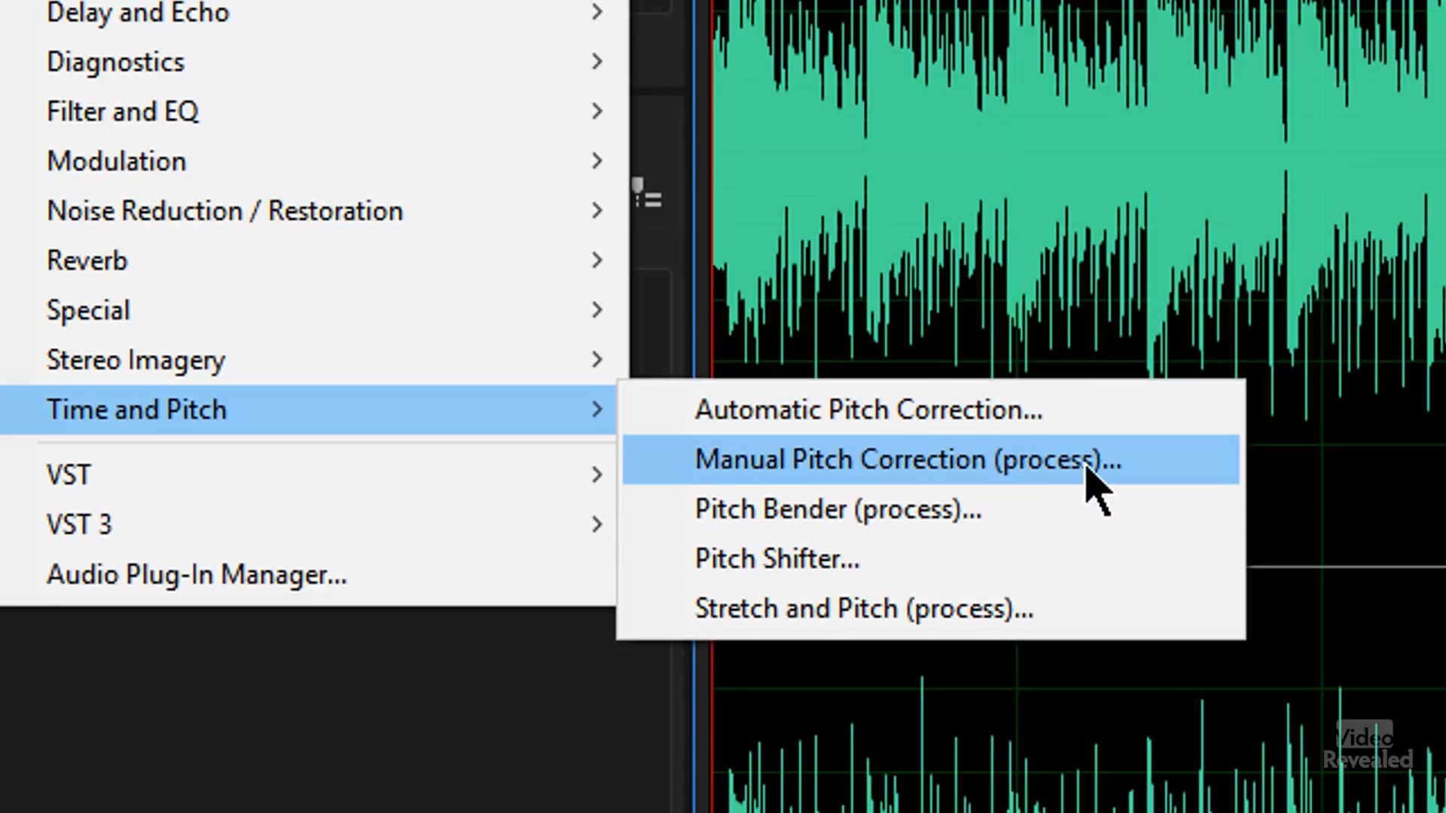
{"action": "mouse_move", "coordinate": [912, 511]}
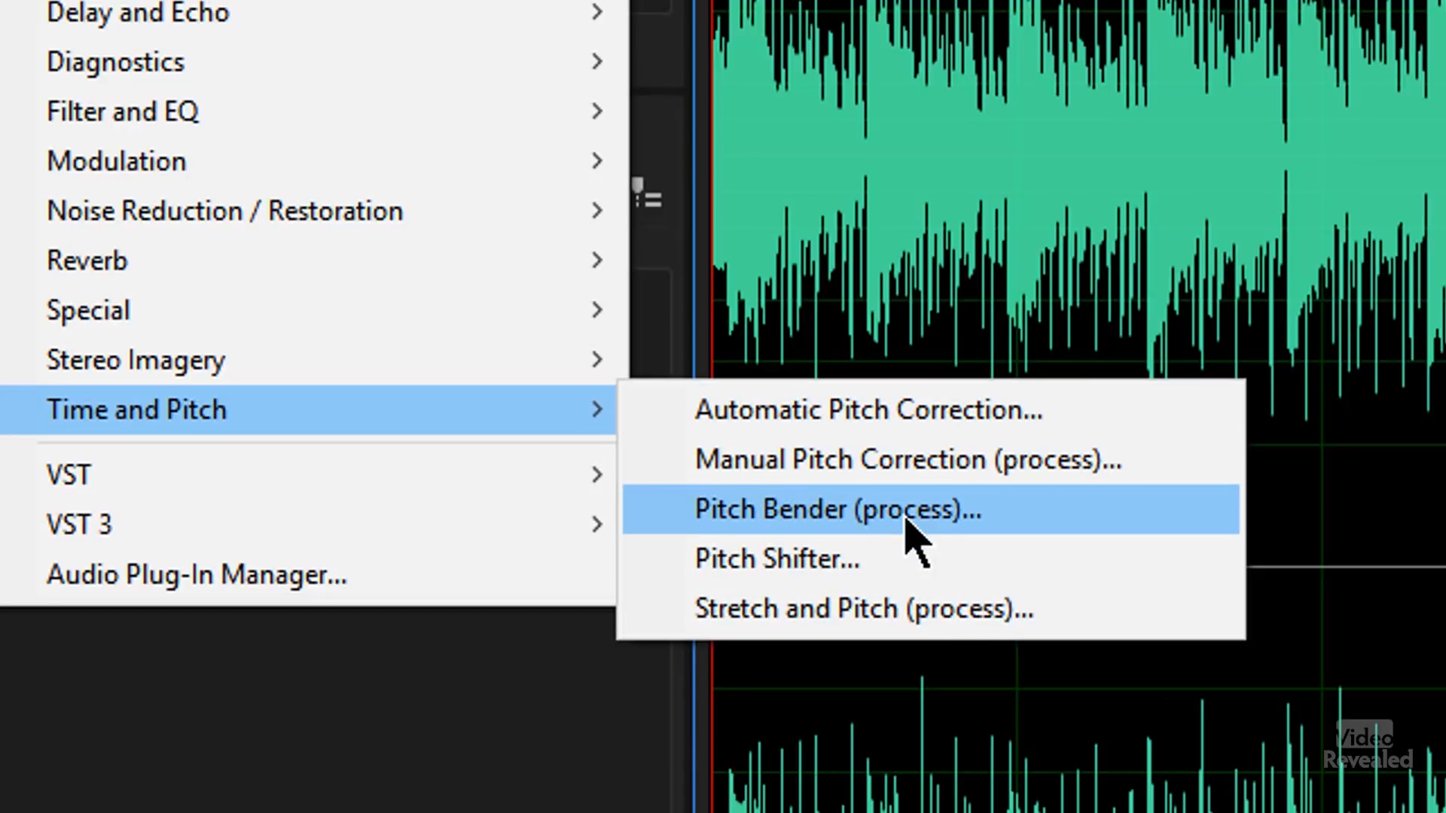
{"action": "left_click", "coordinate": [826, 509]}
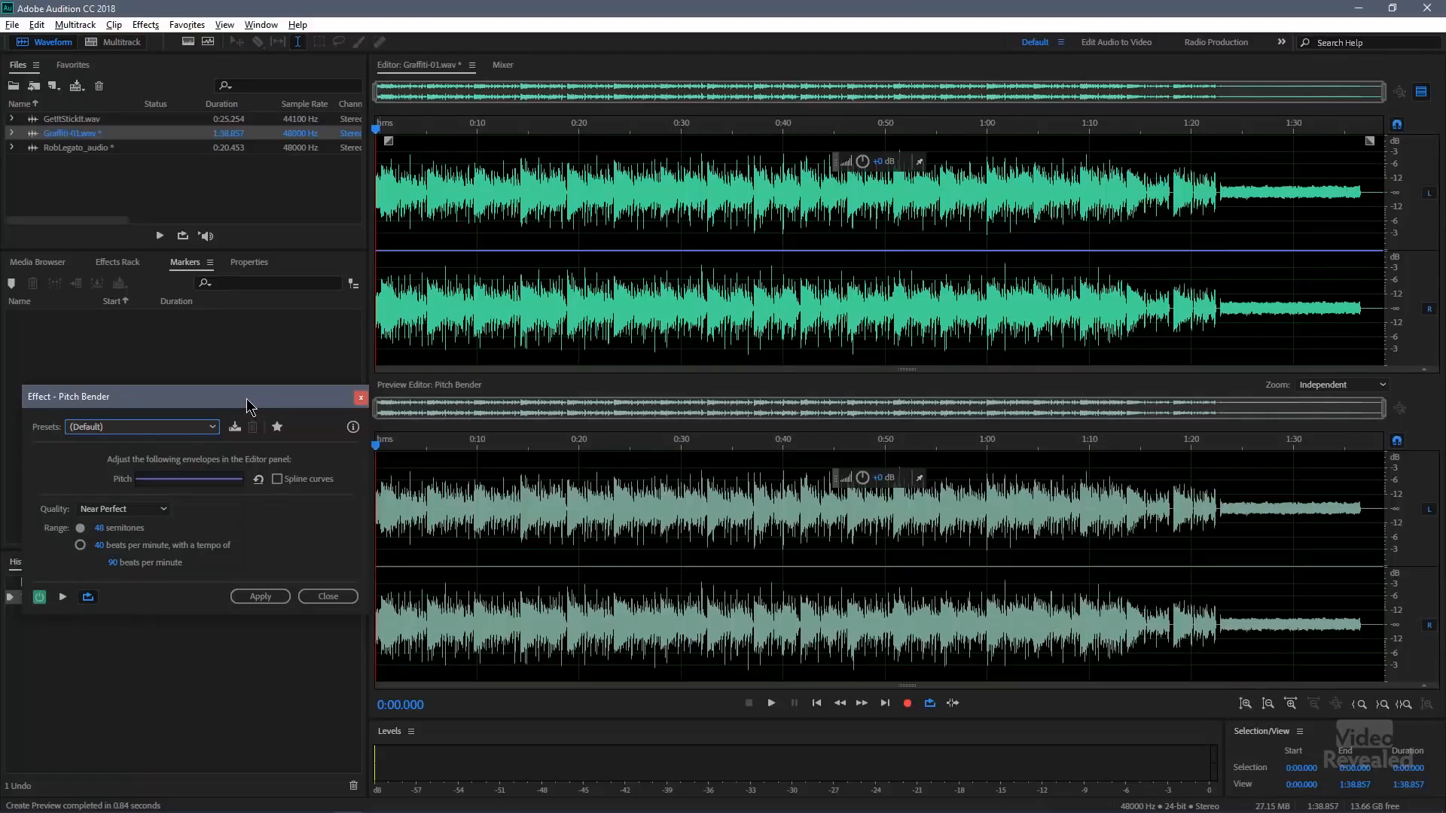
{"action": "mouse_move", "coordinate": [613, 447]}
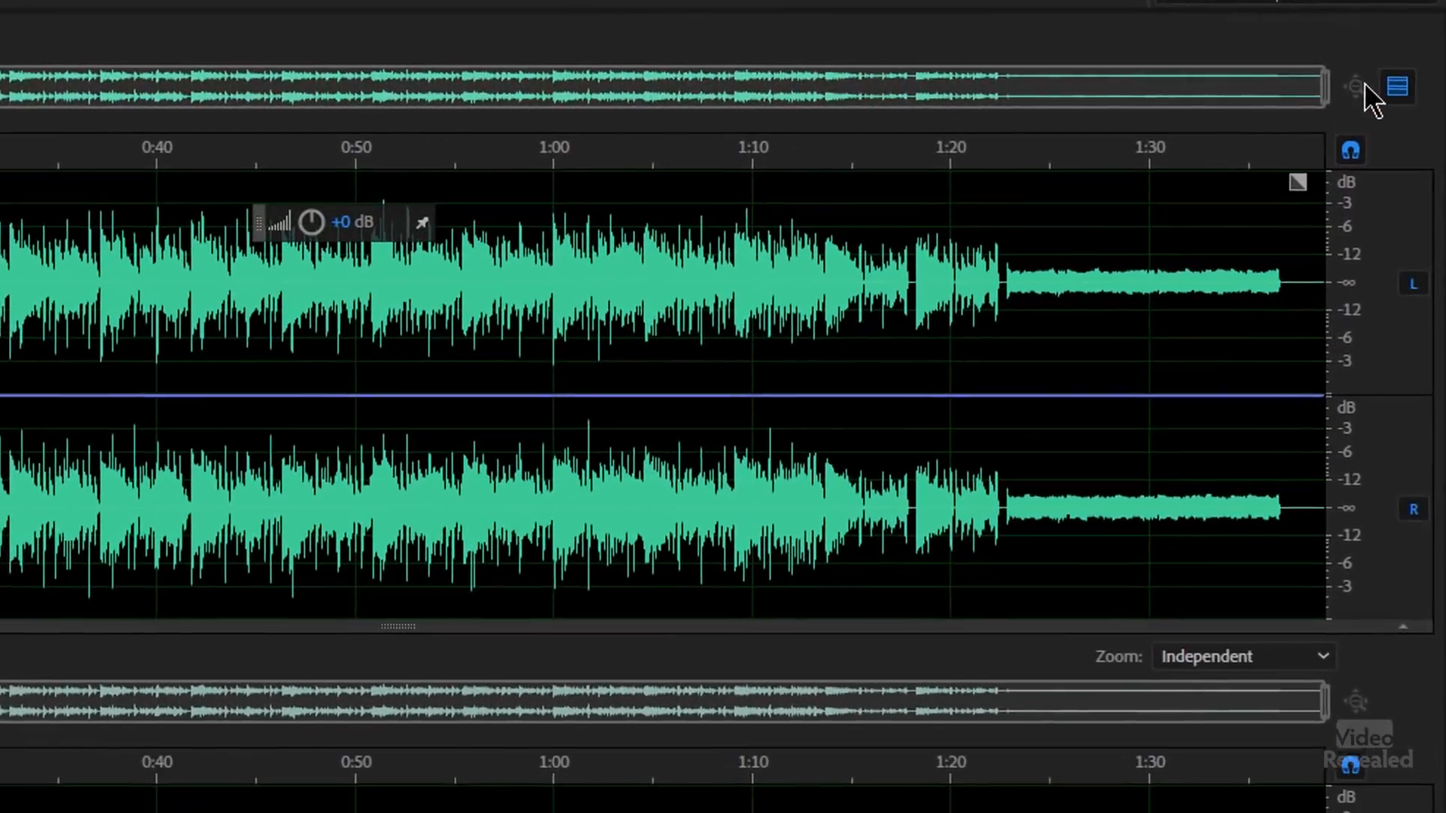
{"action": "mouse_move", "coordinate": [1396, 84]}
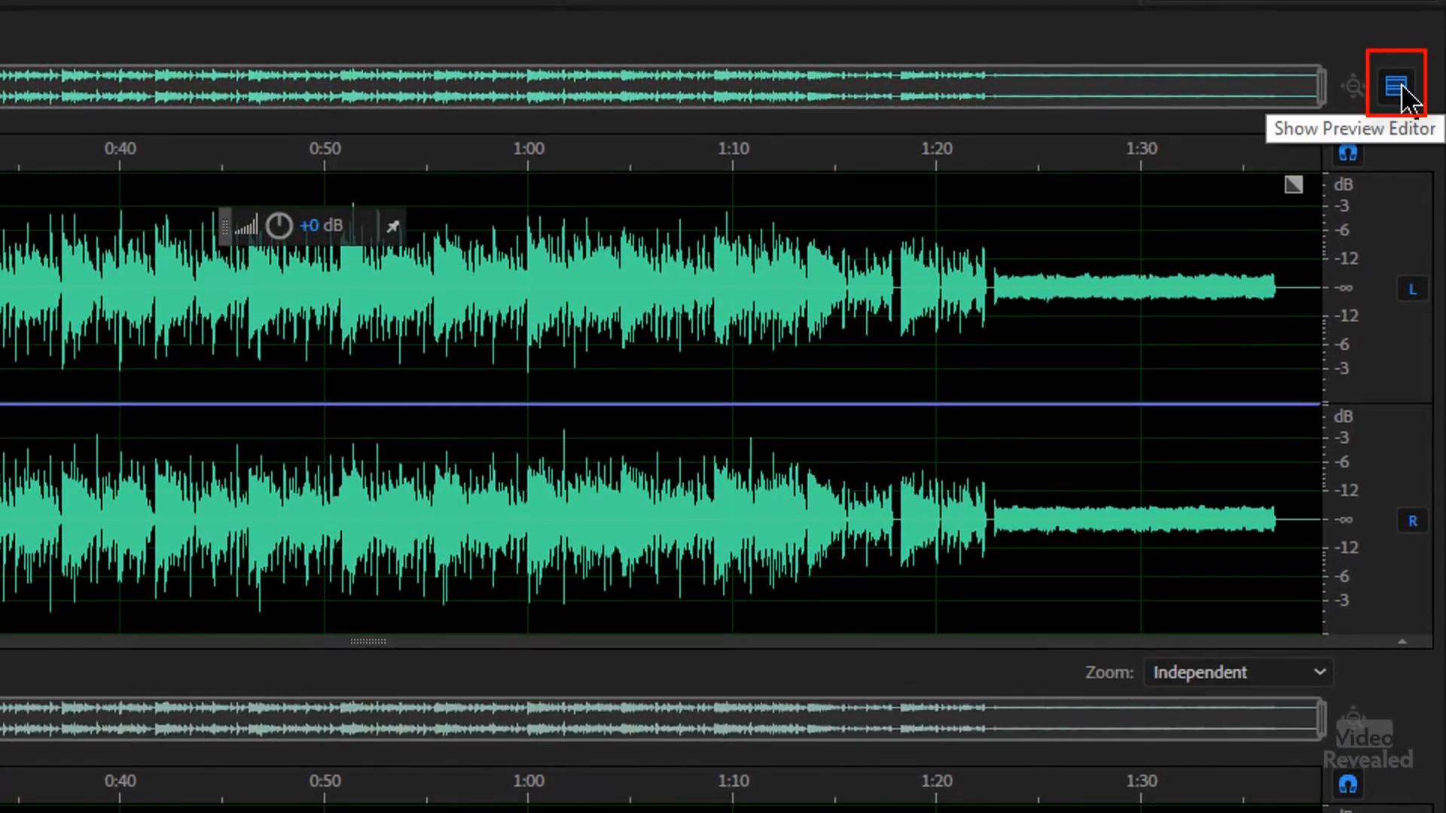
{"action": "mouse_move", "coordinate": [1393, 84]}
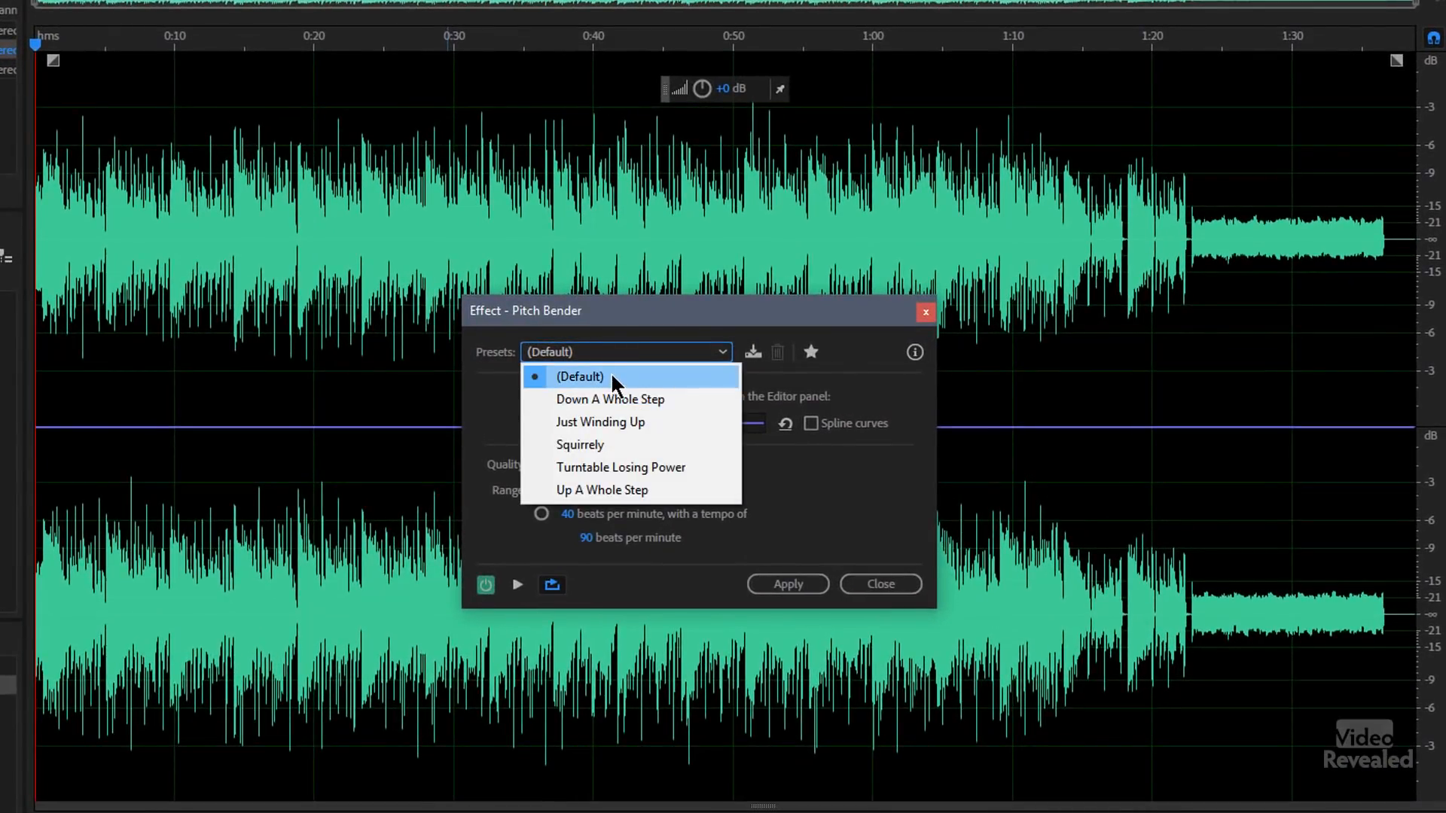
{"action": "mouse_move", "coordinate": [607, 412]}
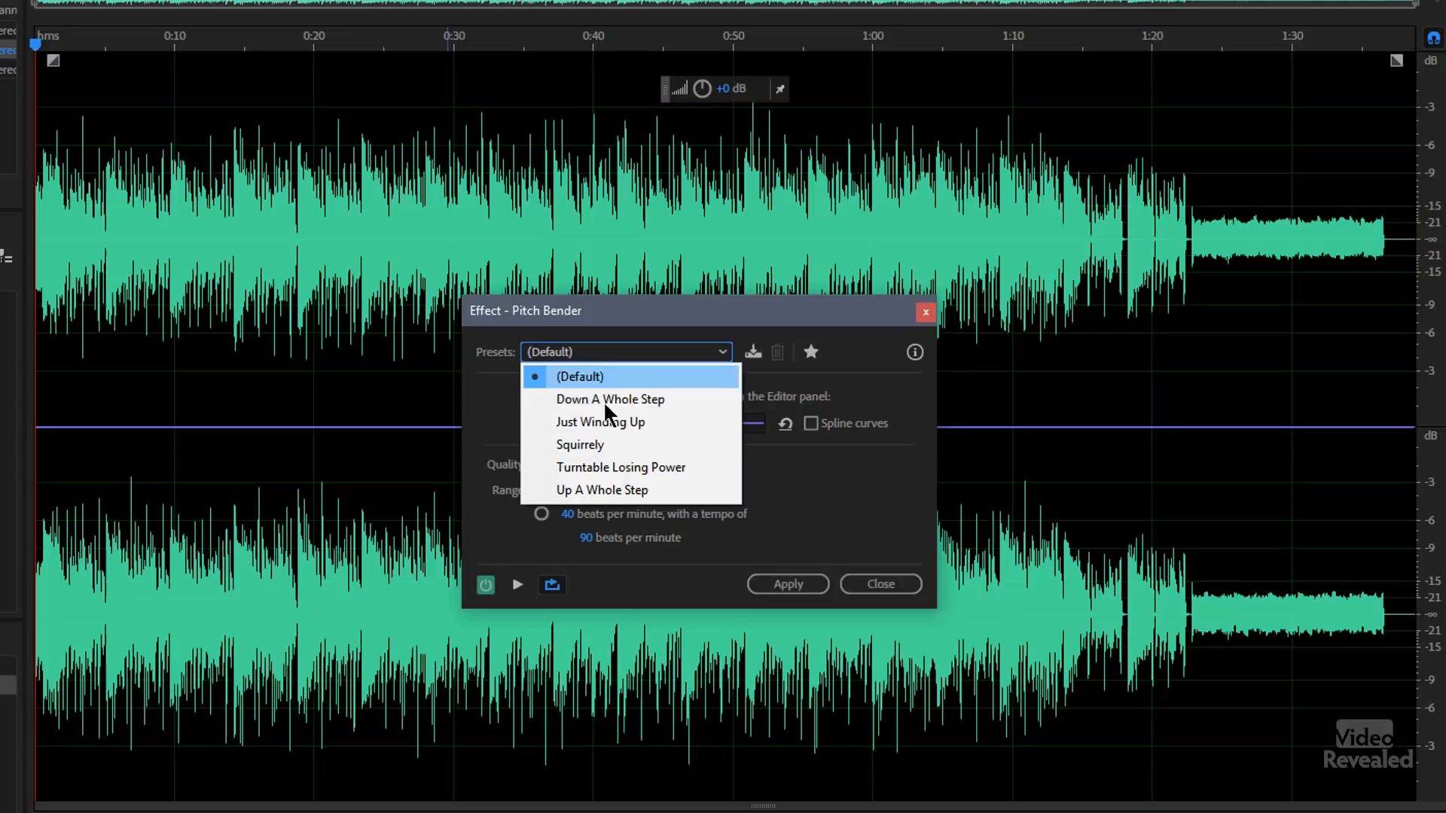
{"action": "mouse_move", "coordinate": [635, 405]}
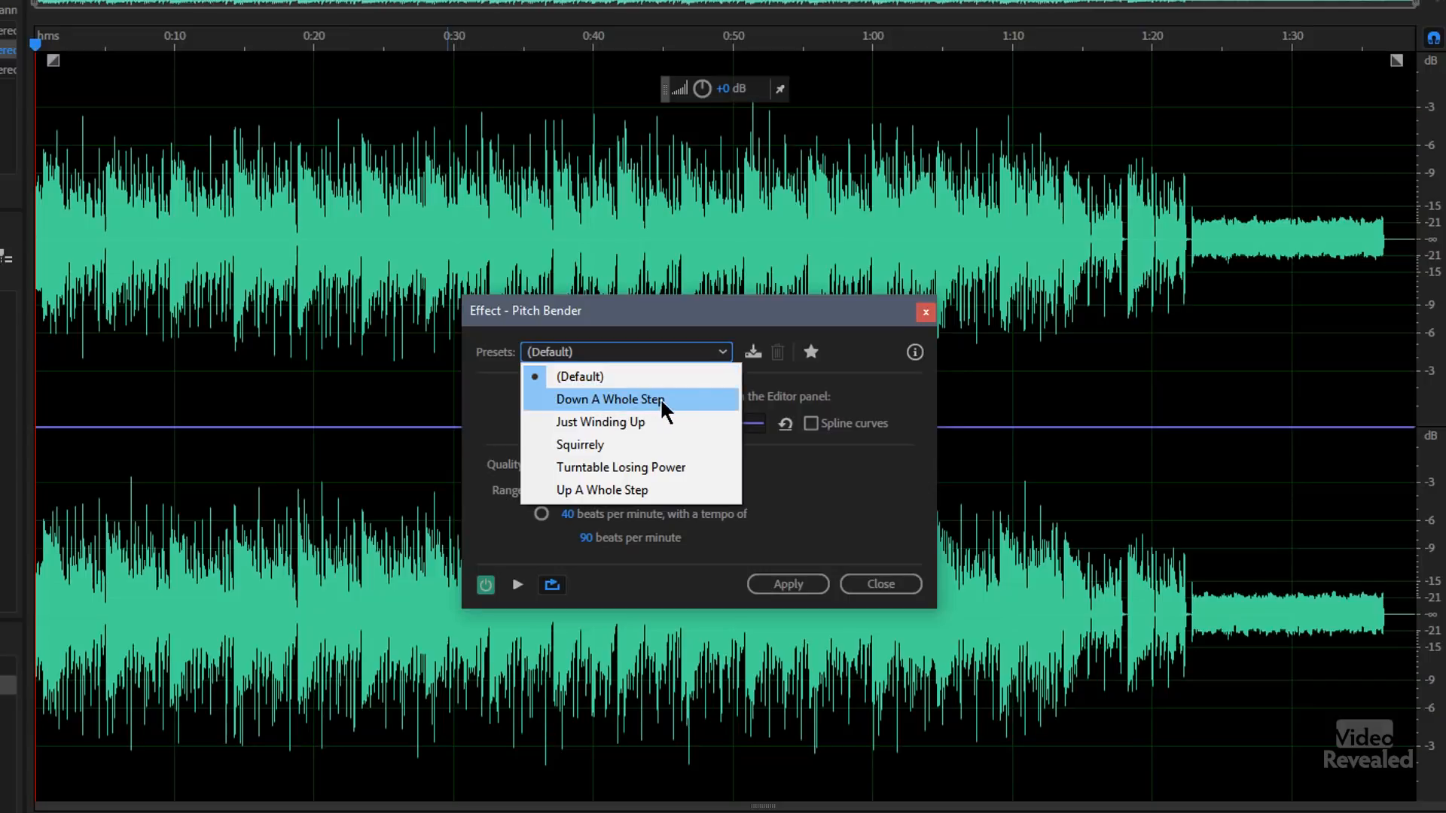
Load the Down A Whole Step preset, preview it, and keep Range on semitones rather than BPM
{"action": "left_click", "coordinate": [610, 399]}
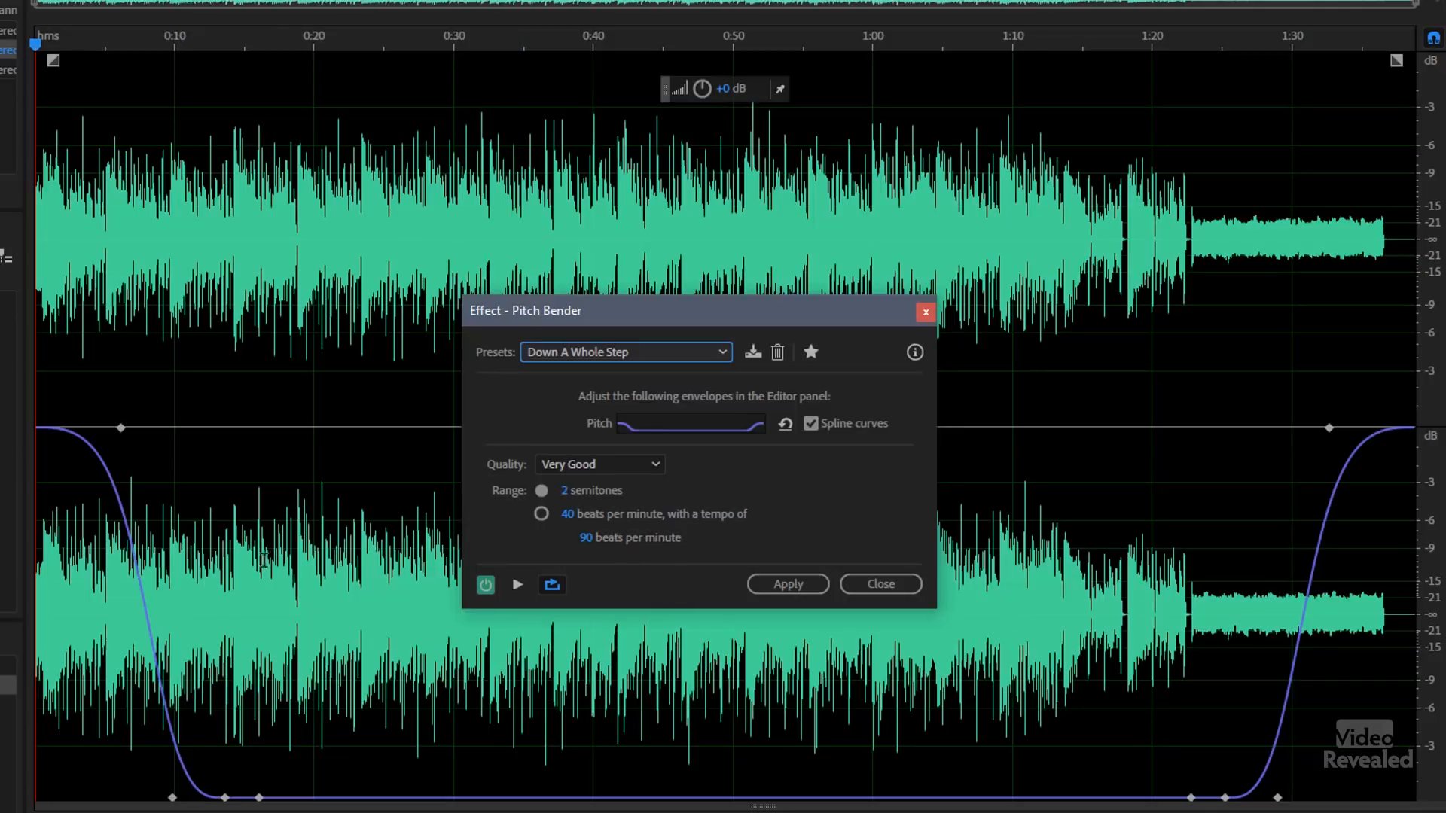
{"action": "left_click", "coordinate": [517, 584]}
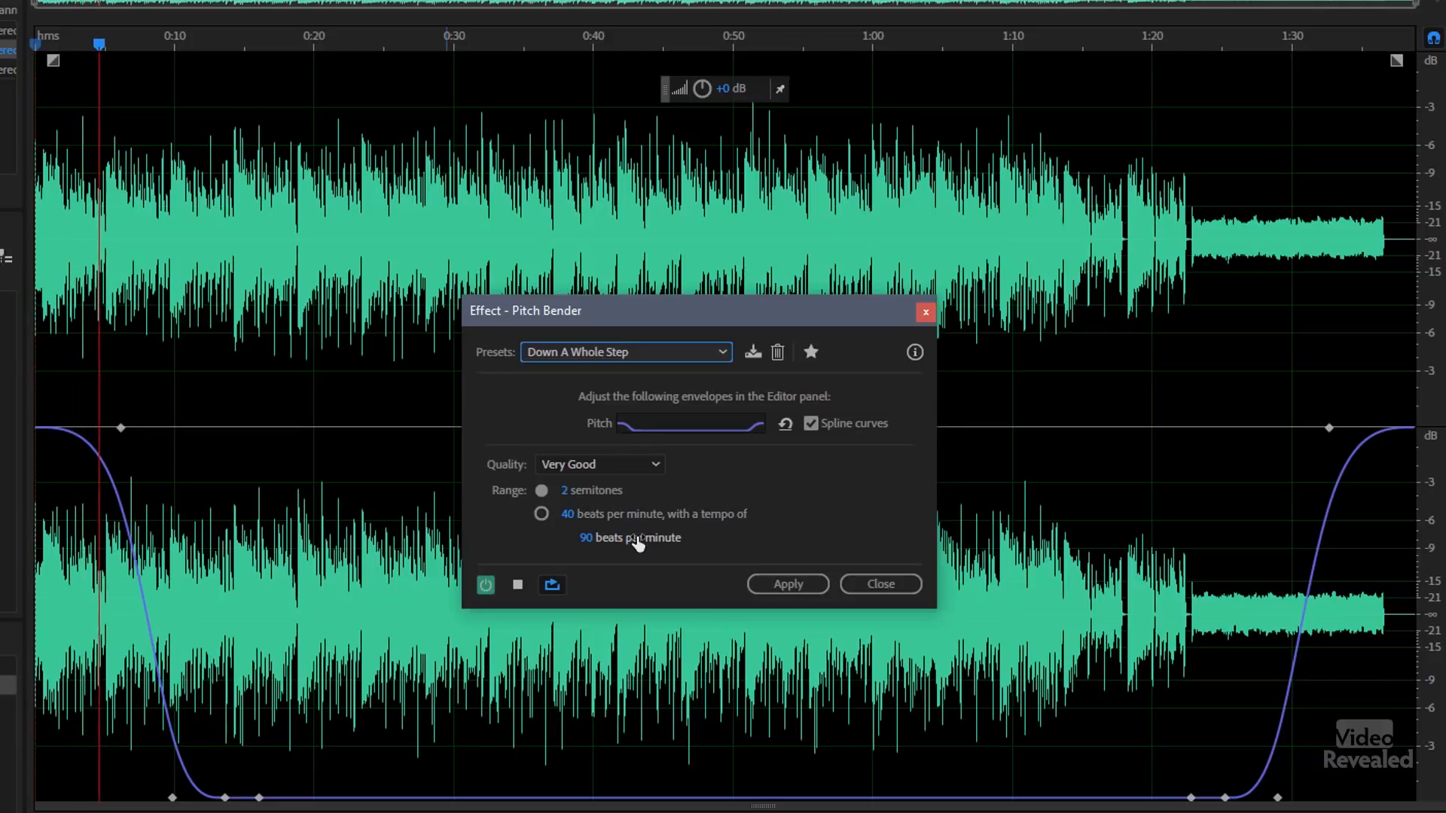
{"action": "mouse_move", "coordinate": [760, 519]}
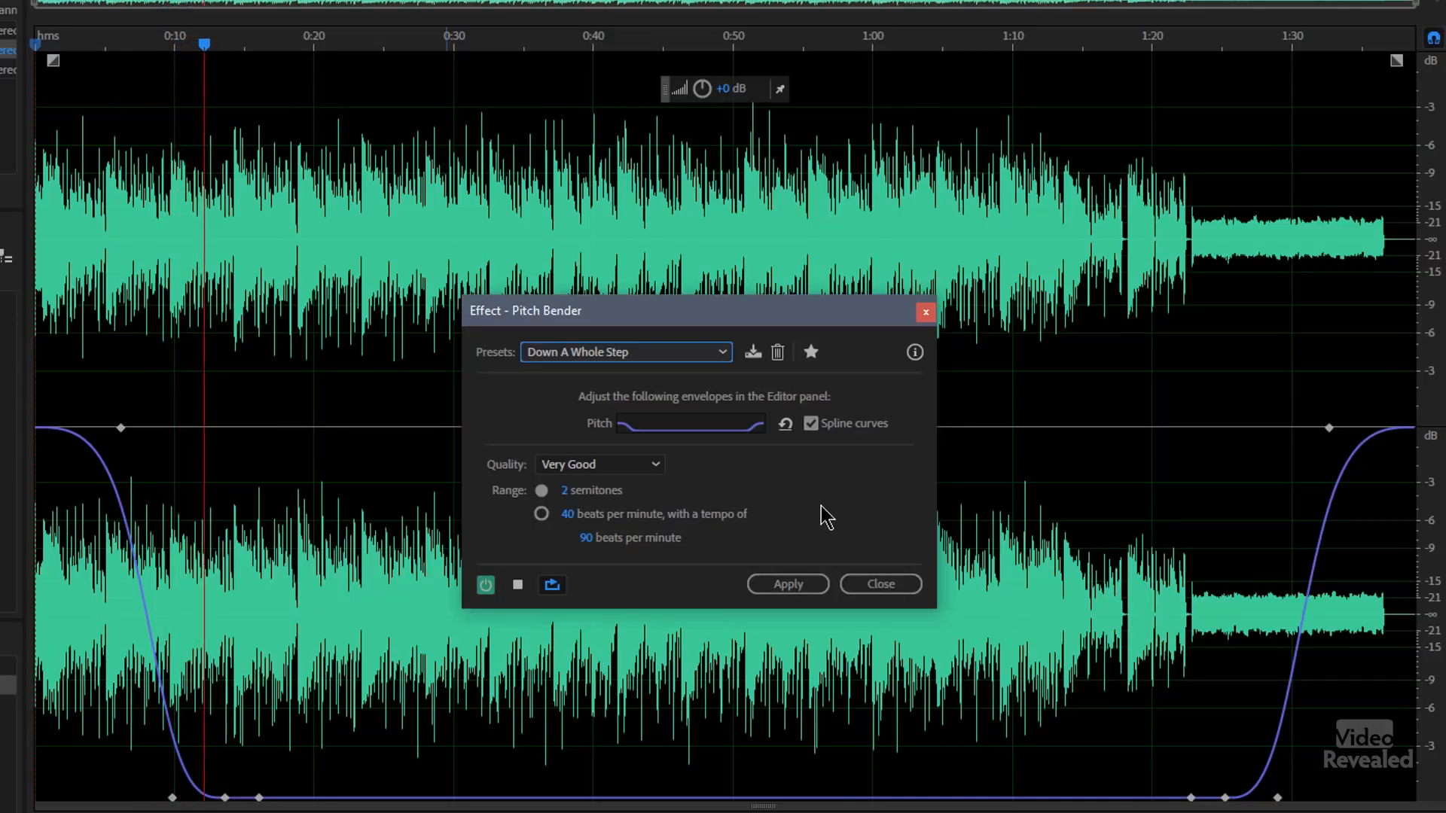
{"action": "left_click", "coordinate": [516, 585]}
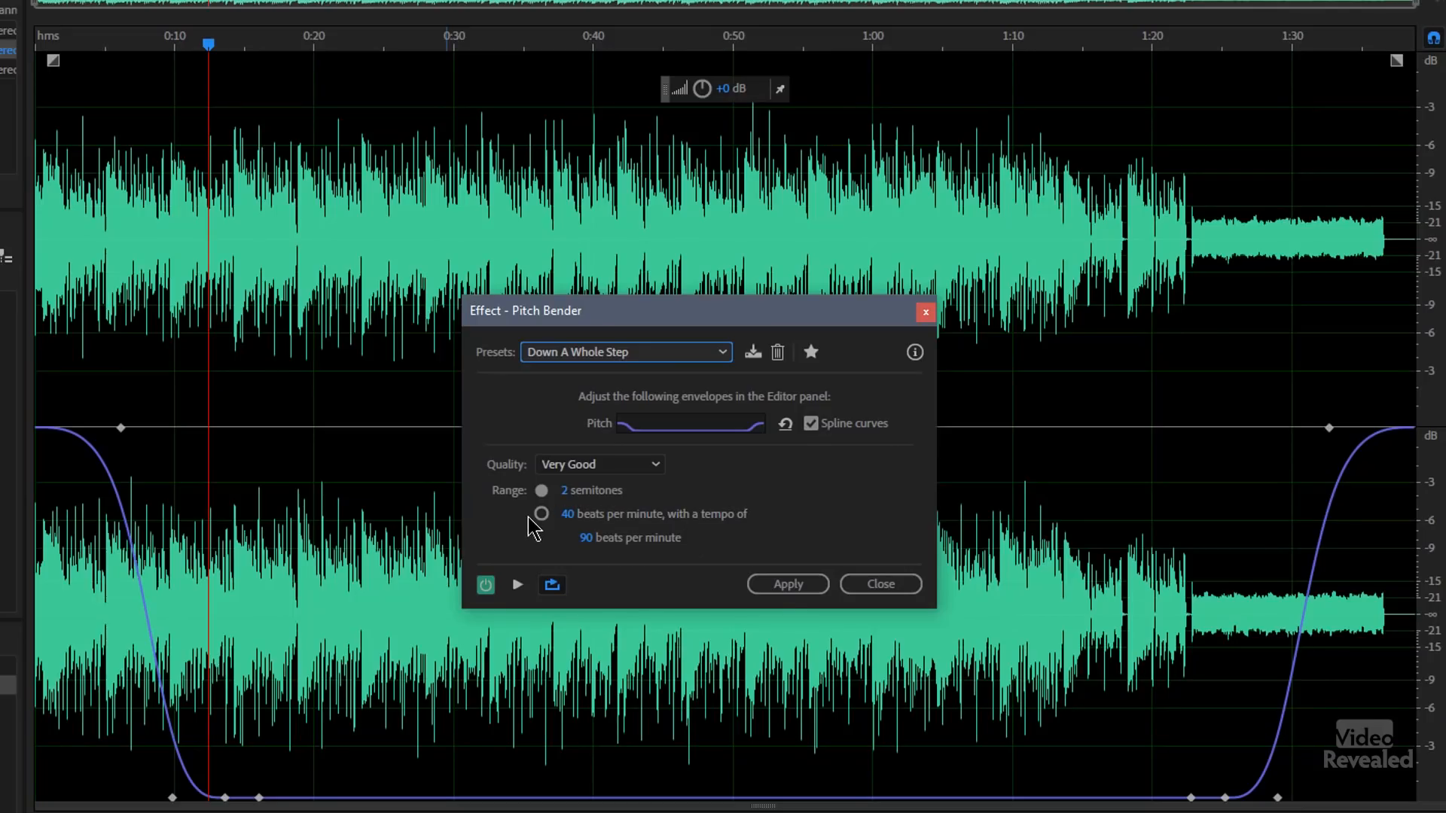
{"action": "left_click", "coordinate": [541, 514]}
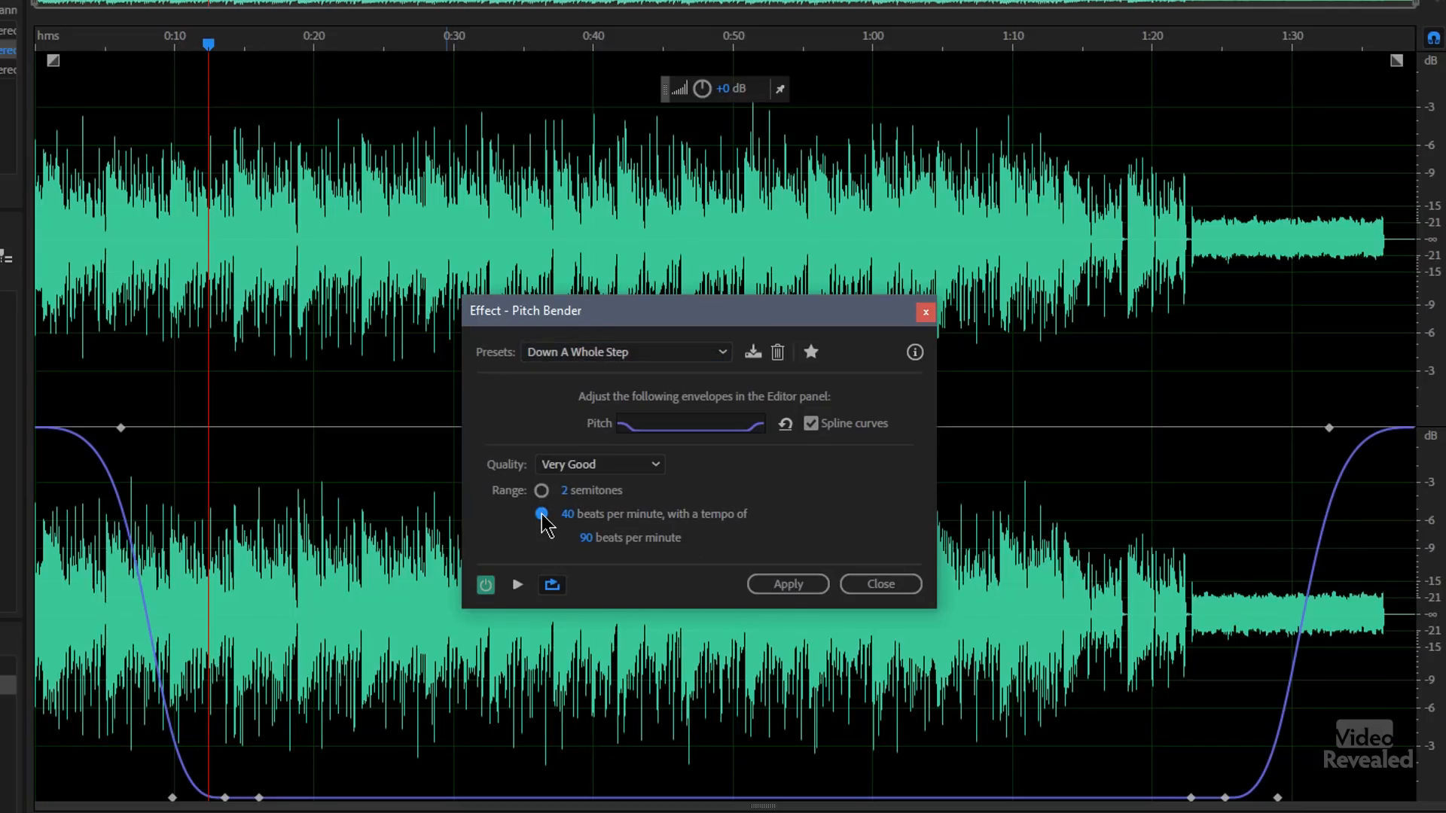
{"action": "left_click", "coordinate": [541, 489]}
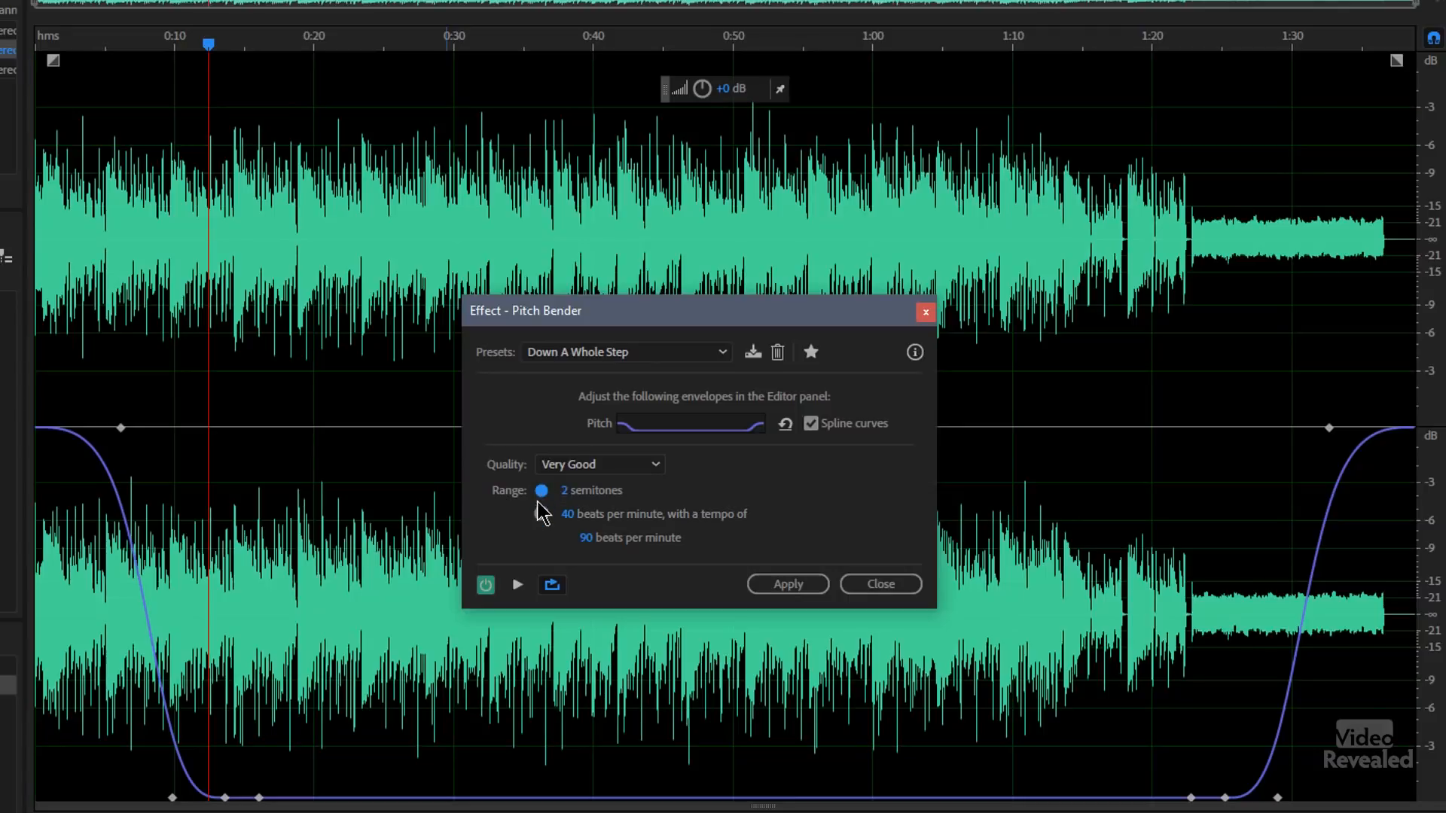
{"action": "mouse_move", "coordinate": [548, 539]}
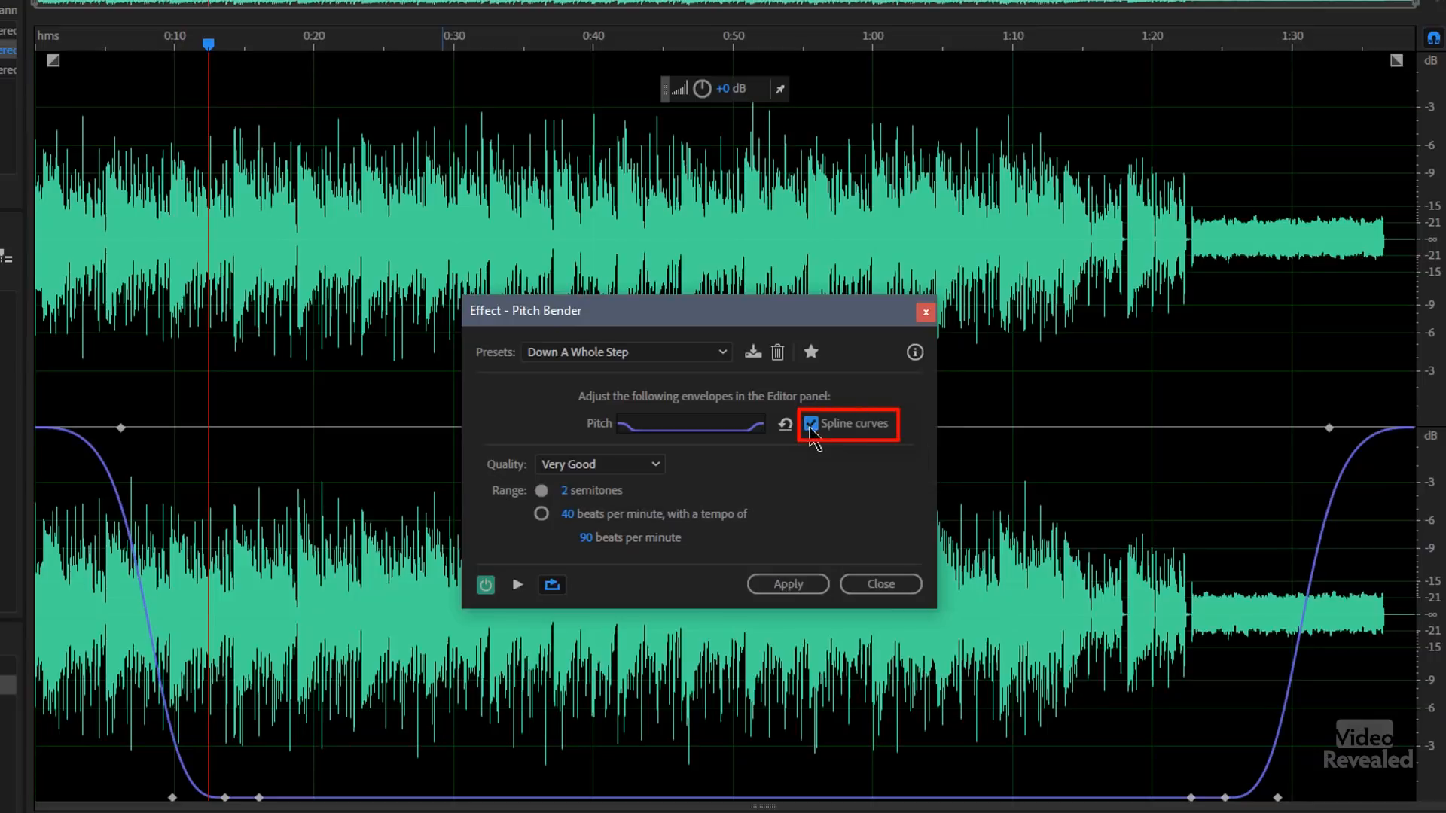
Use straight envelope segments, reset the bend to default, and add a point starting the pitch dip
{"action": "left_click", "coordinate": [811, 423]}
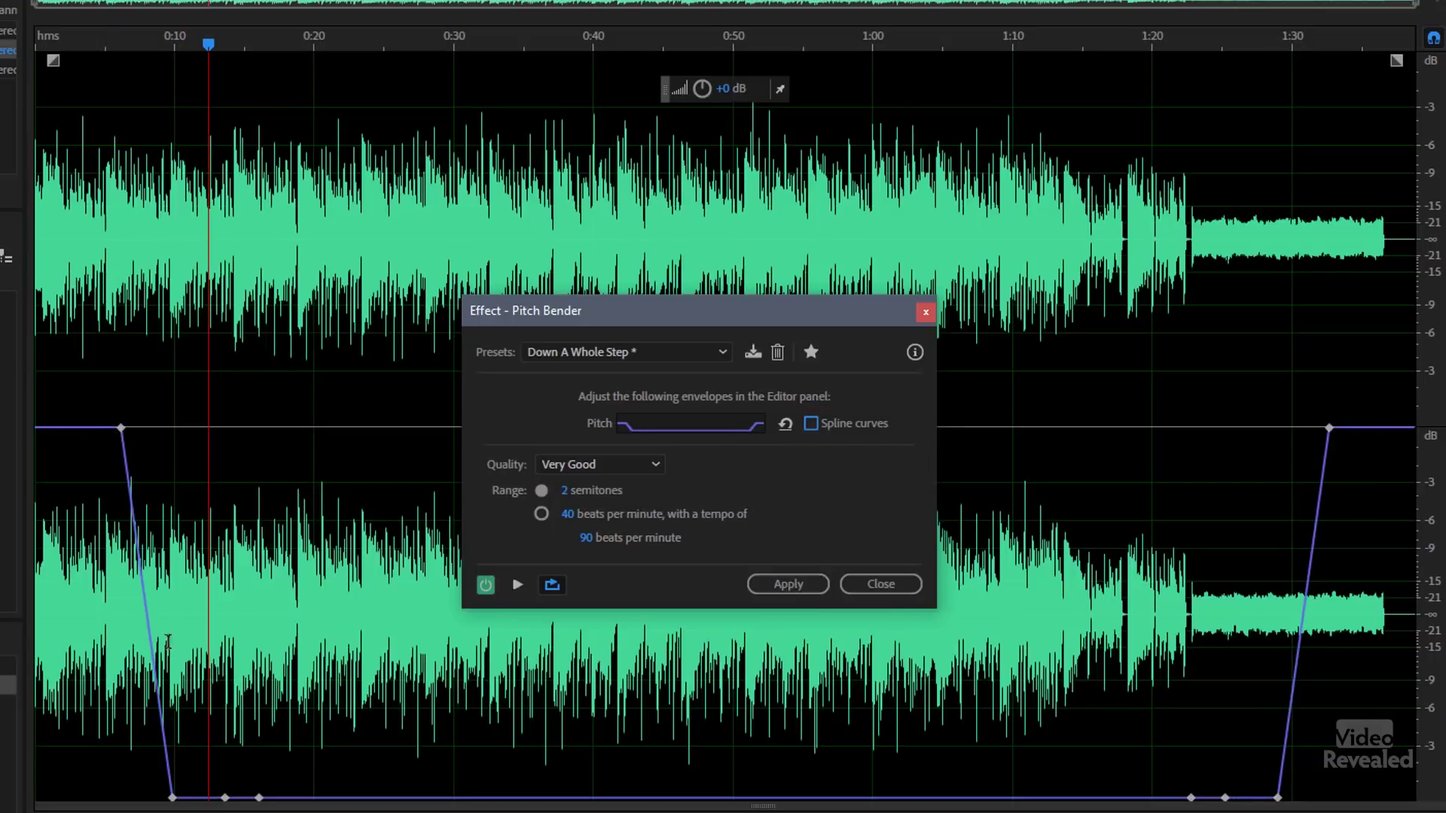
{"action": "mouse_move", "coordinate": [183, 429]}
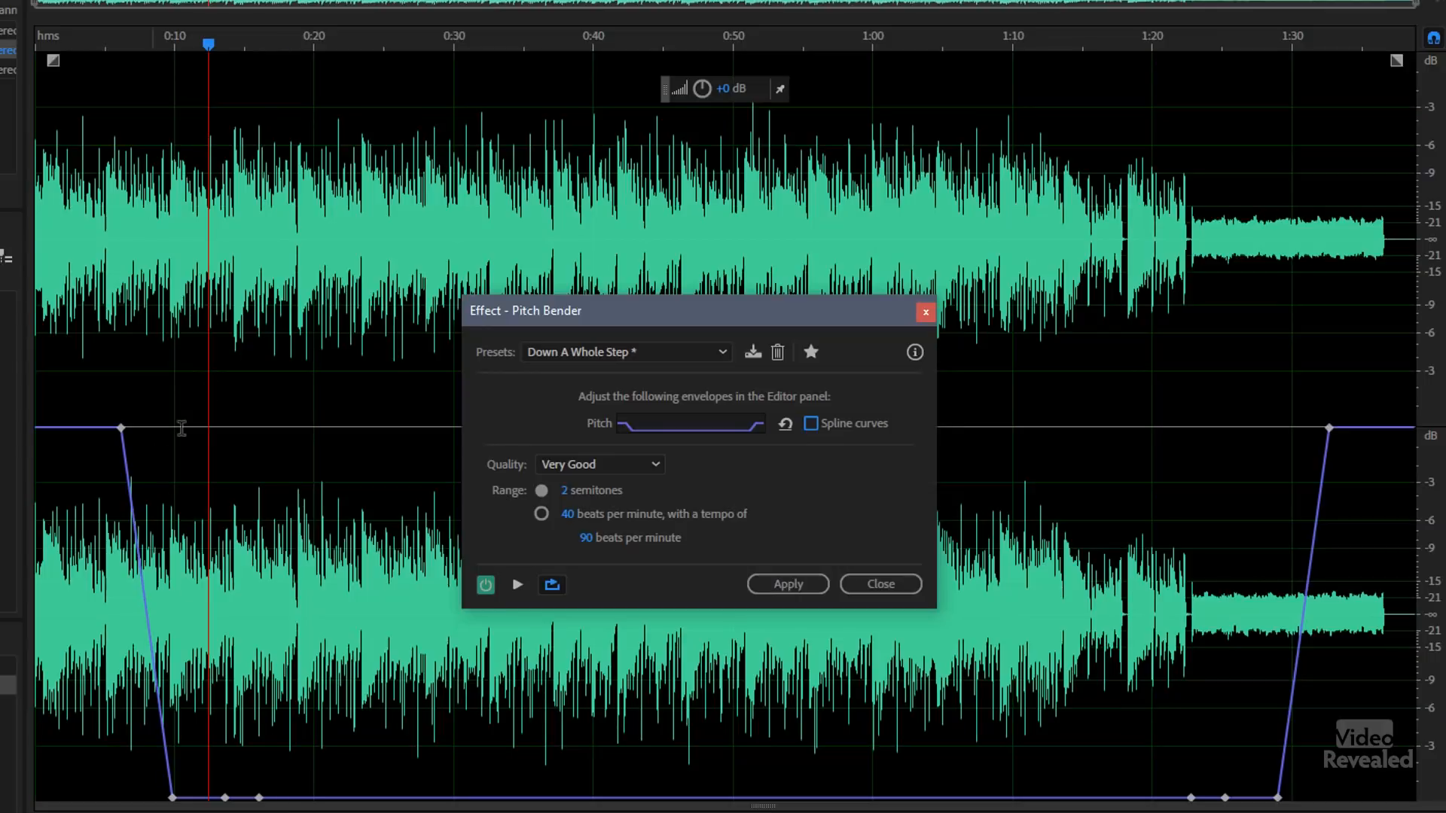
{"action": "left_click", "coordinate": [626, 350]}
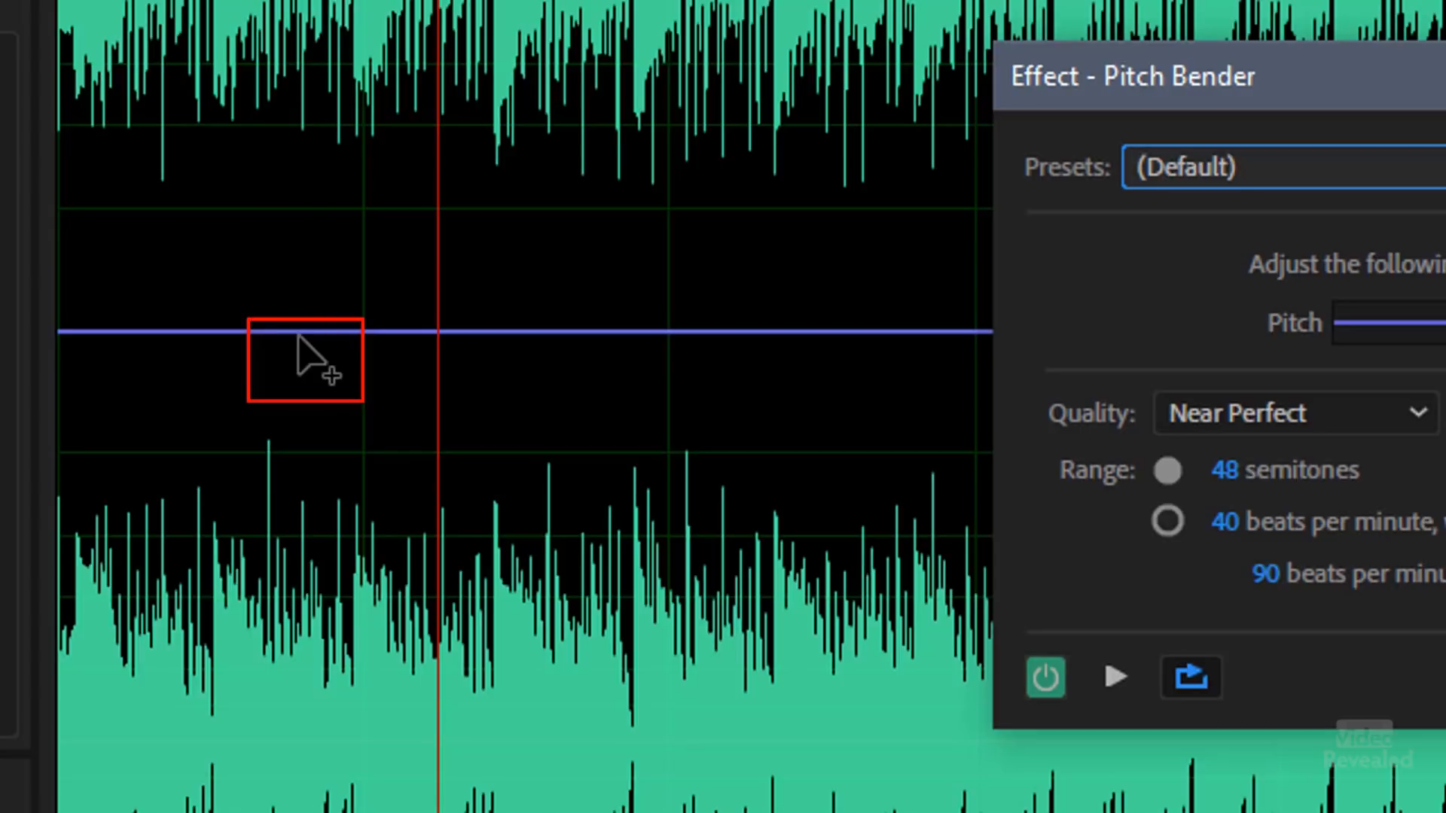
{"action": "left_click", "coordinate": [281, 330]}
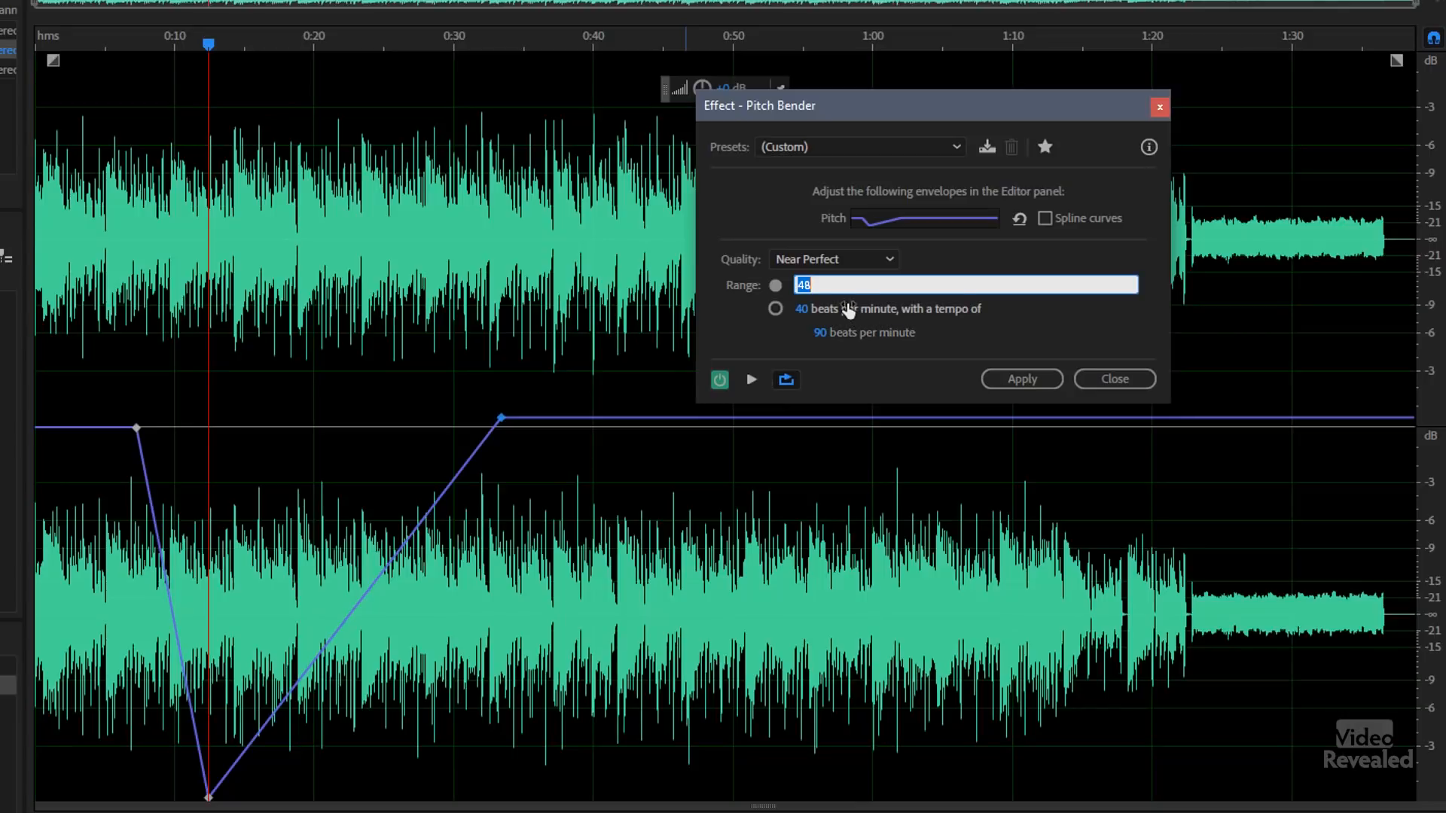
Set the bend range to 5 semitones and preview the dip from just before it starts
{"action": "type", "text": "5"}
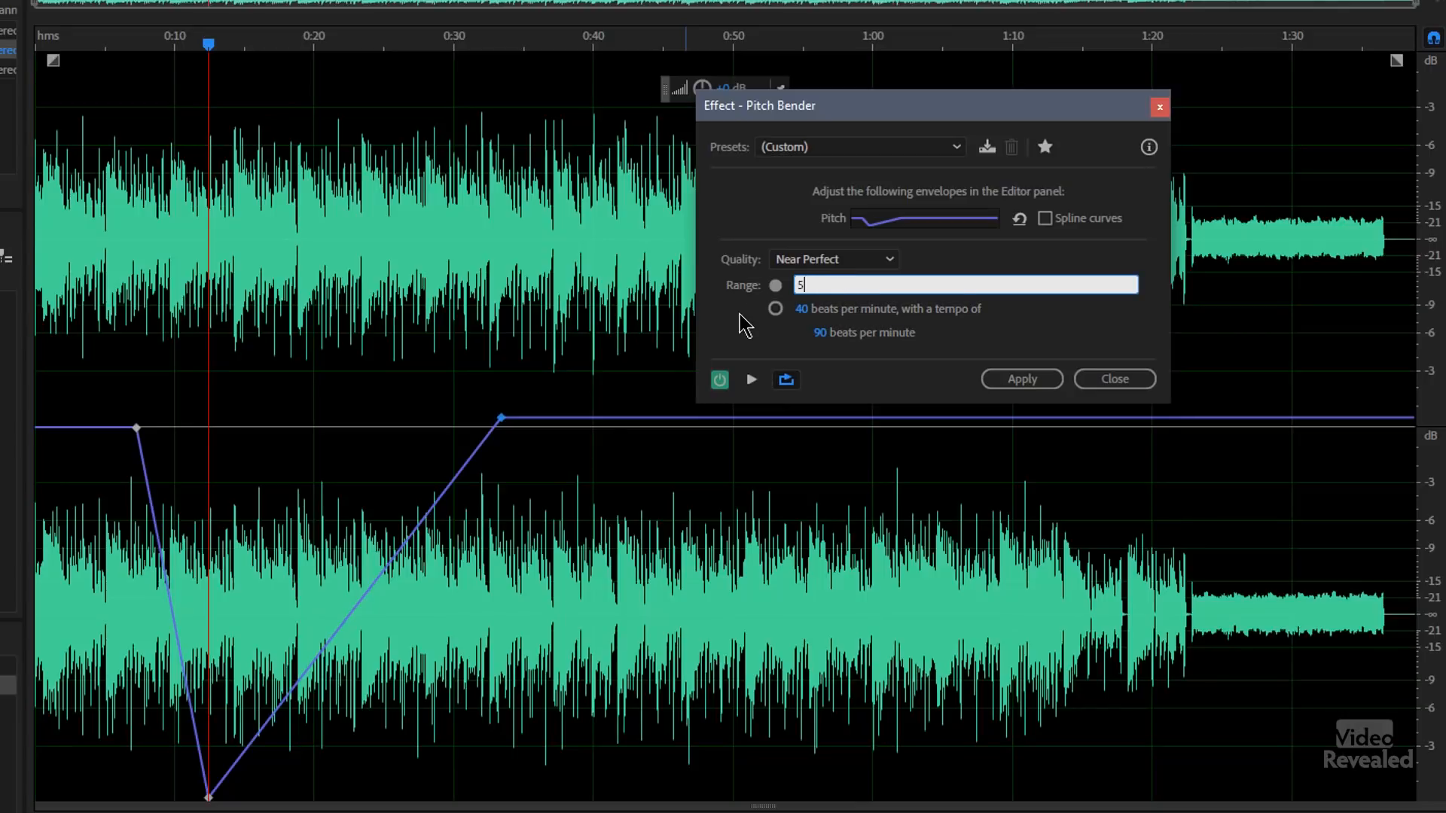
{"action": "mouse_move", "coordinate": [230, 396]}
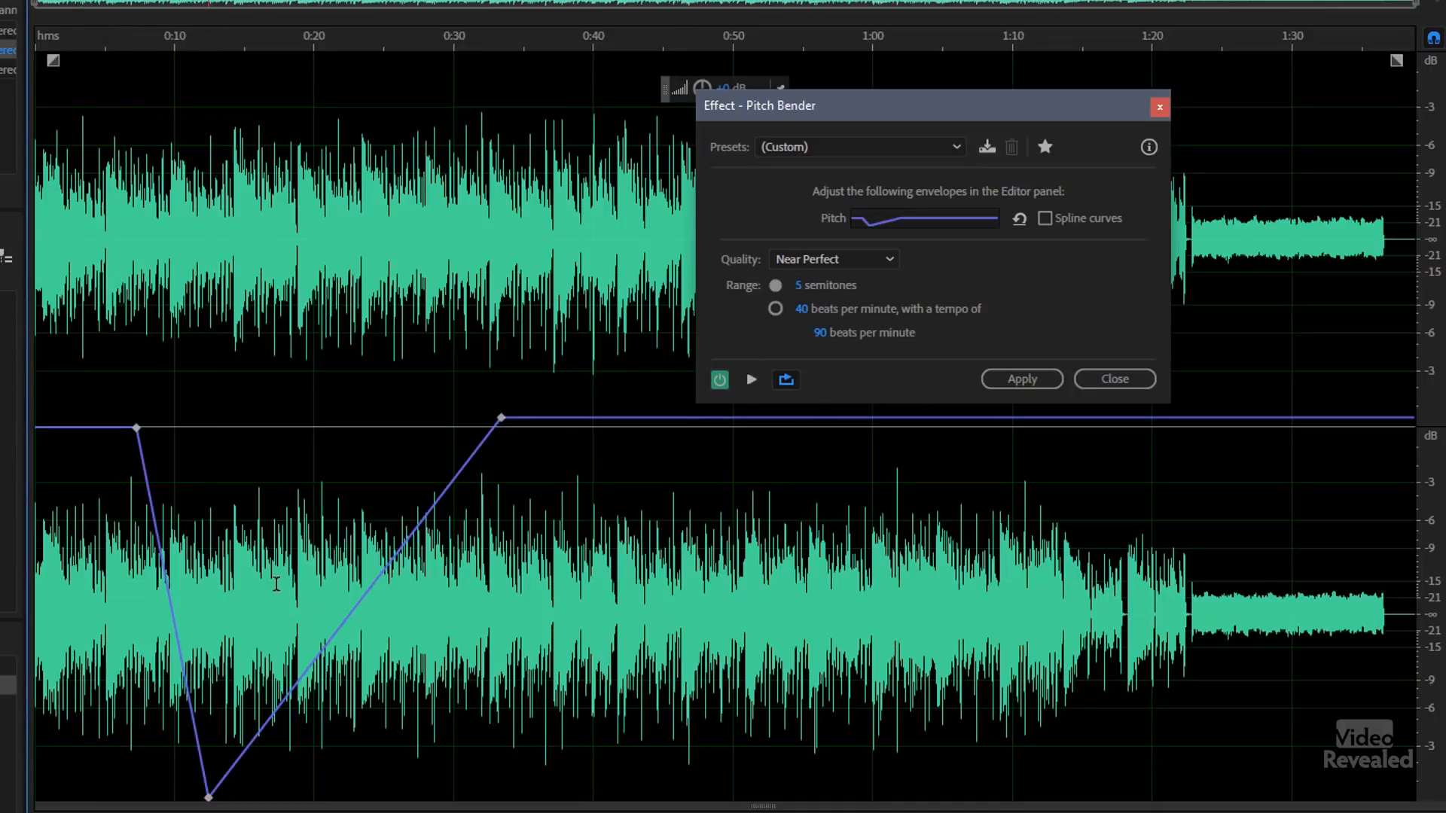
{"action": "left_click", "coordinate": [750, 379]}
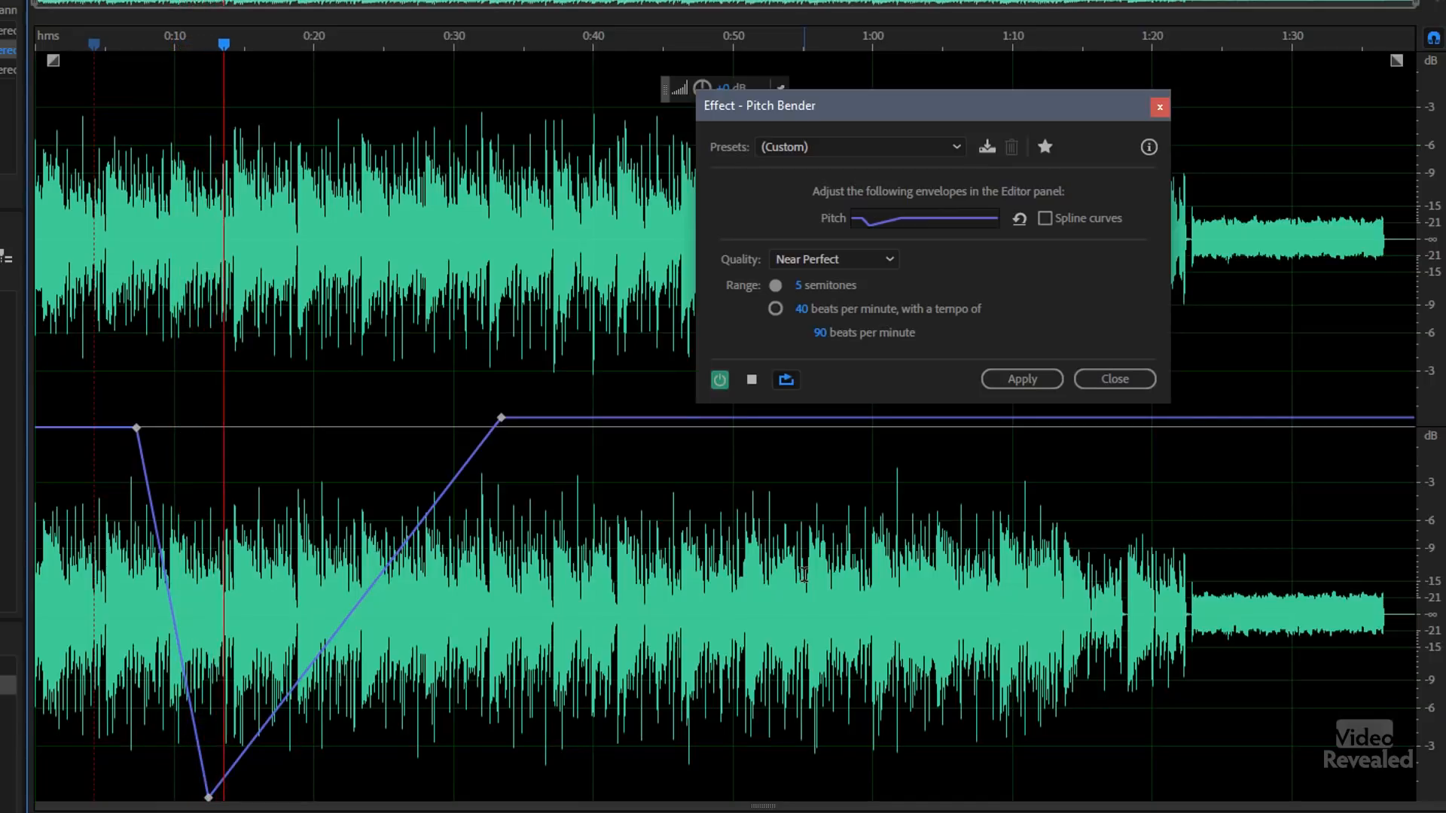
{"action": "left_click", "coordinate": [750, 380]}
{"action": "type", "text": "20"}
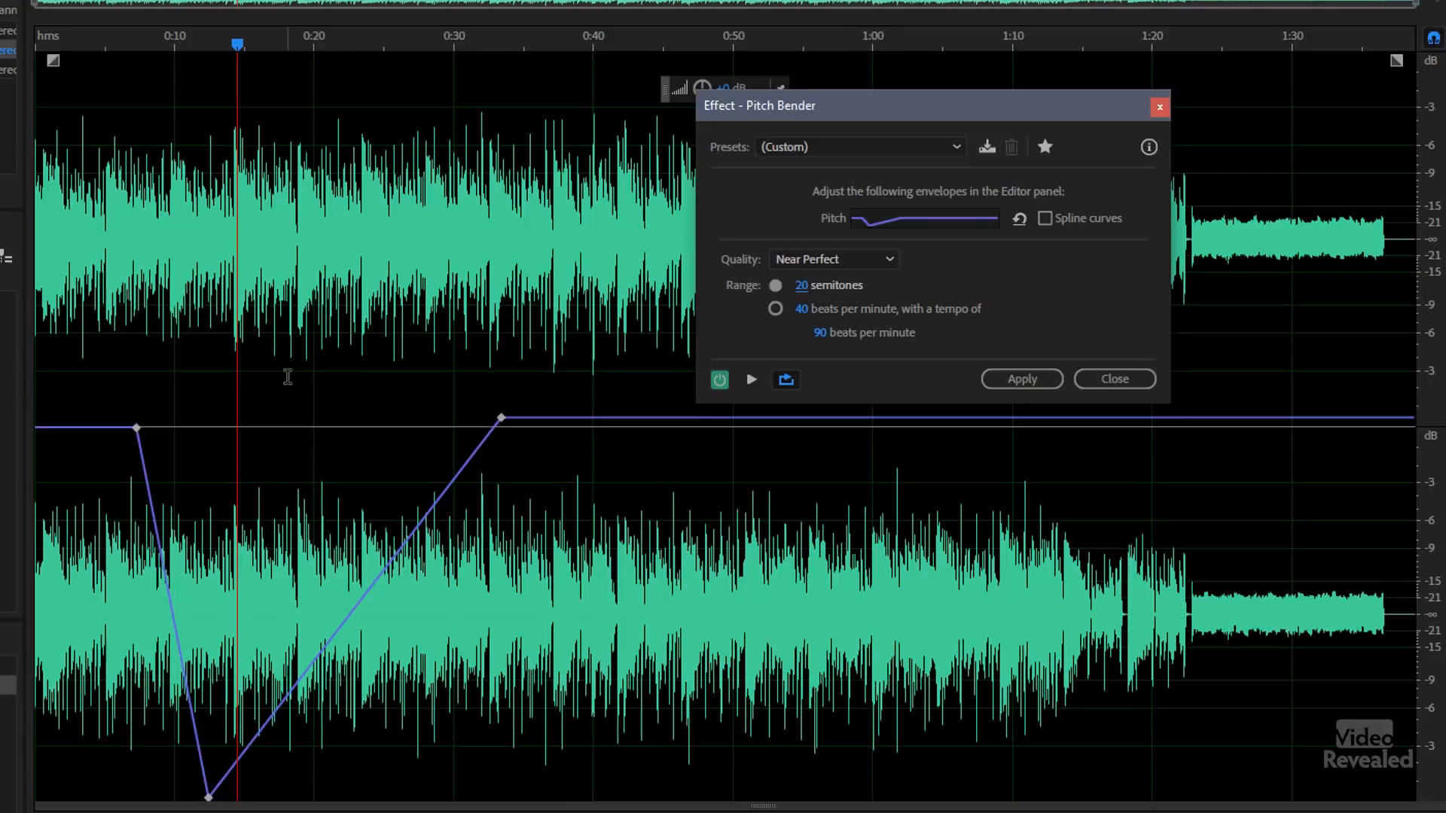
{"action": "left_click", "coordinate": [113, 44]}
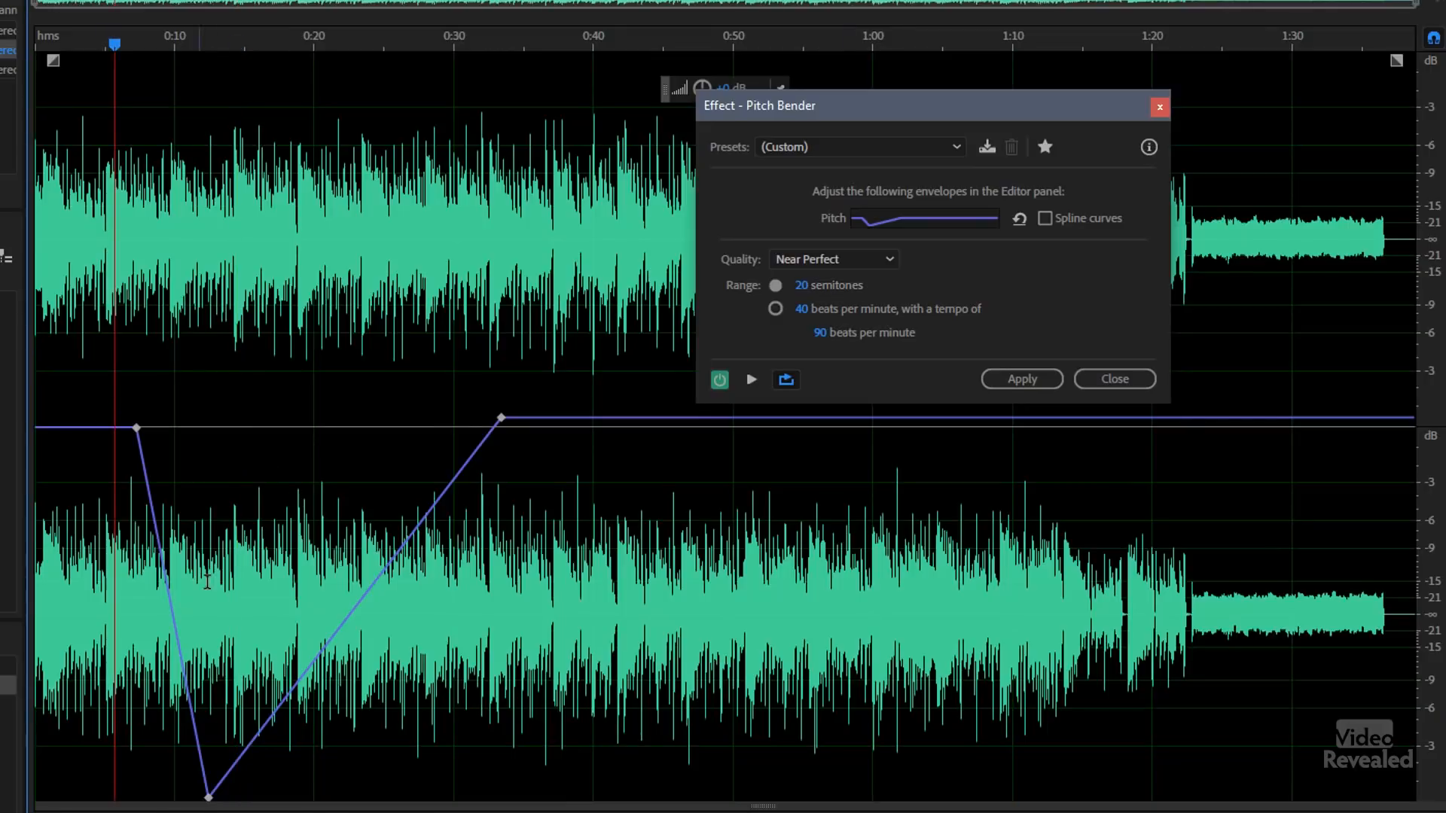
{"action": "left_click", "coordinate": [750, 379]}
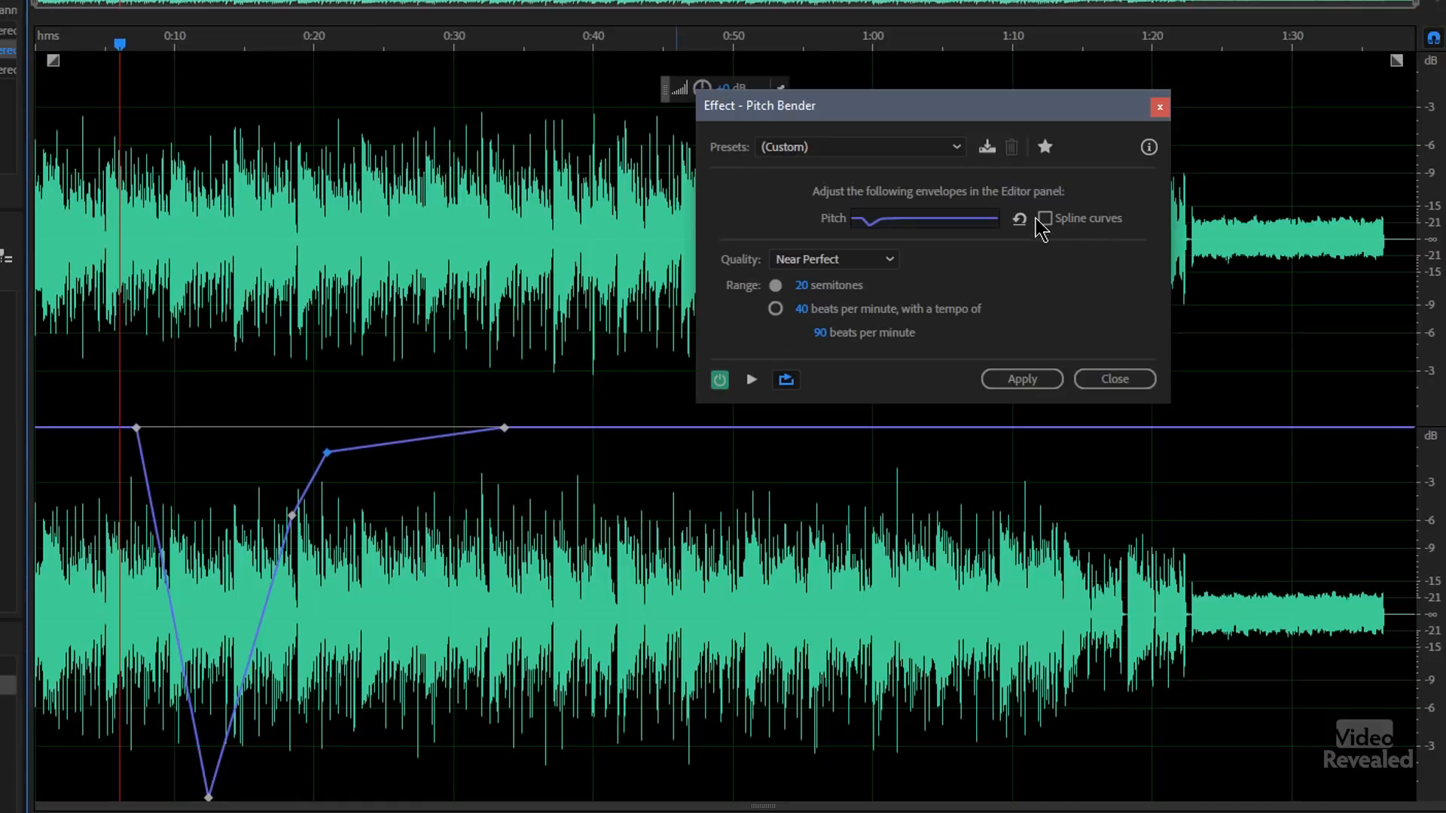
Toggle spline curves and move the dip's start point to about 0:14
{"action": "left_click", "coordinate": [1045, 218]}
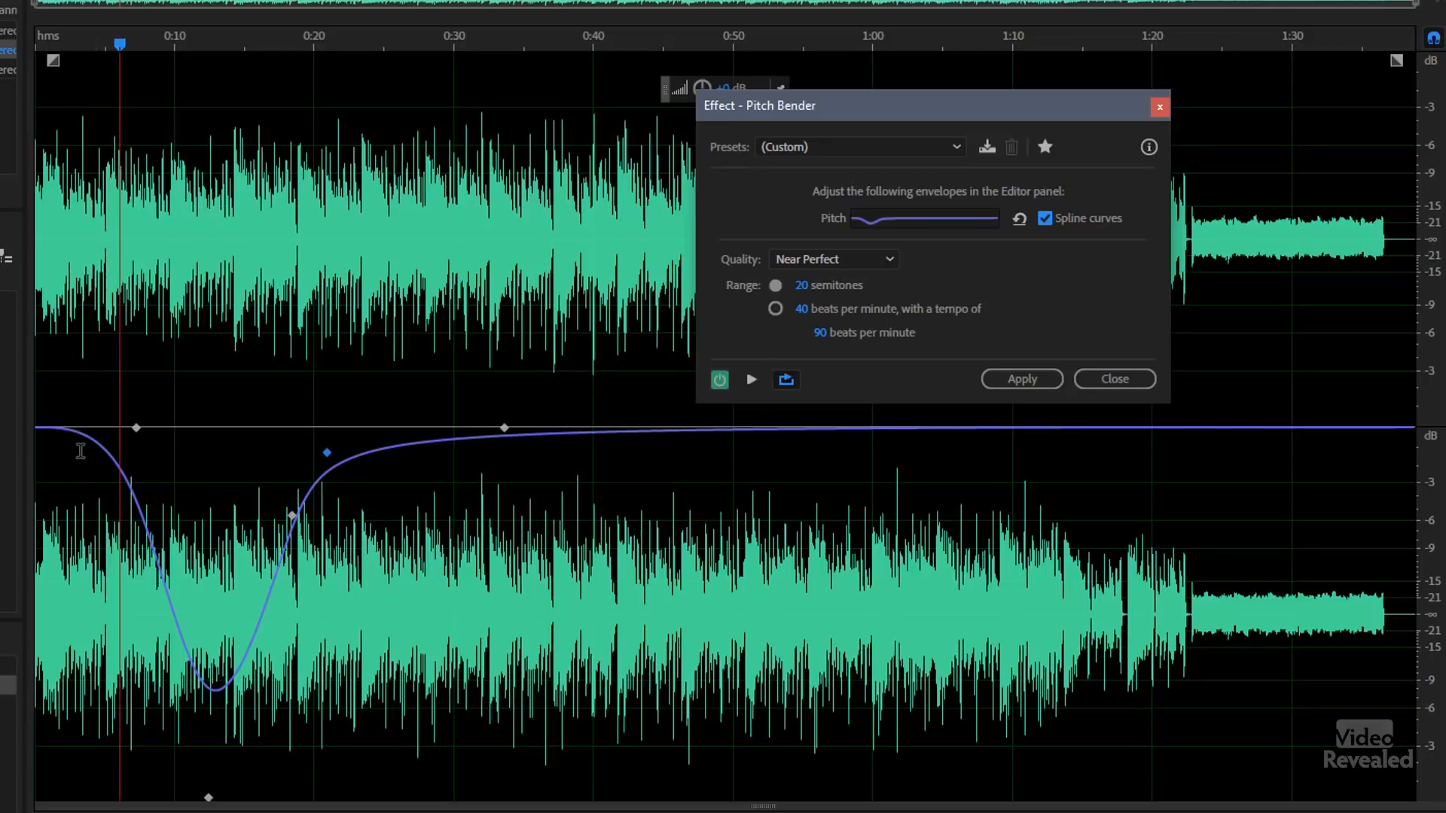
{"action": "mouse_move", "coordinate": [126, 410]}
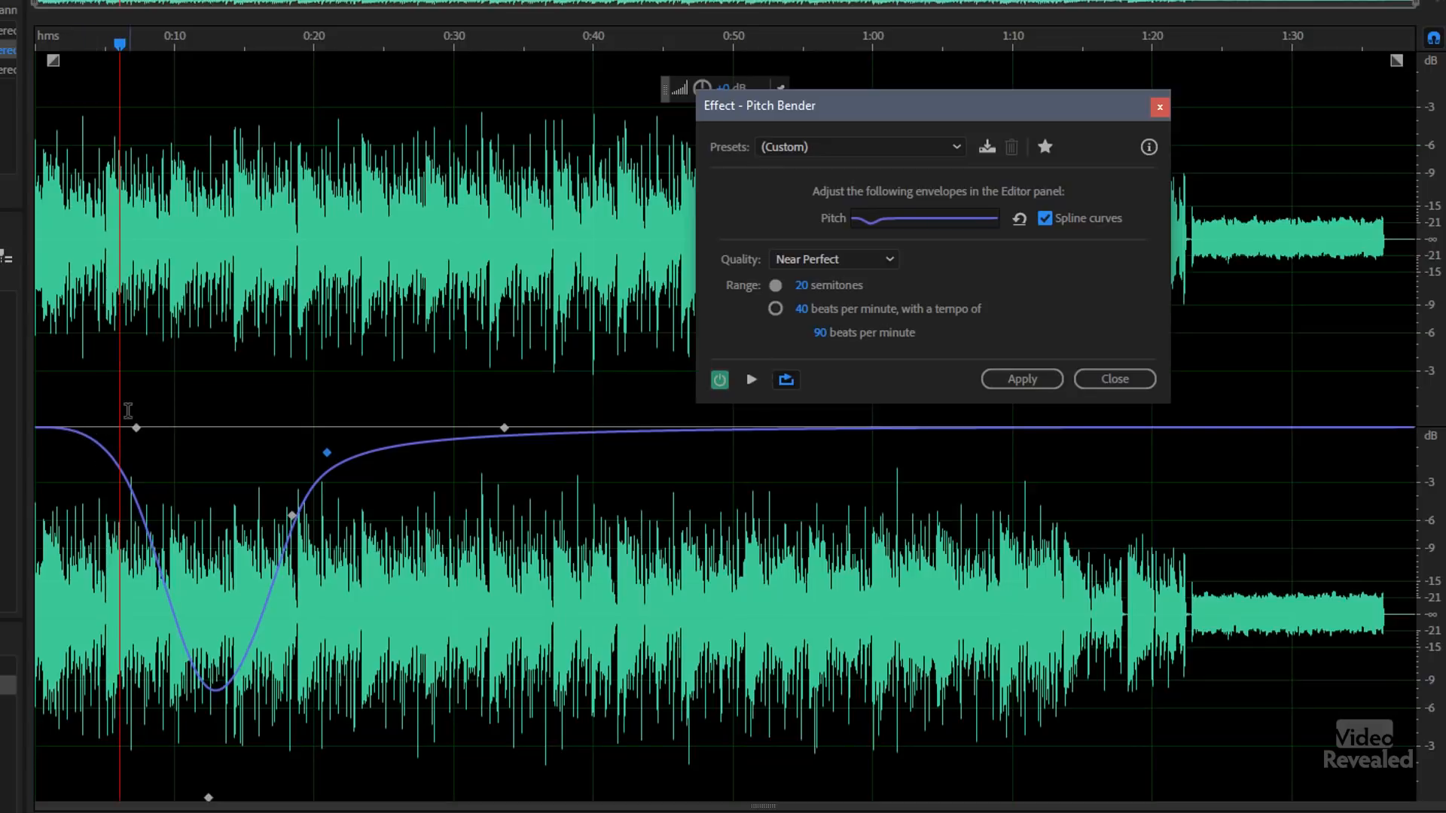
{"action": "mouse_move", "coordinate": [139, 437]}
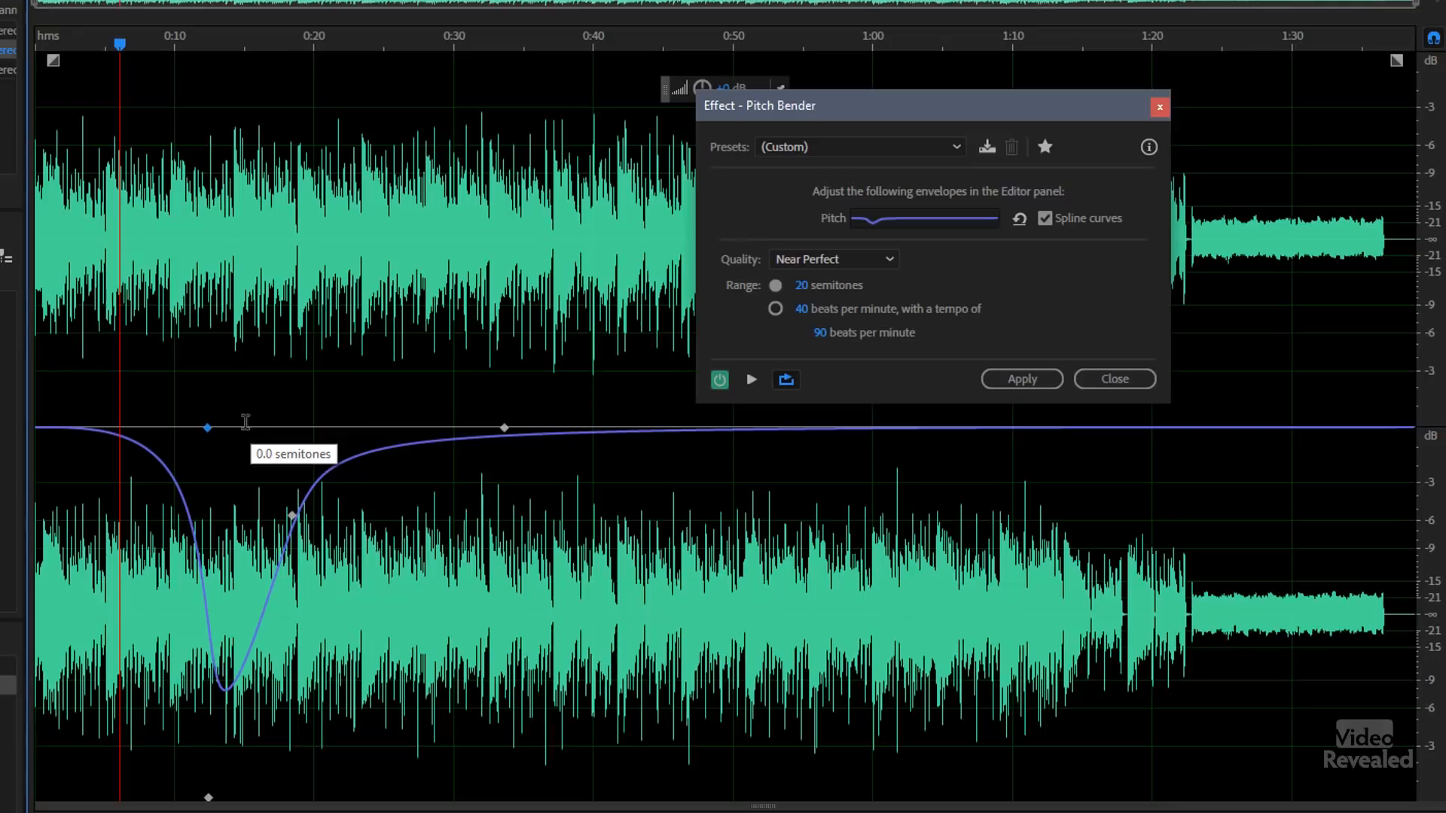
{"action": "left_click", "coordinate": [1045, 218]}
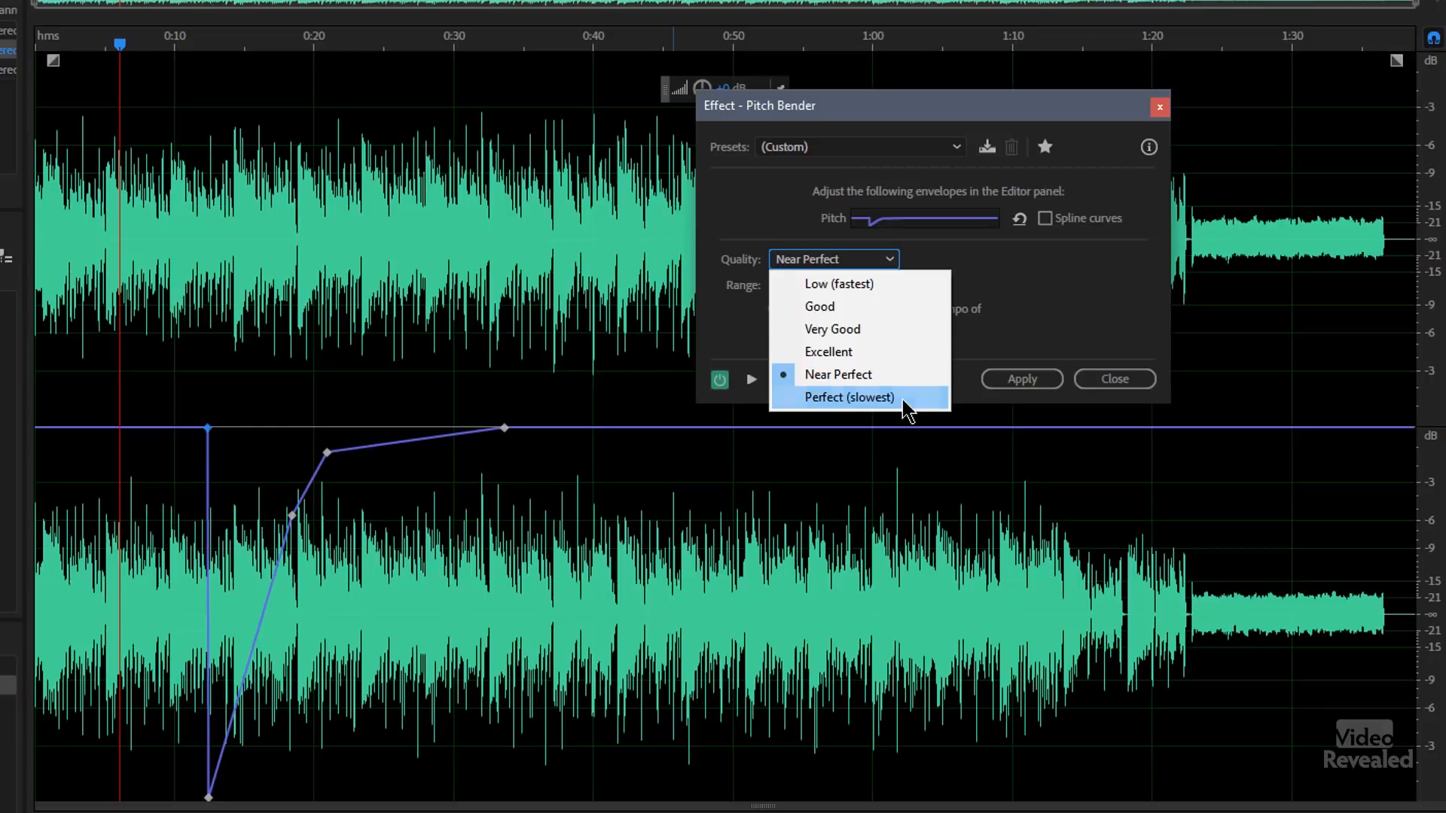
Set the Pitch Bender quality to Perfect (slowest) and audition the result
{"action": "left_click", "coordinate": [846, 397]}
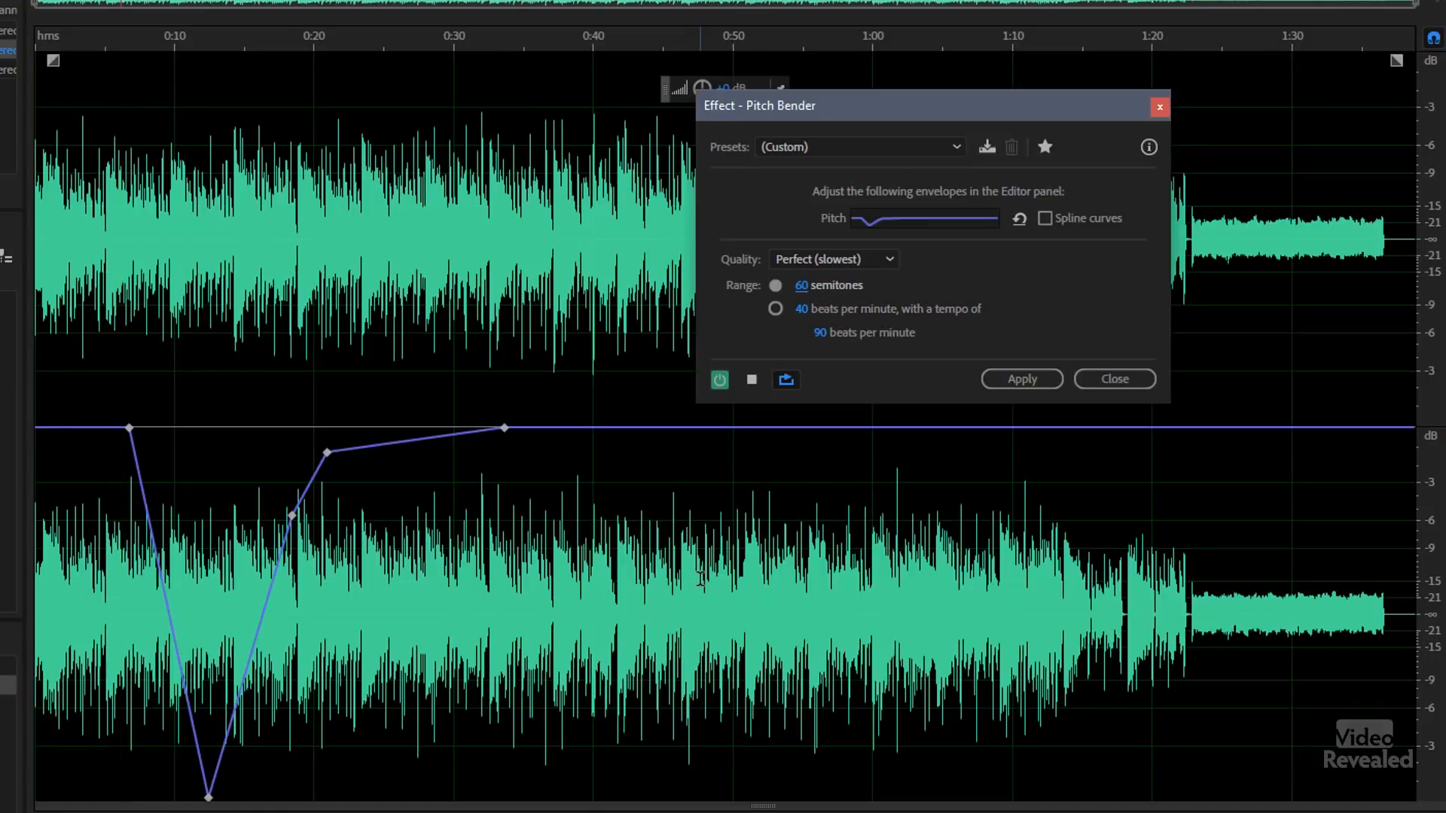
{"action": "left_click", "coordinate": [122, 44]}
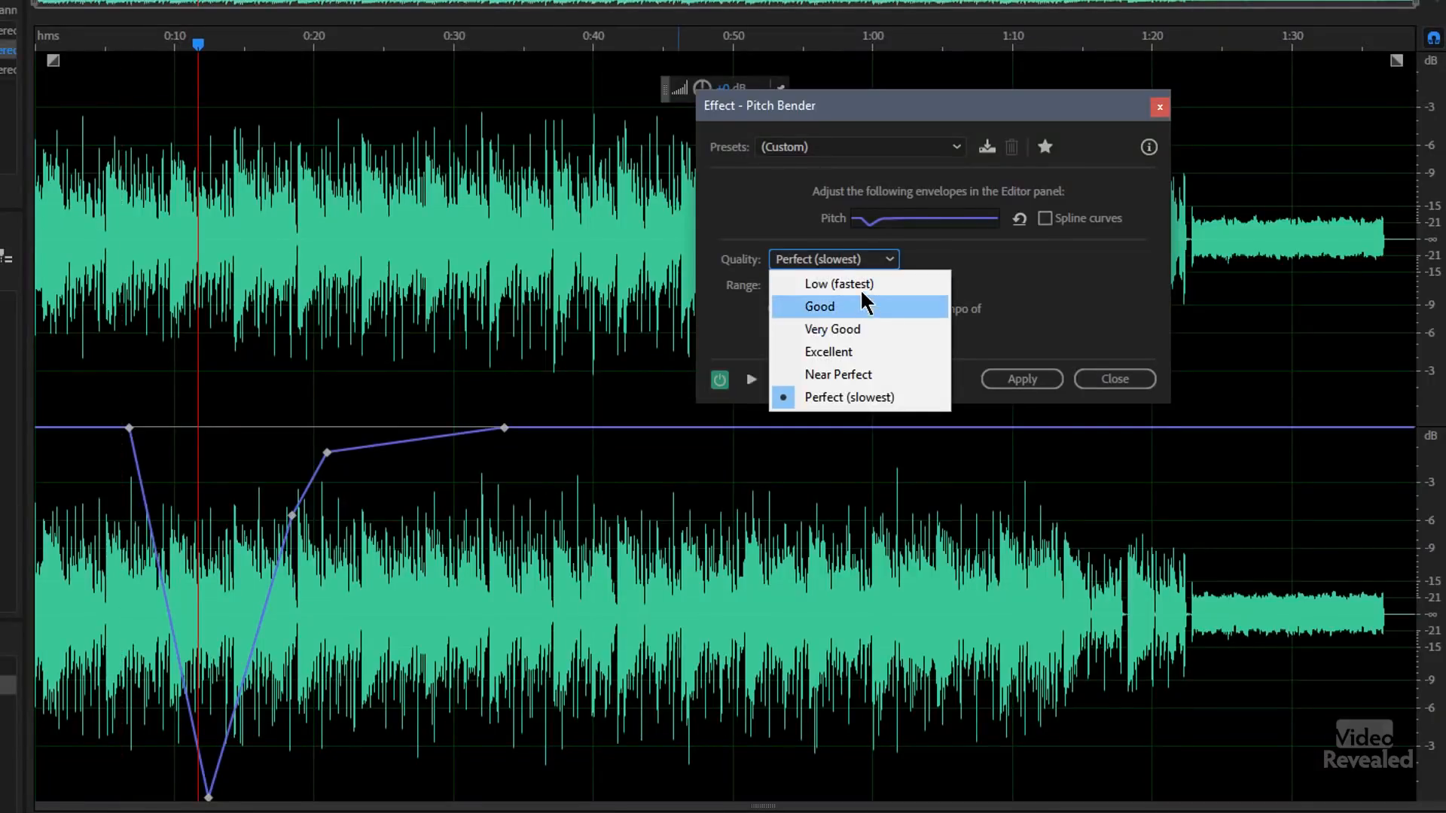
Set quality to Low (fastest) and preview the dip from just before it
{"action": "left_click", "coordinate": [837, 284]}
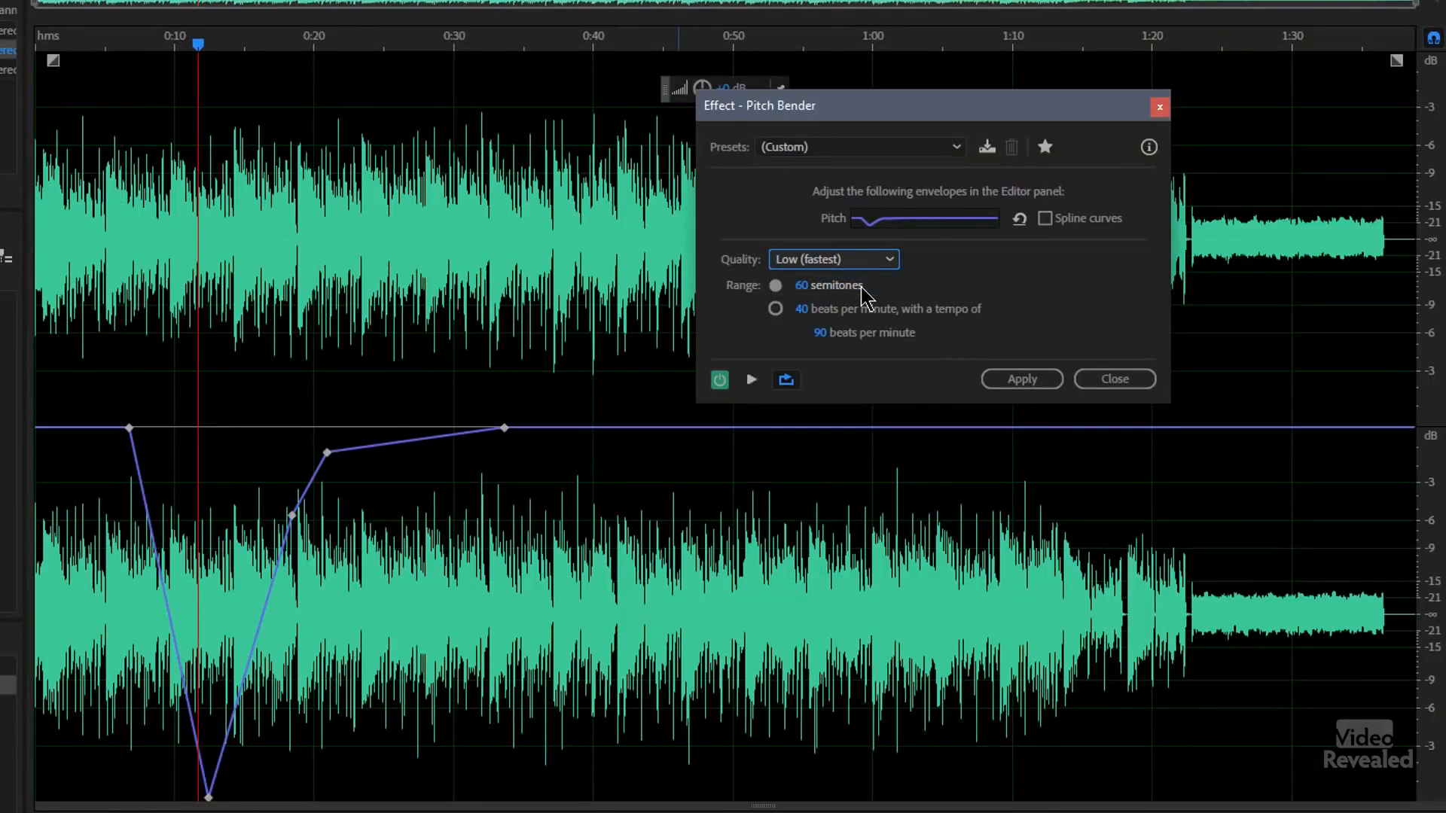
{"action": "left_click", "coordinate": [115, 390]}
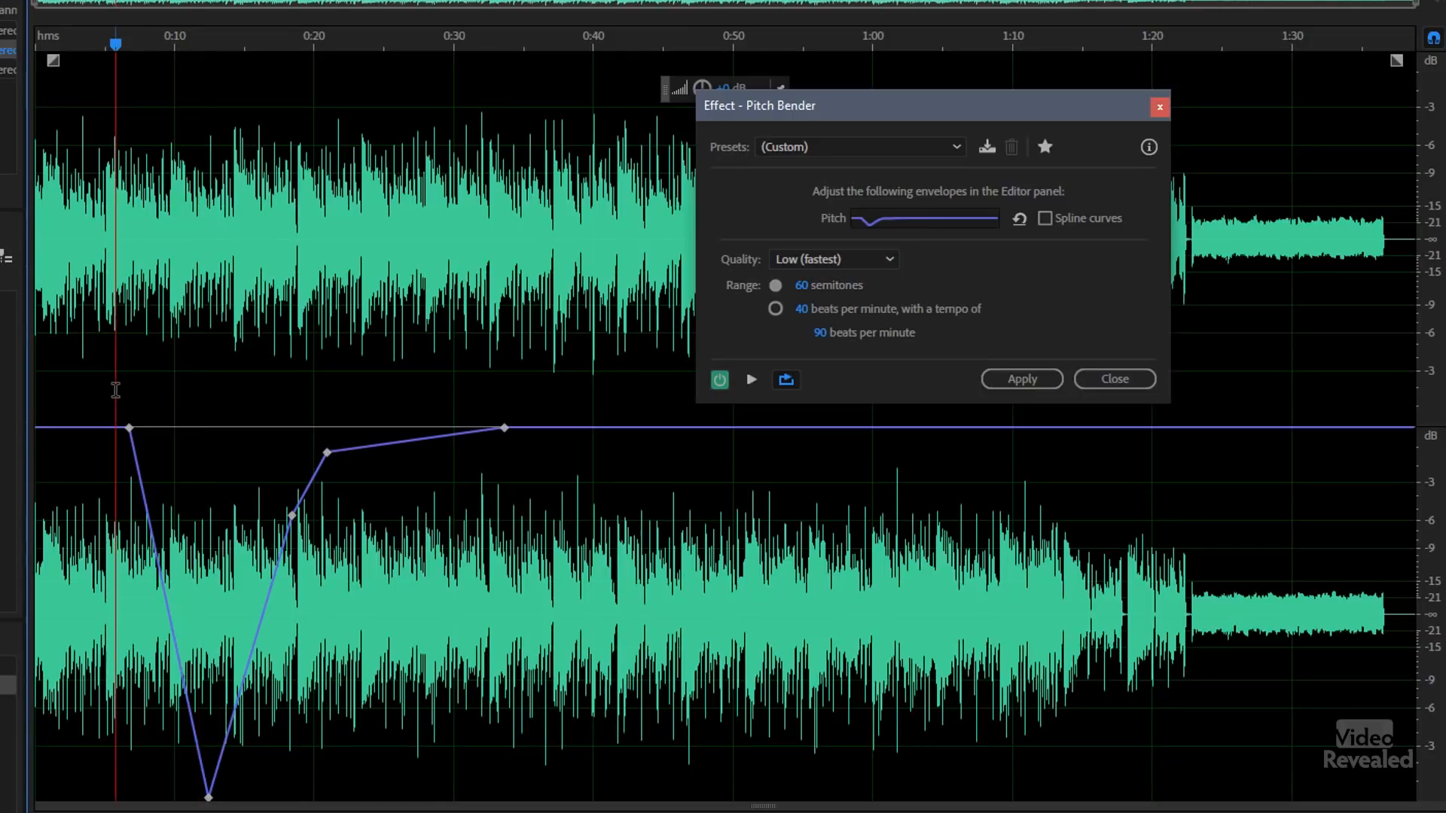
{"action": "left_click", "coordinate": [750, 380]}
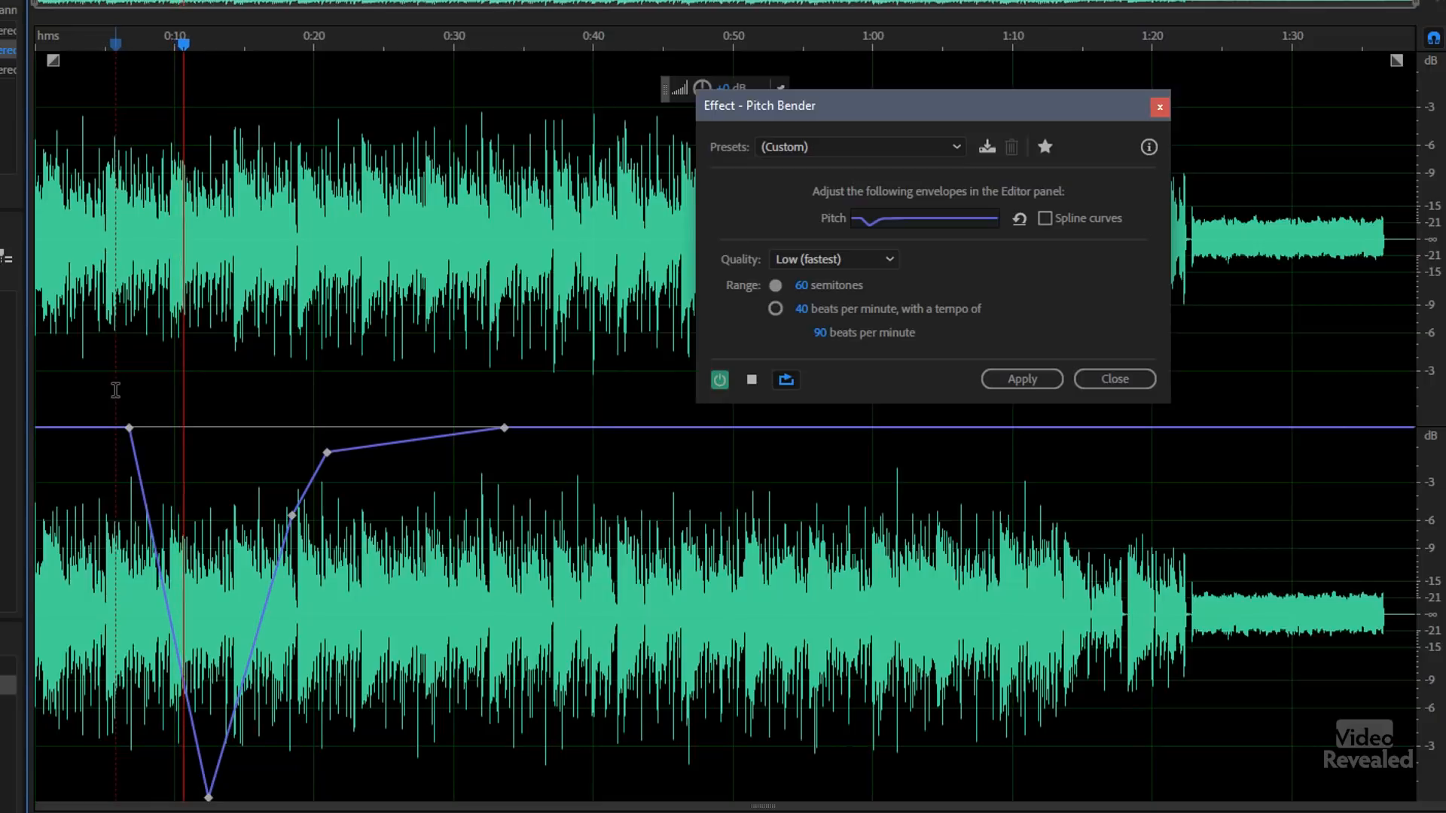
{"action": "mouse_move", "coordinate": [482, 388]}
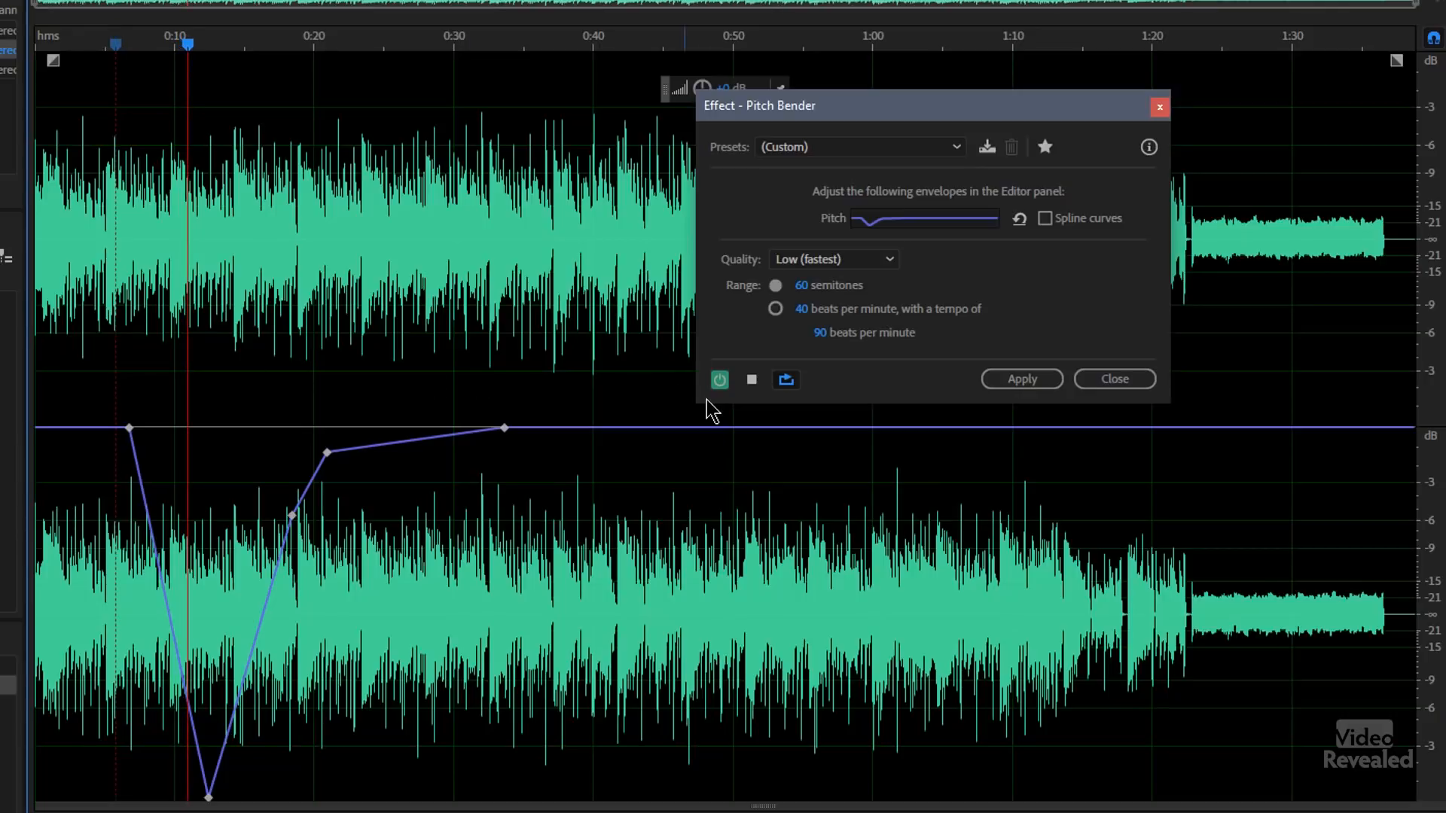
{"action": "left_click", "coordinate": [831, 259]}
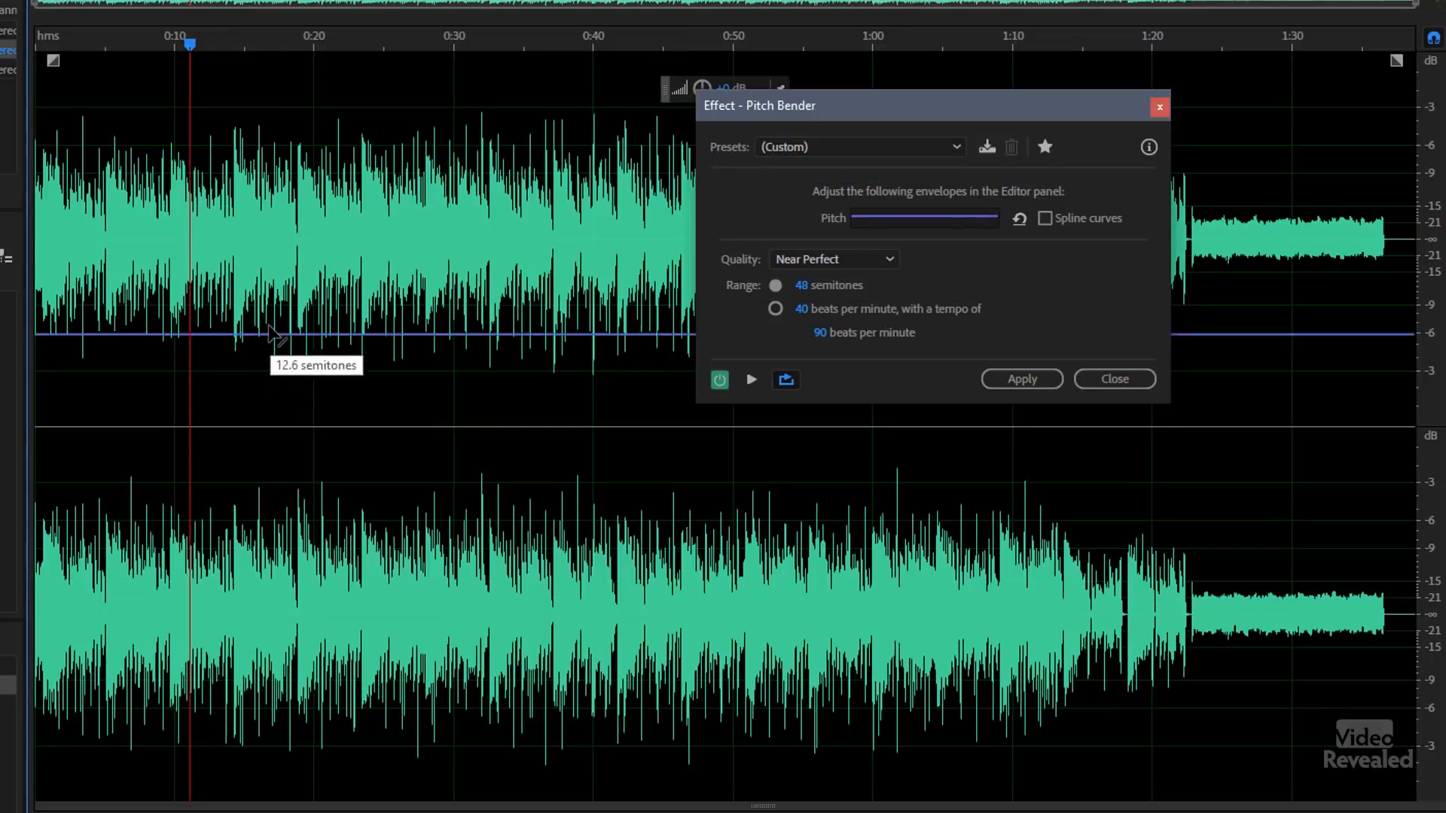
Preview the raised pitch level with its short deep dip around 0:15–0:18
{"action": "left_click", "coordinate": [750, 379]}
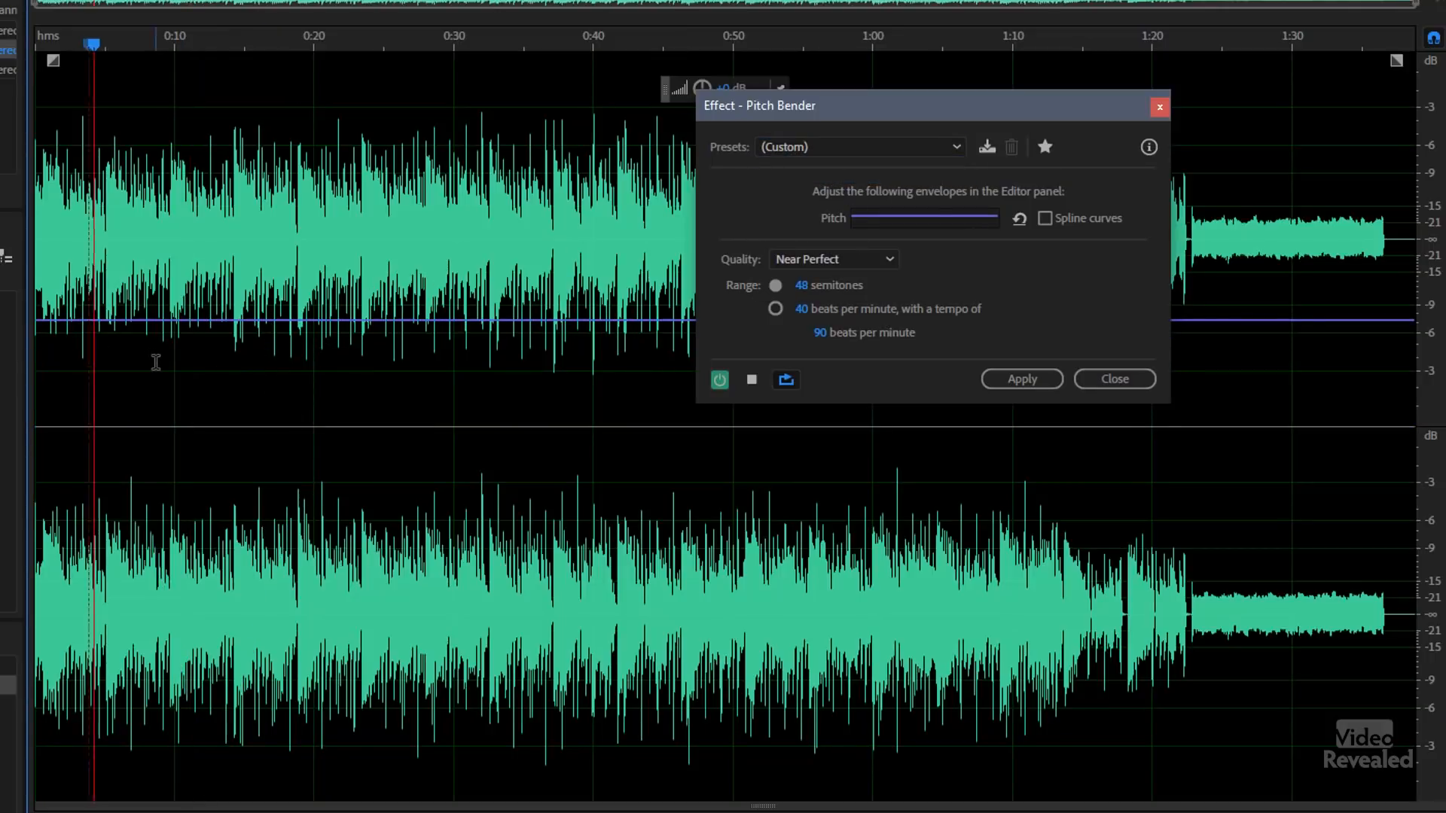
{"action": "left_click", "coordinate": [750, 379]}
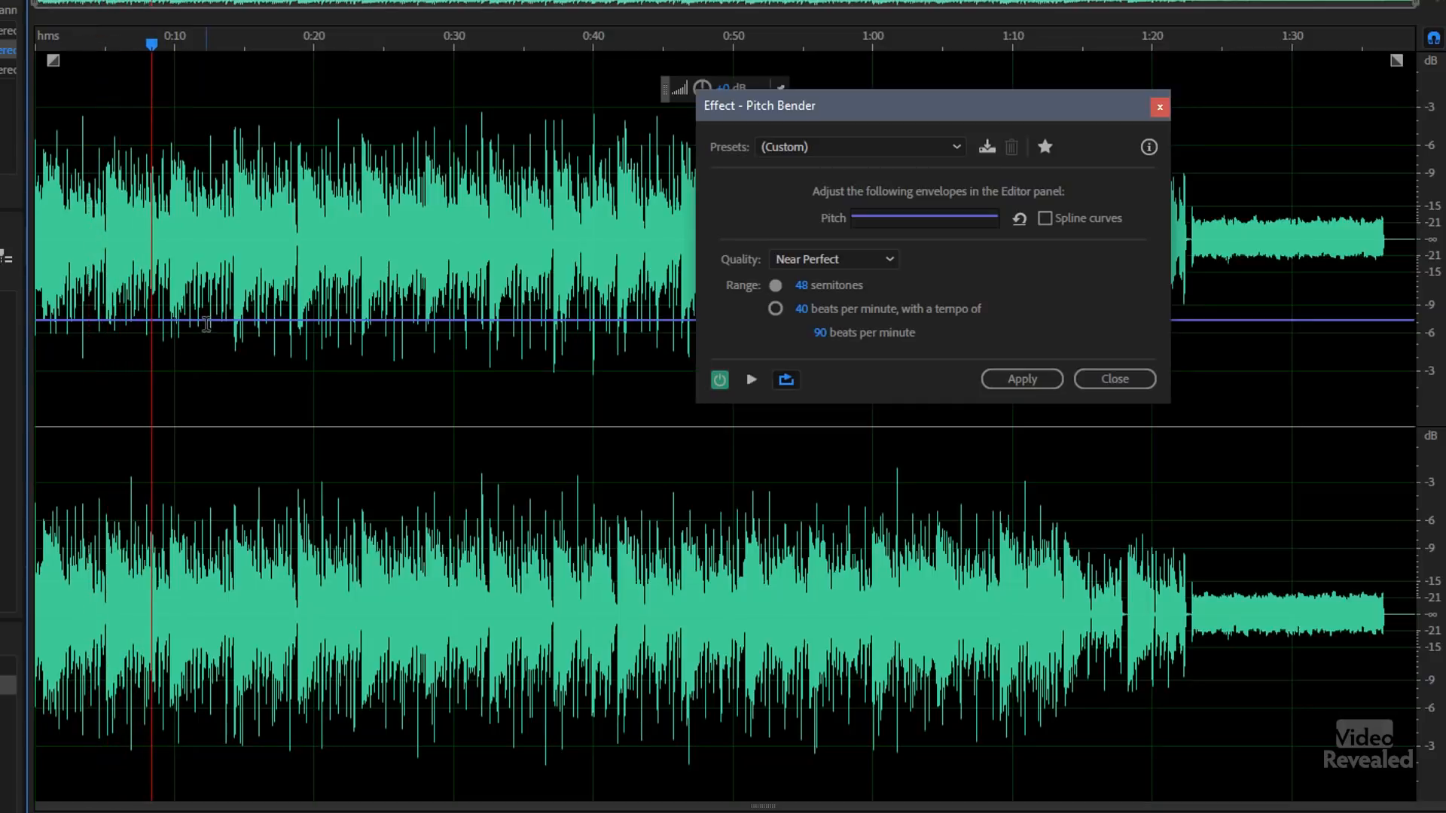
{"action": "mouse_move", "coordinate": [235, 325]}
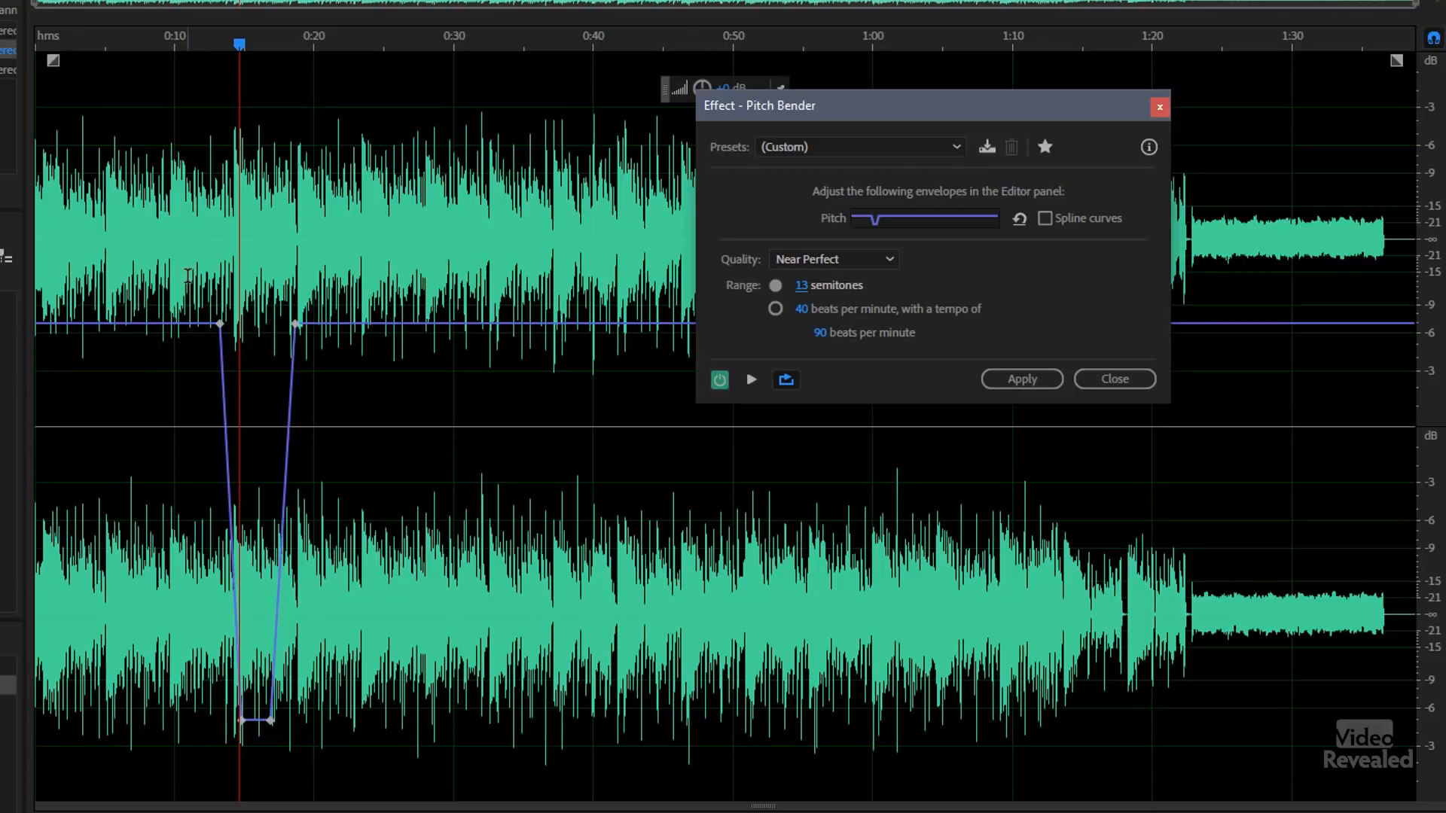
{"action": "left_click", "coordinate": [750, 380]}
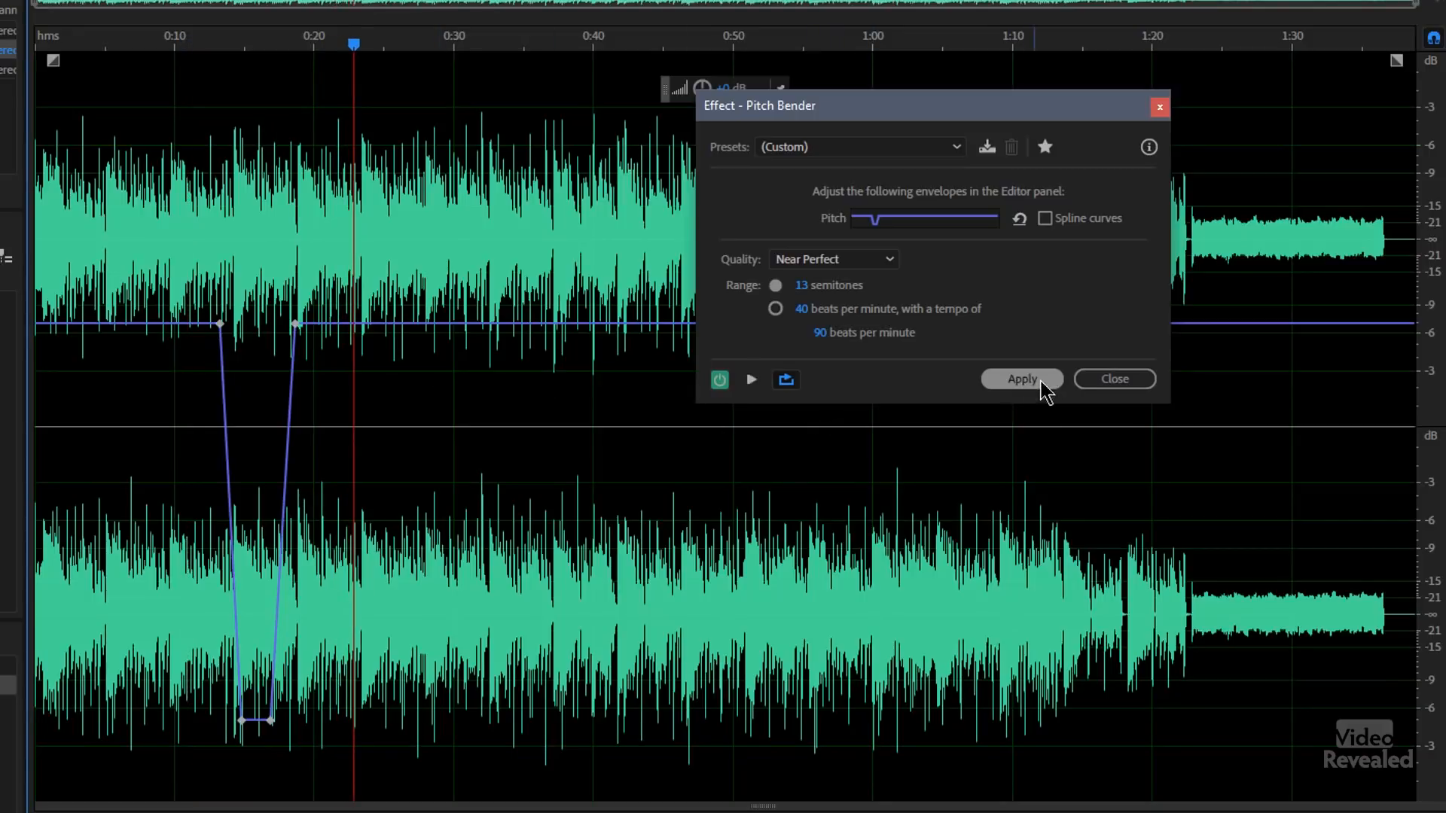
Apply the pitch bend to Graffiti-01.wav and play back the lengthened 1:23.562 result
{"action": "left_click", "coordinate": [1020, 379]}
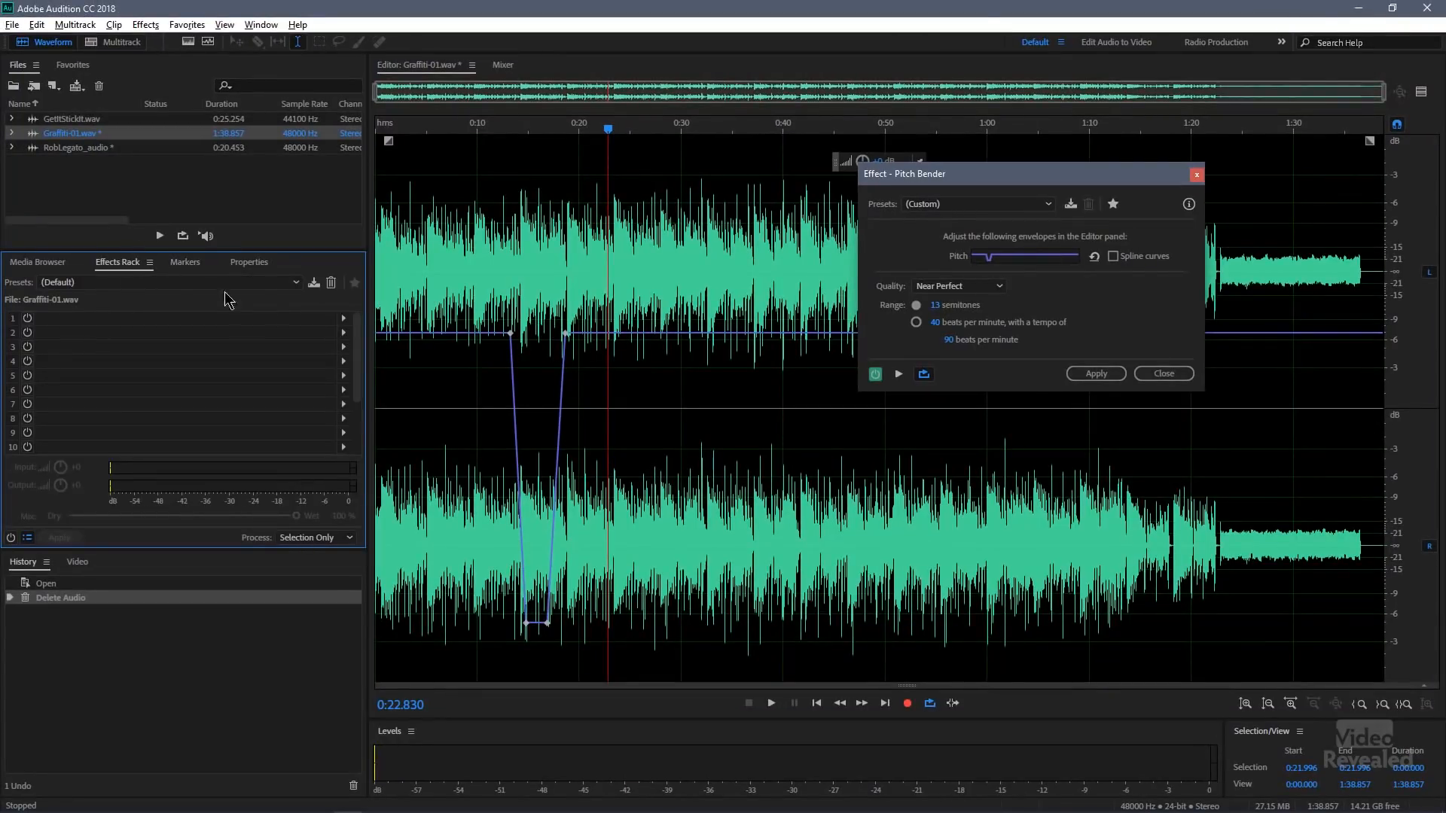
{"action": "left_click", "coordinate": [1094, 373]}
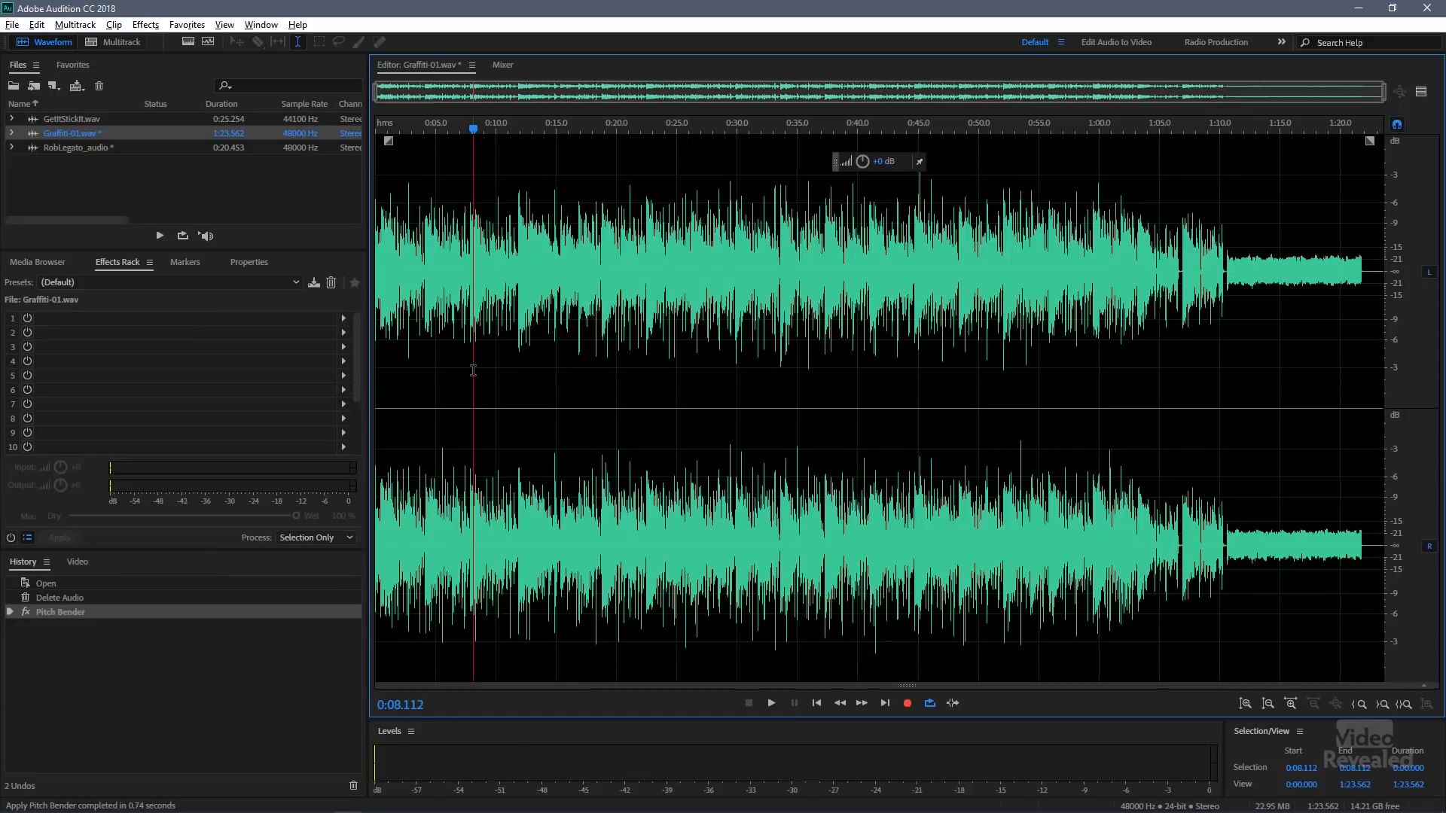
{"action": "left_click", "coordinate": [770, 703]}
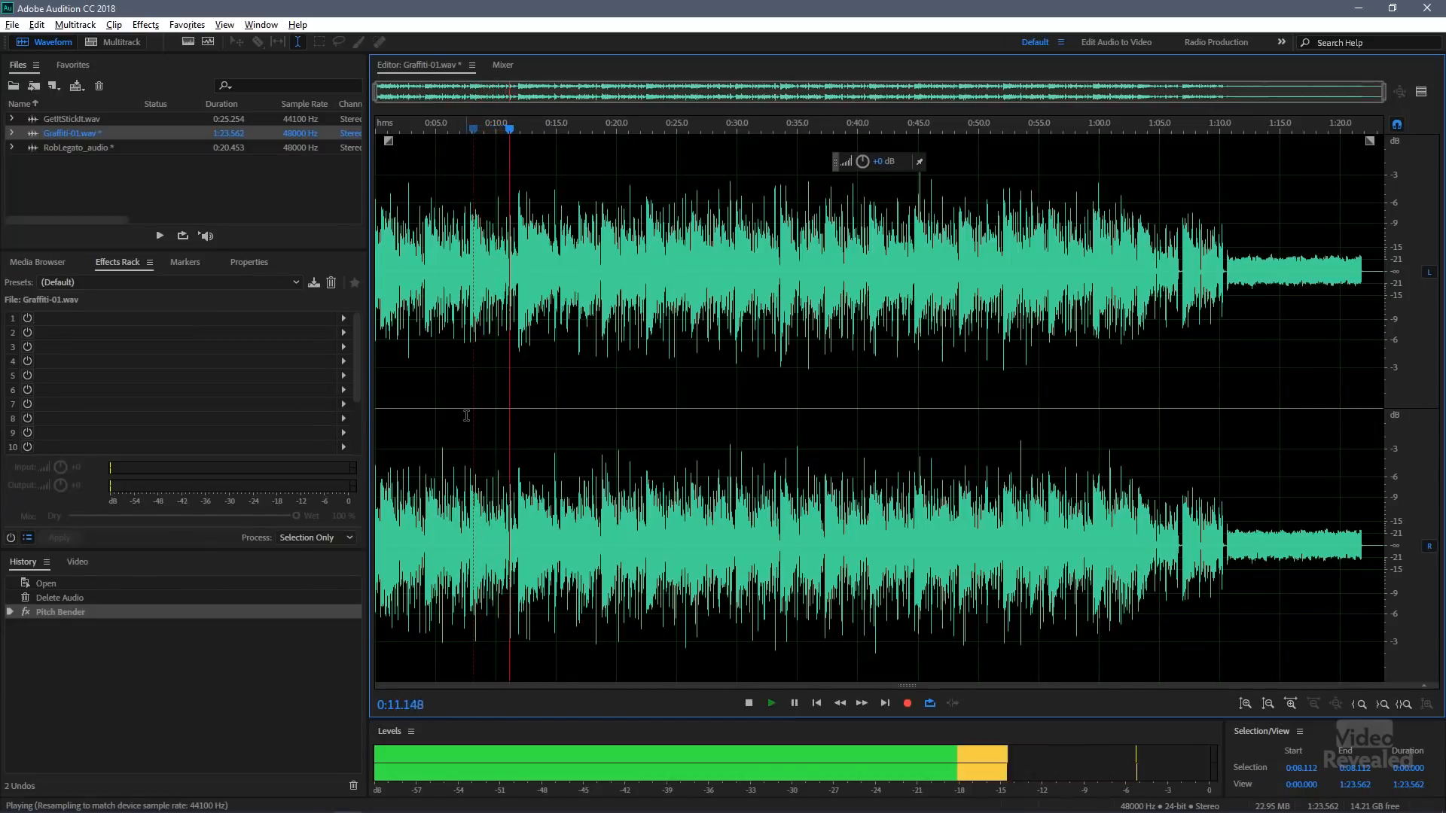
{"action": "left_click", "coordinate": [747, 703]}
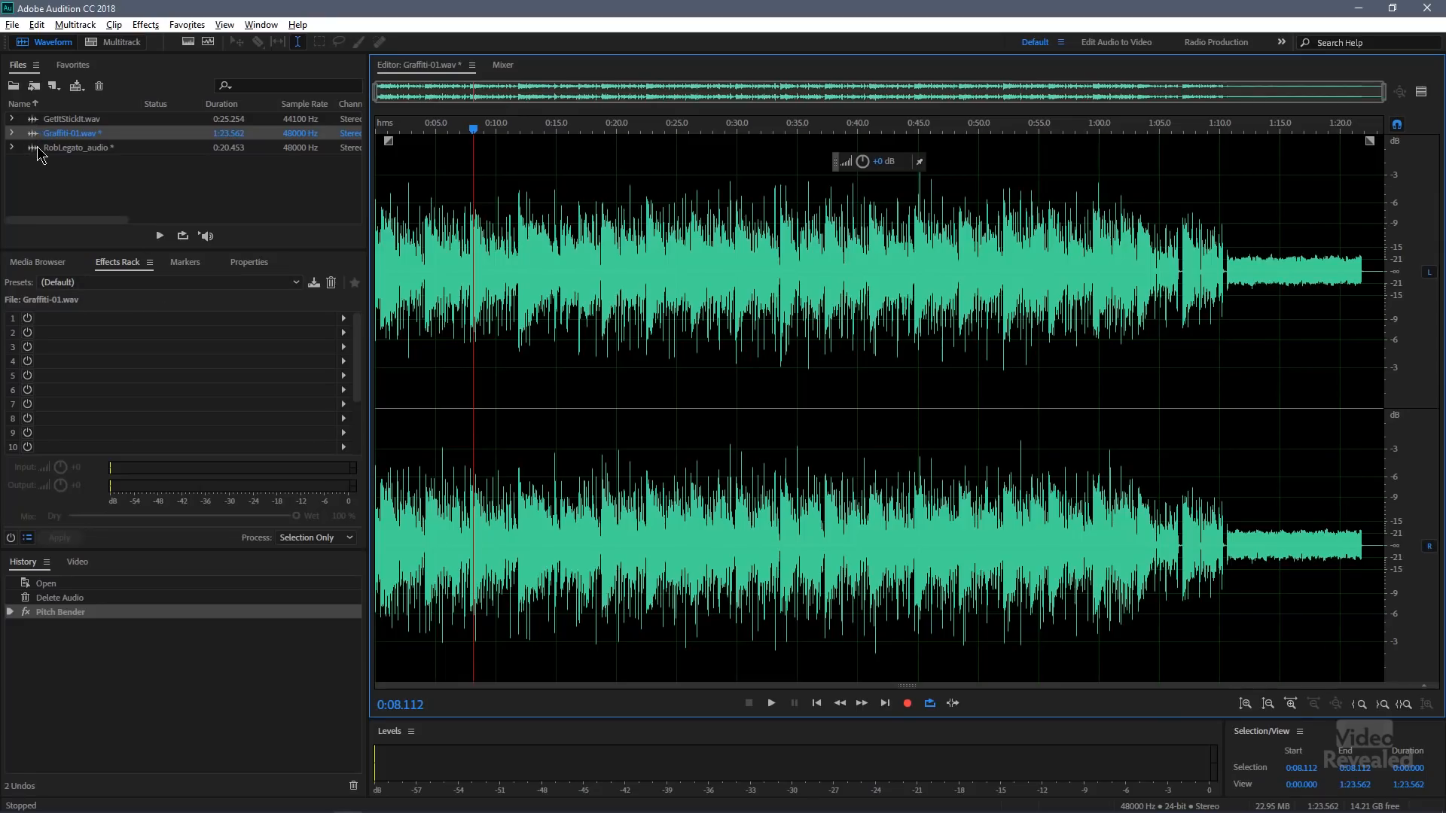
Load RobLegato_audio, preview a Default-reset Pitch Bender drop with one added point, and dismiss it unapplied
{"action": "double_click", "coordinate": [79, 148]}
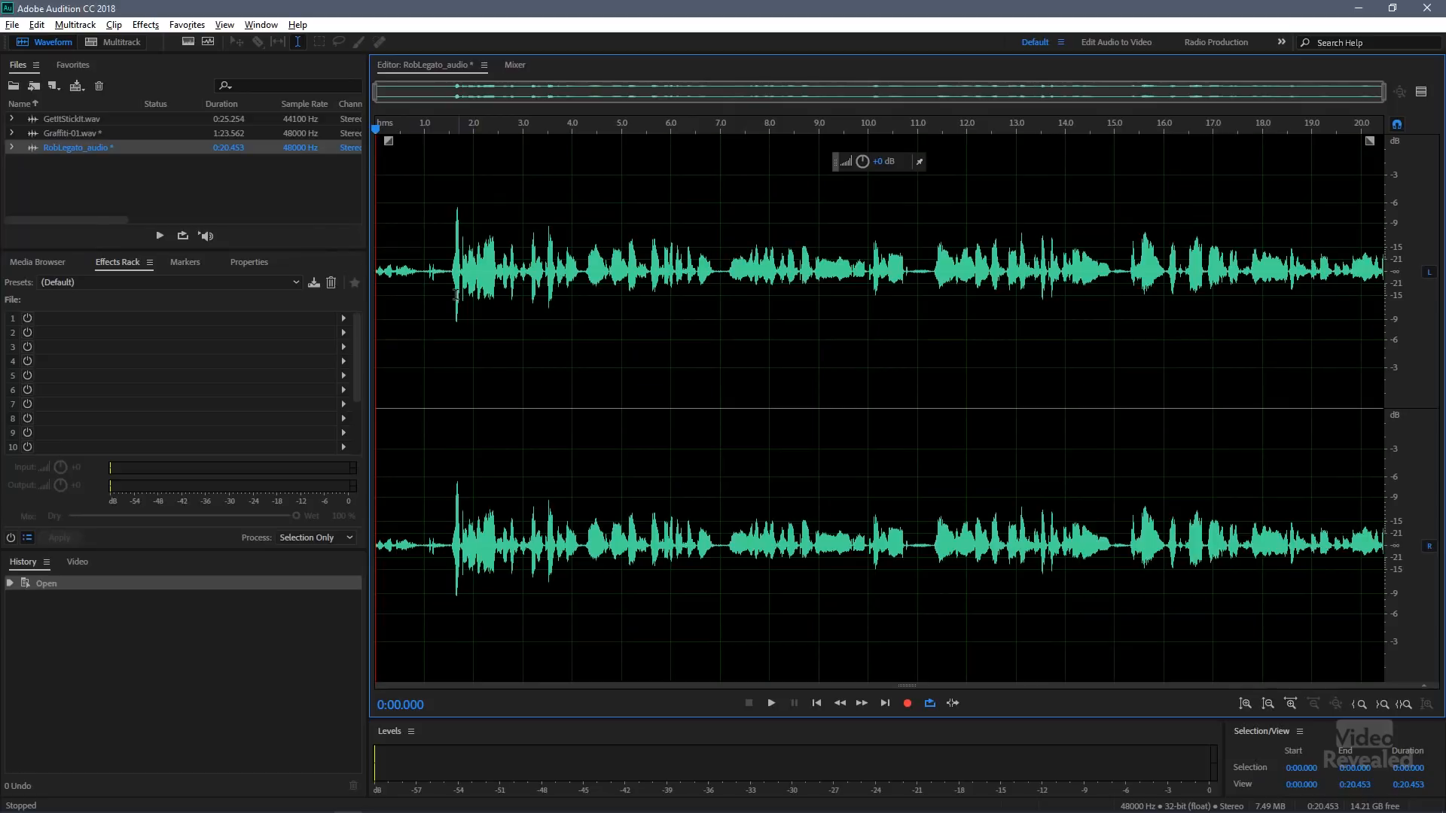
{"action": "left_click", "coordinate": [144, 24]}
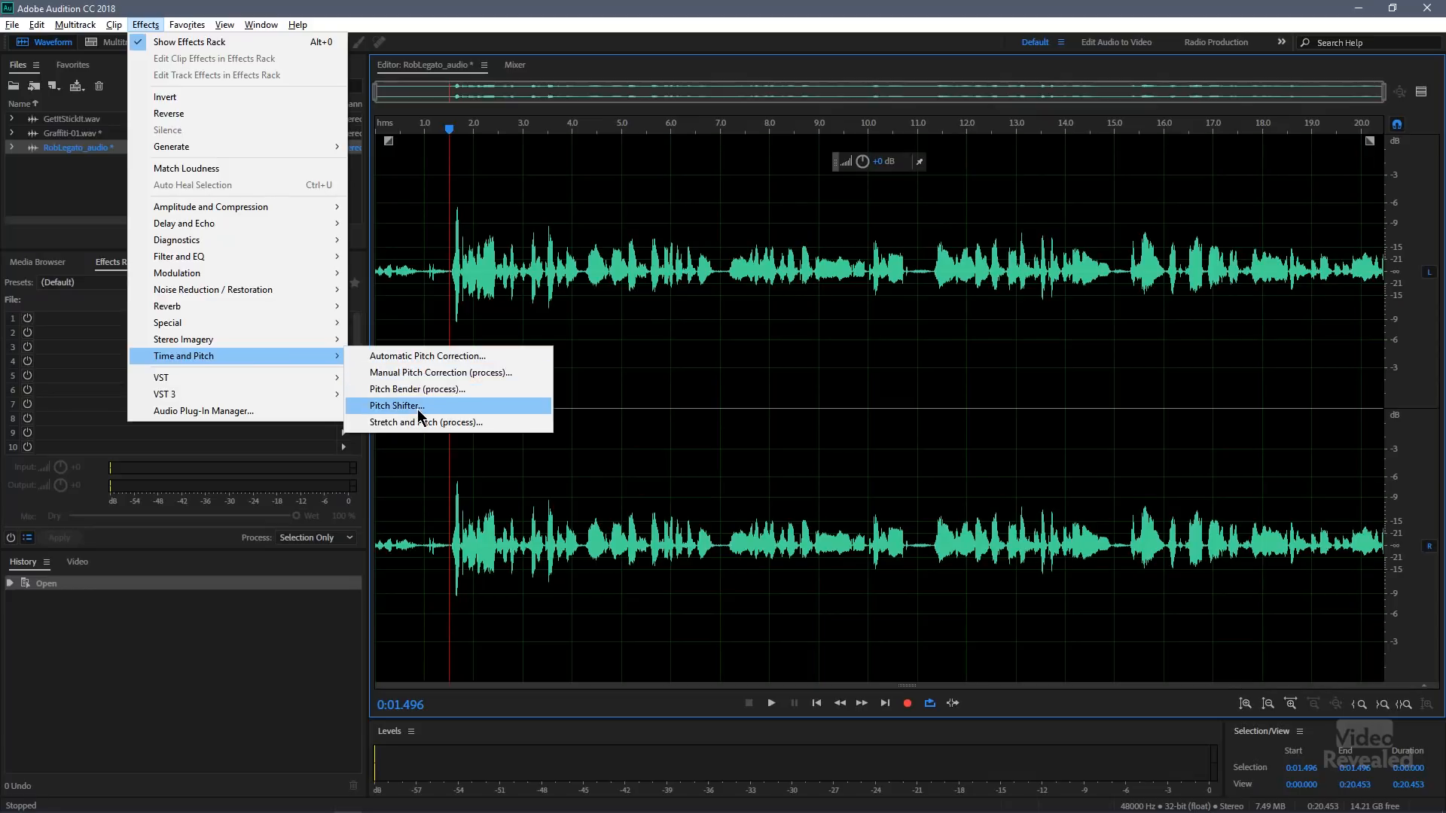
{"action": "left_click", "coordinate": [417, 388]}
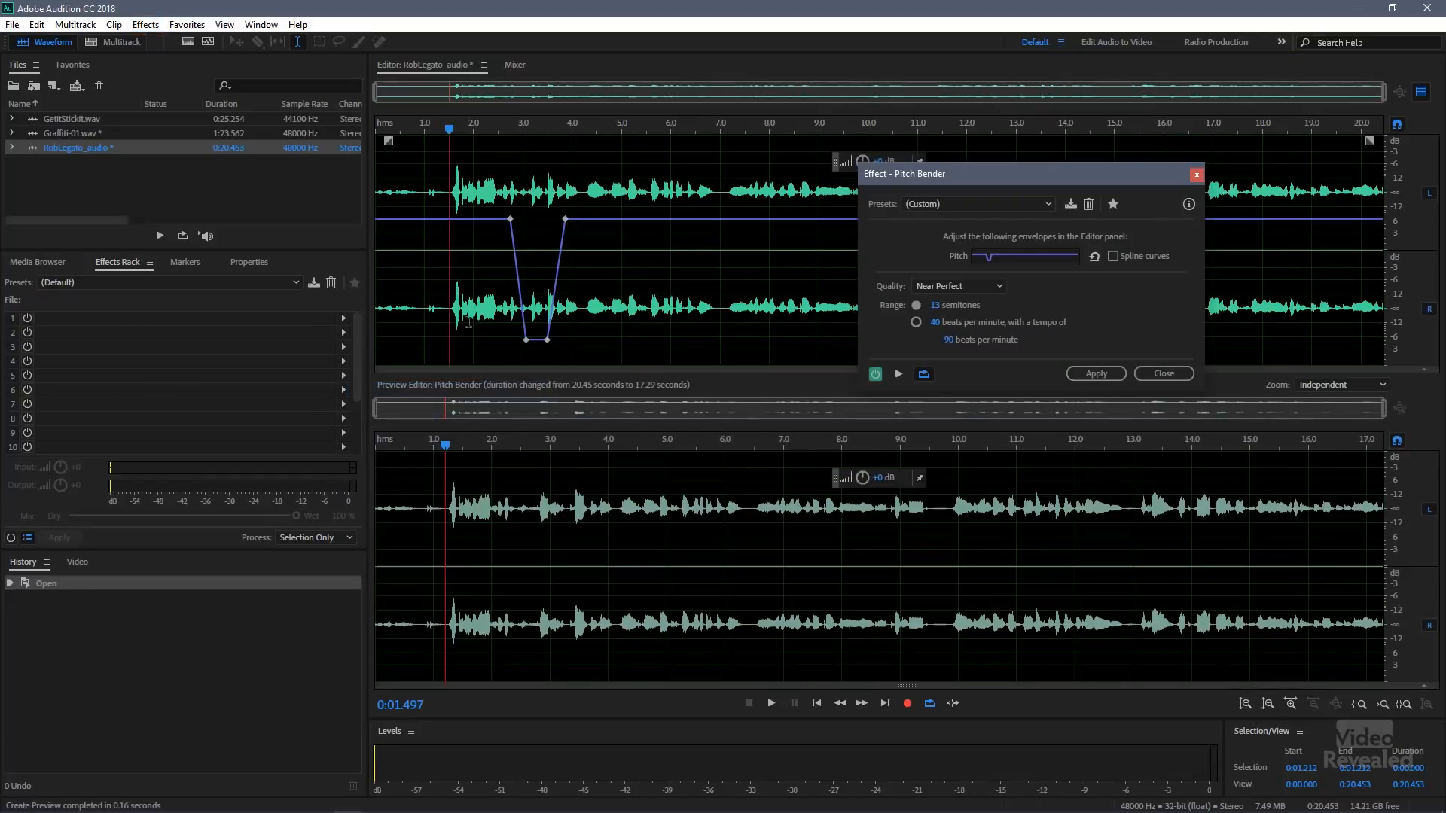
{"action": "left_click", "coordinate": [1047, 203]}
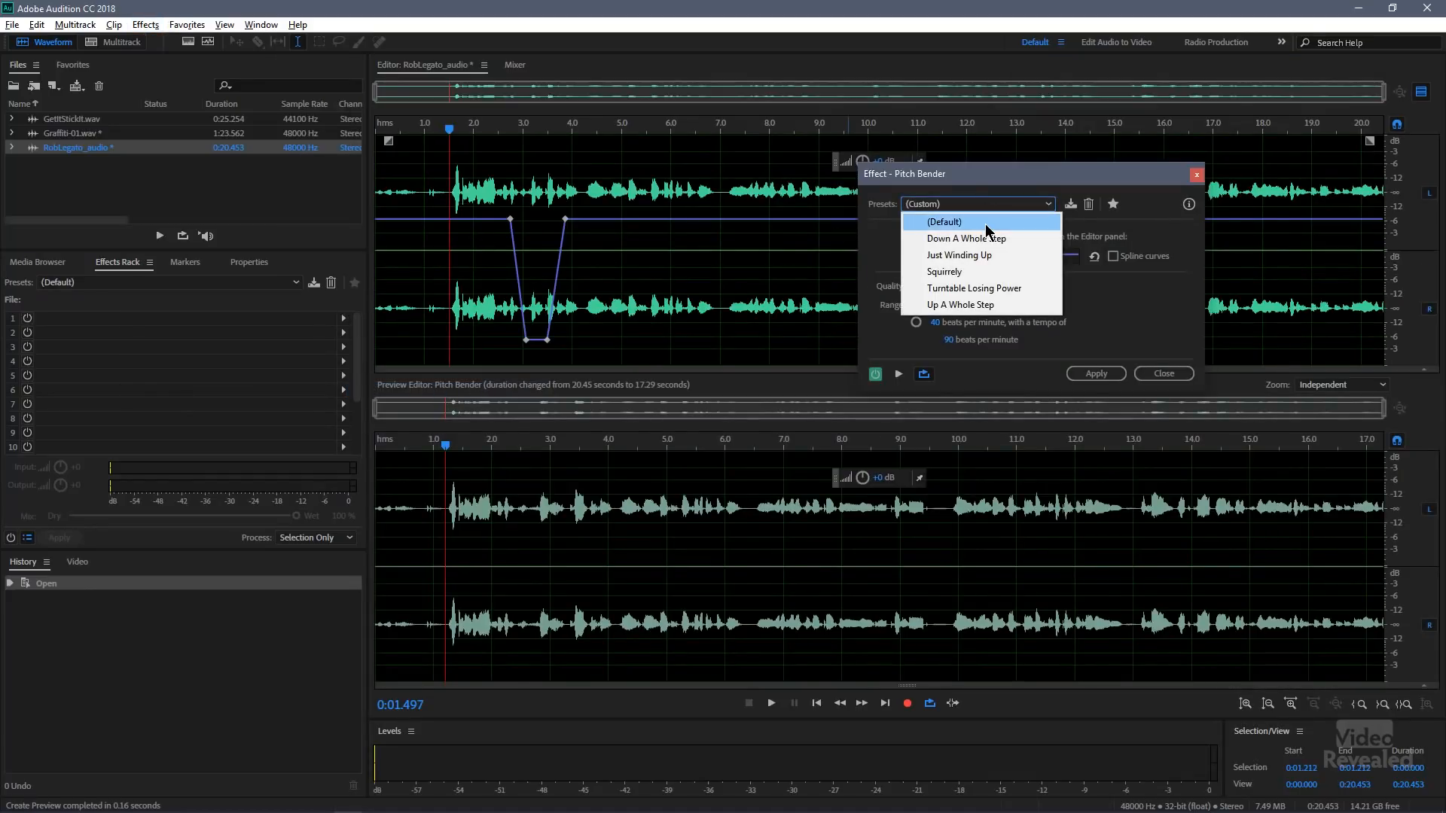
{"action": "left_click", "coordinate": [945, 222]}
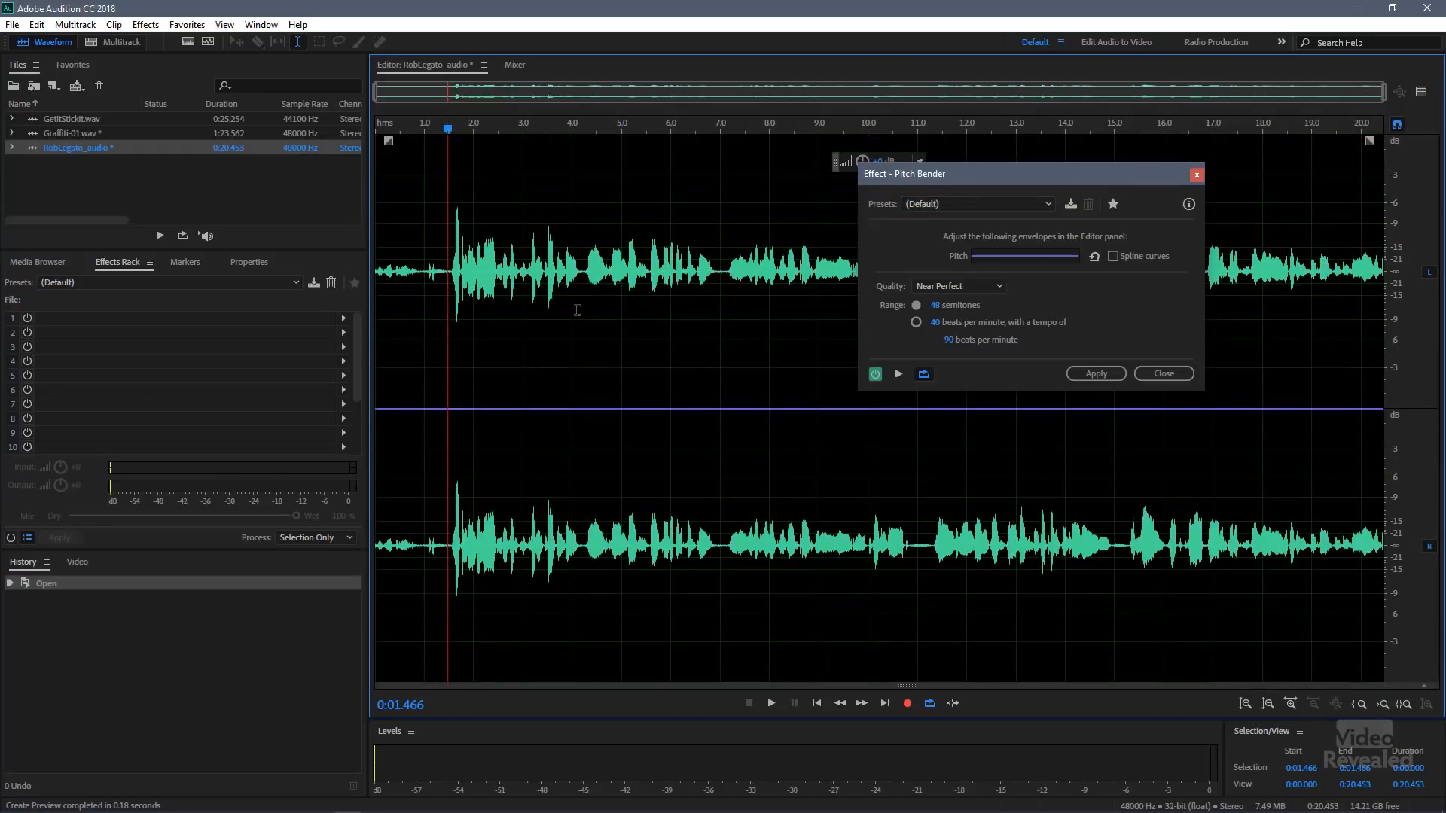
{"action": "mouse_move", "coordinate": [453, 418]}
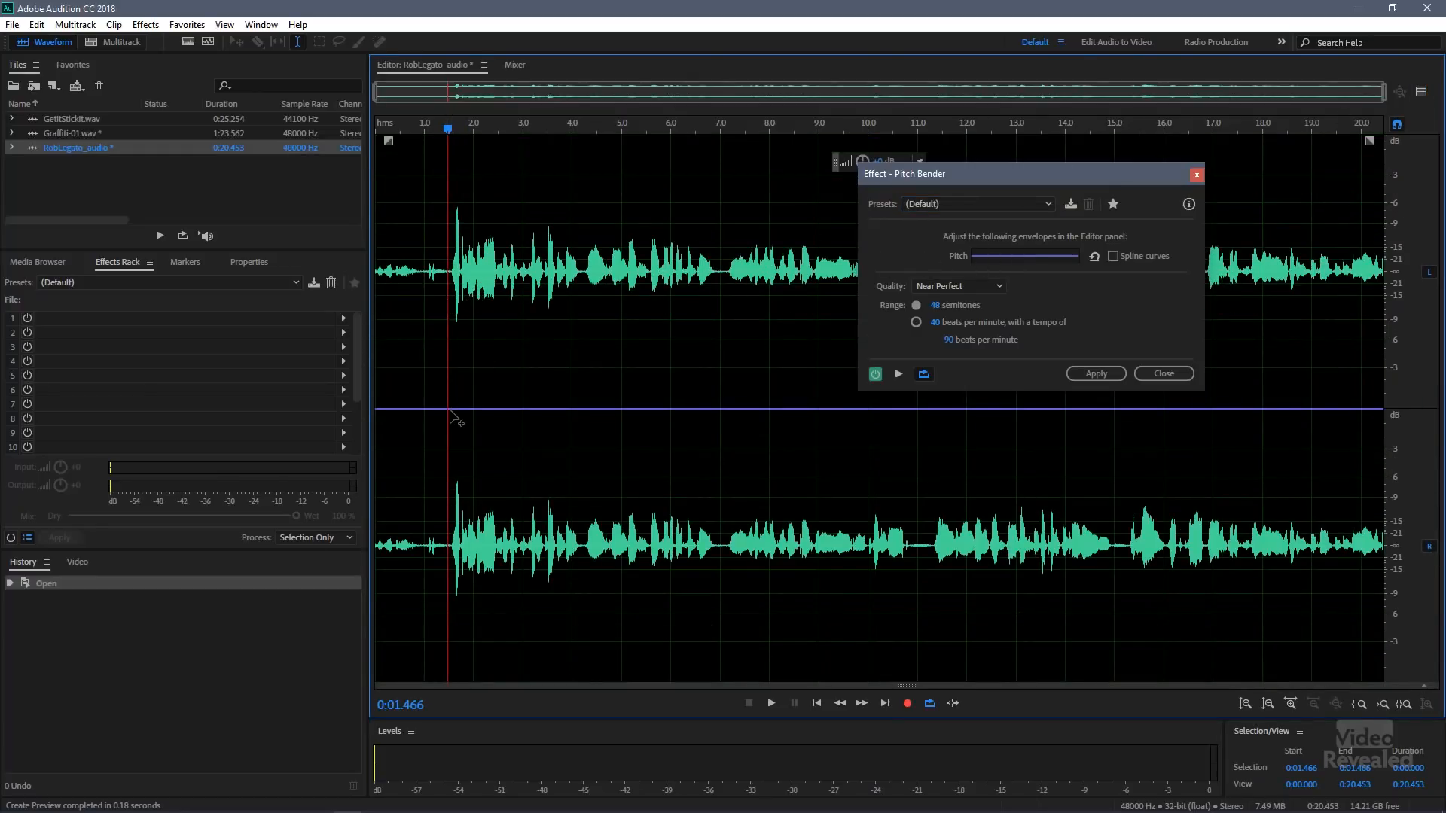
{"action": "left_click", "coordinate": [477, 408]}
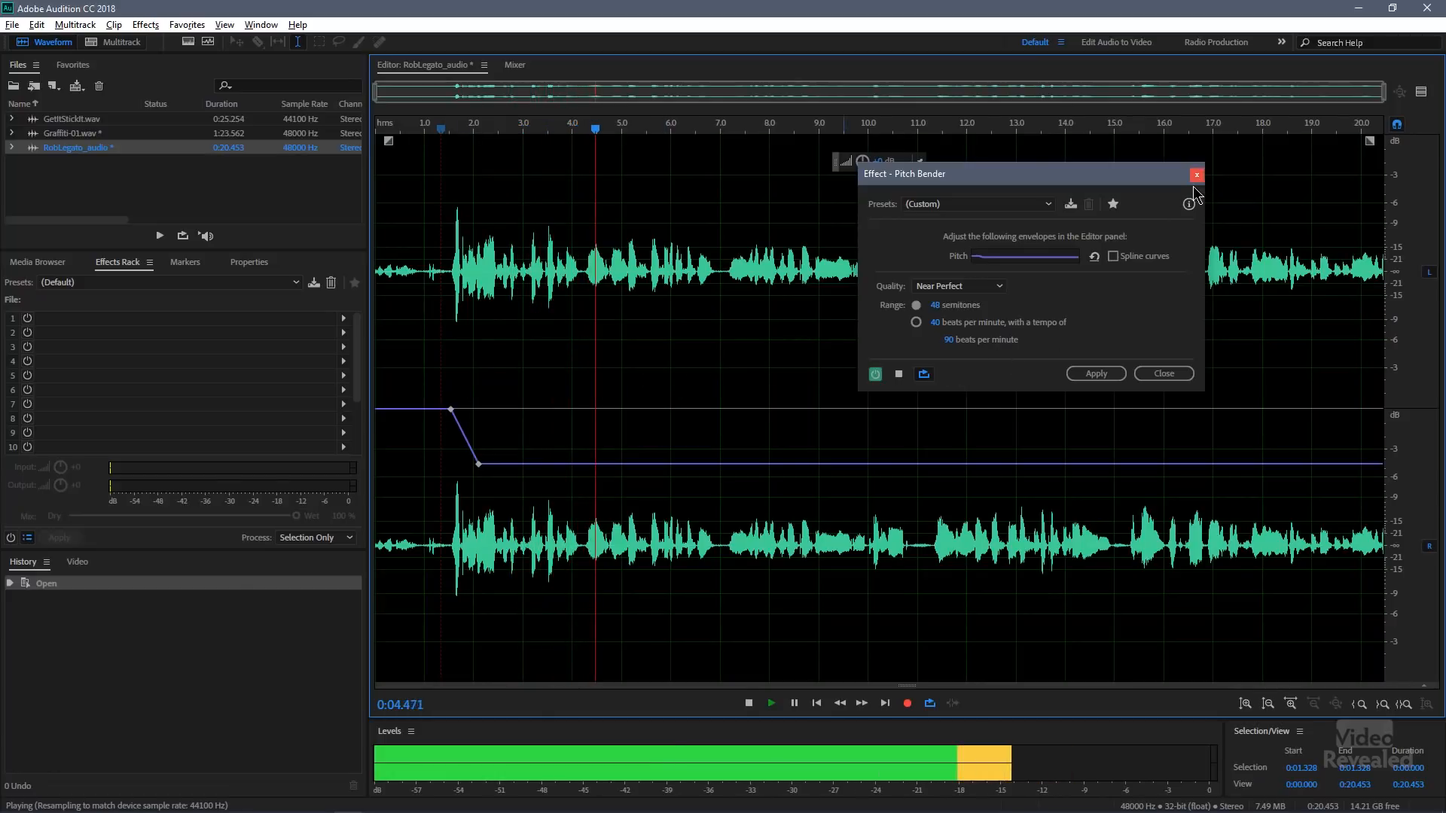
{"action": "left_click", "coordinate": [1196, 175]}
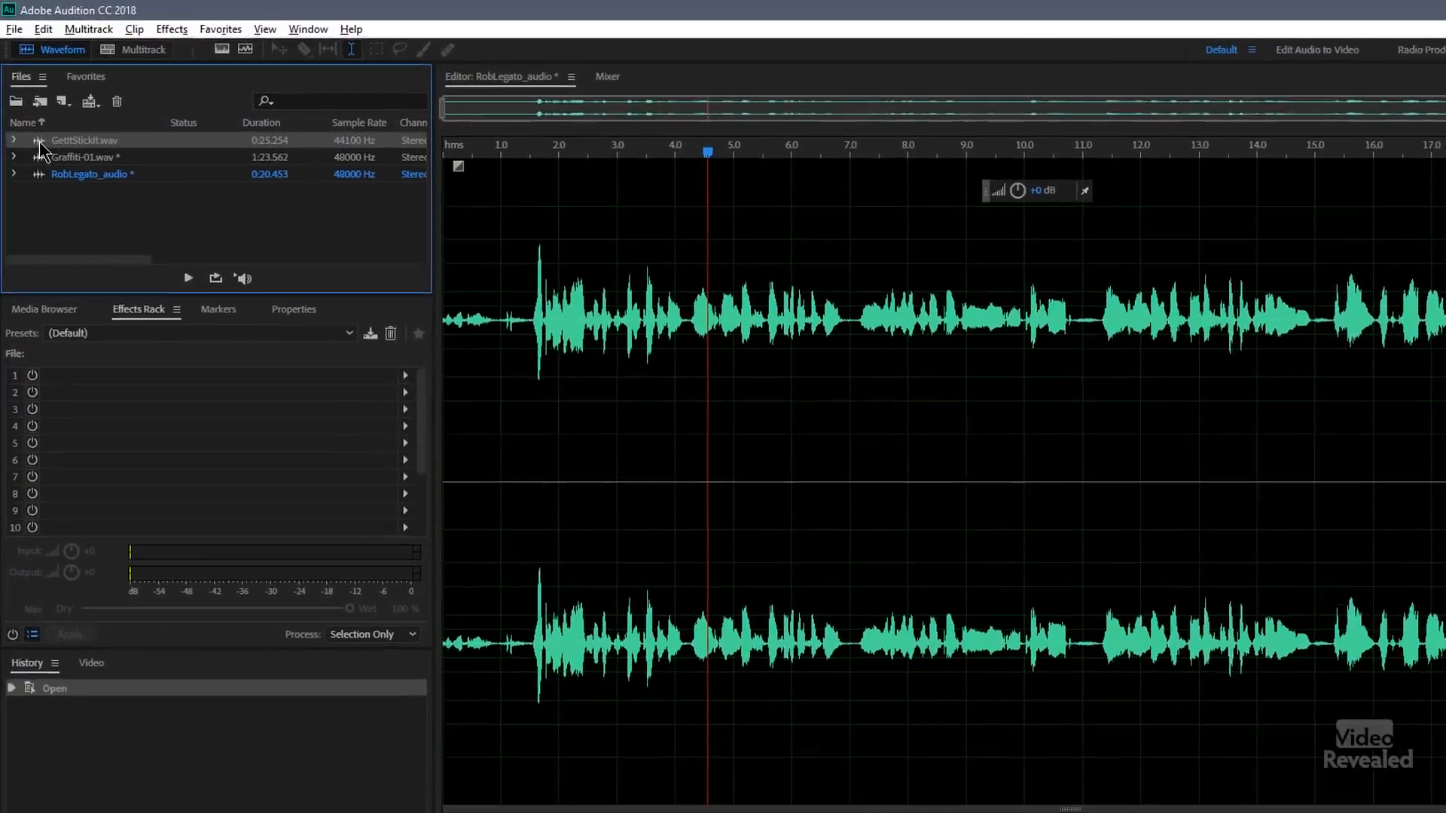
Insert GetItStickIt.wav into a new multitrack session on Track 1 and show its Clip Effects rack
{"action": "right_click", "coordinate": [83, 140]}
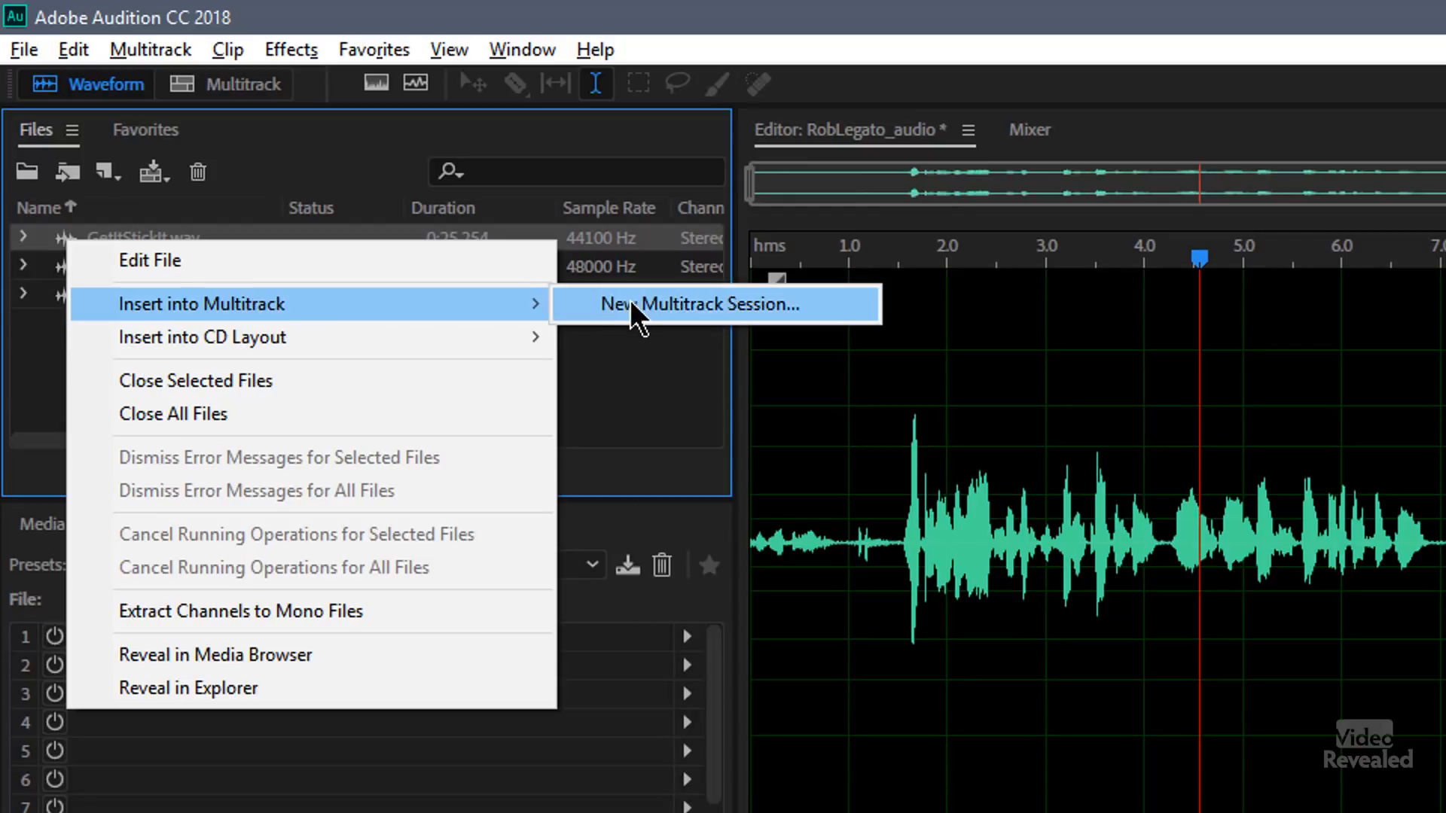
{"action": "left_click", "coordinate": [703, 304]}
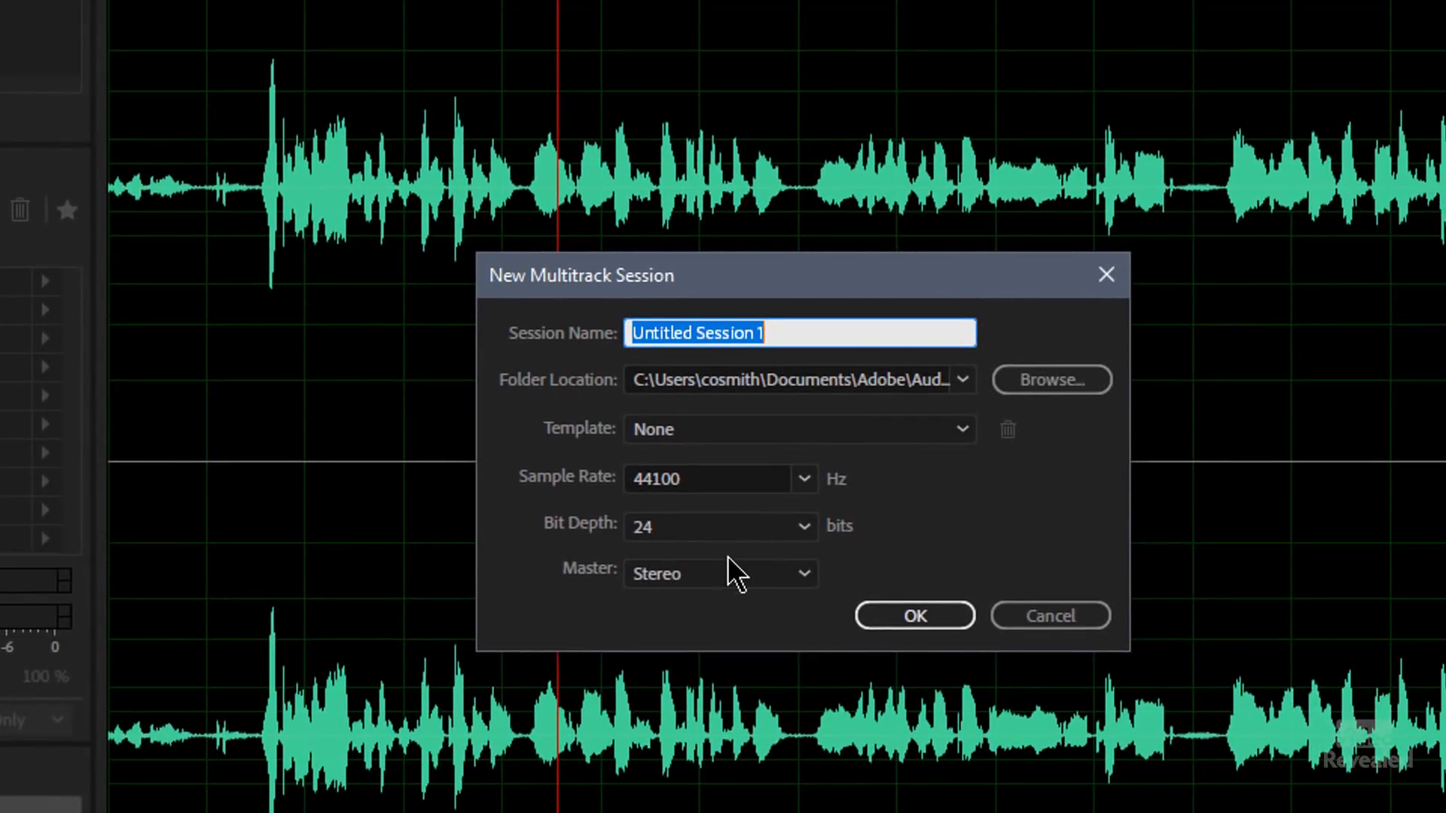
{"action": "left_click", "coordinate": [913, 614]}
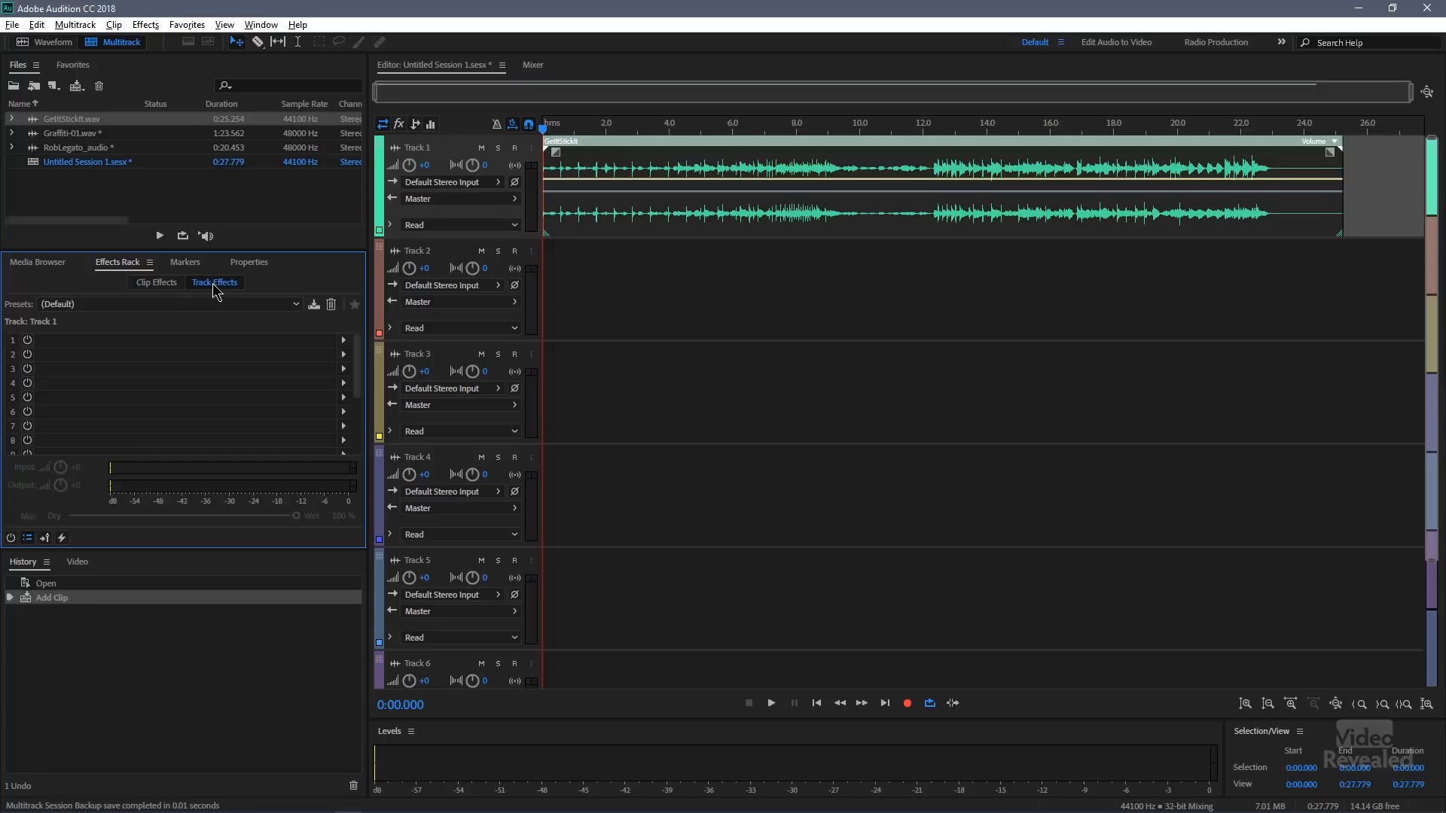
{"action": "left_click", "coordinate": [155, 281]}
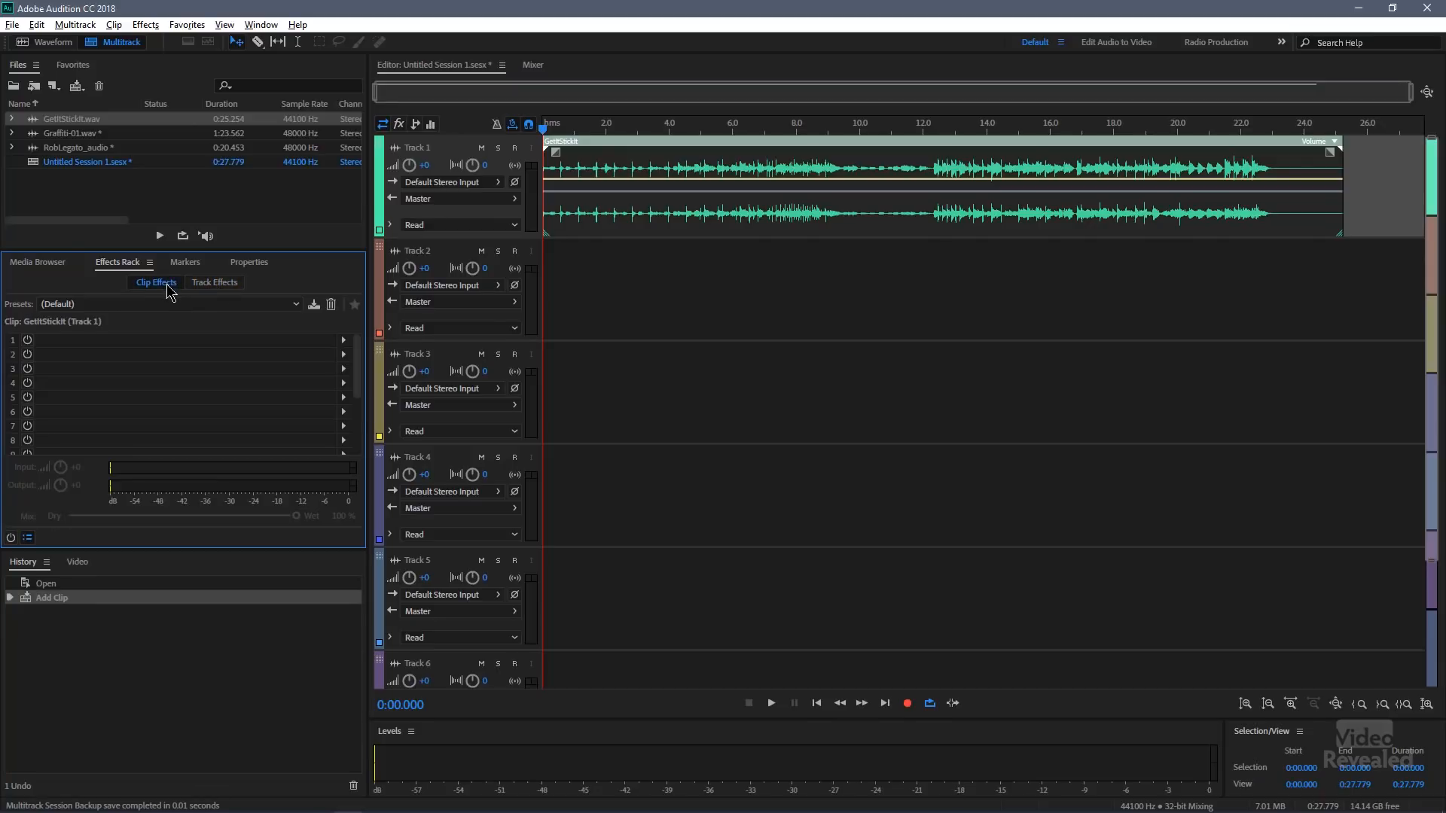
{"action": "mouse_move", "coordinate": [348, 286]}
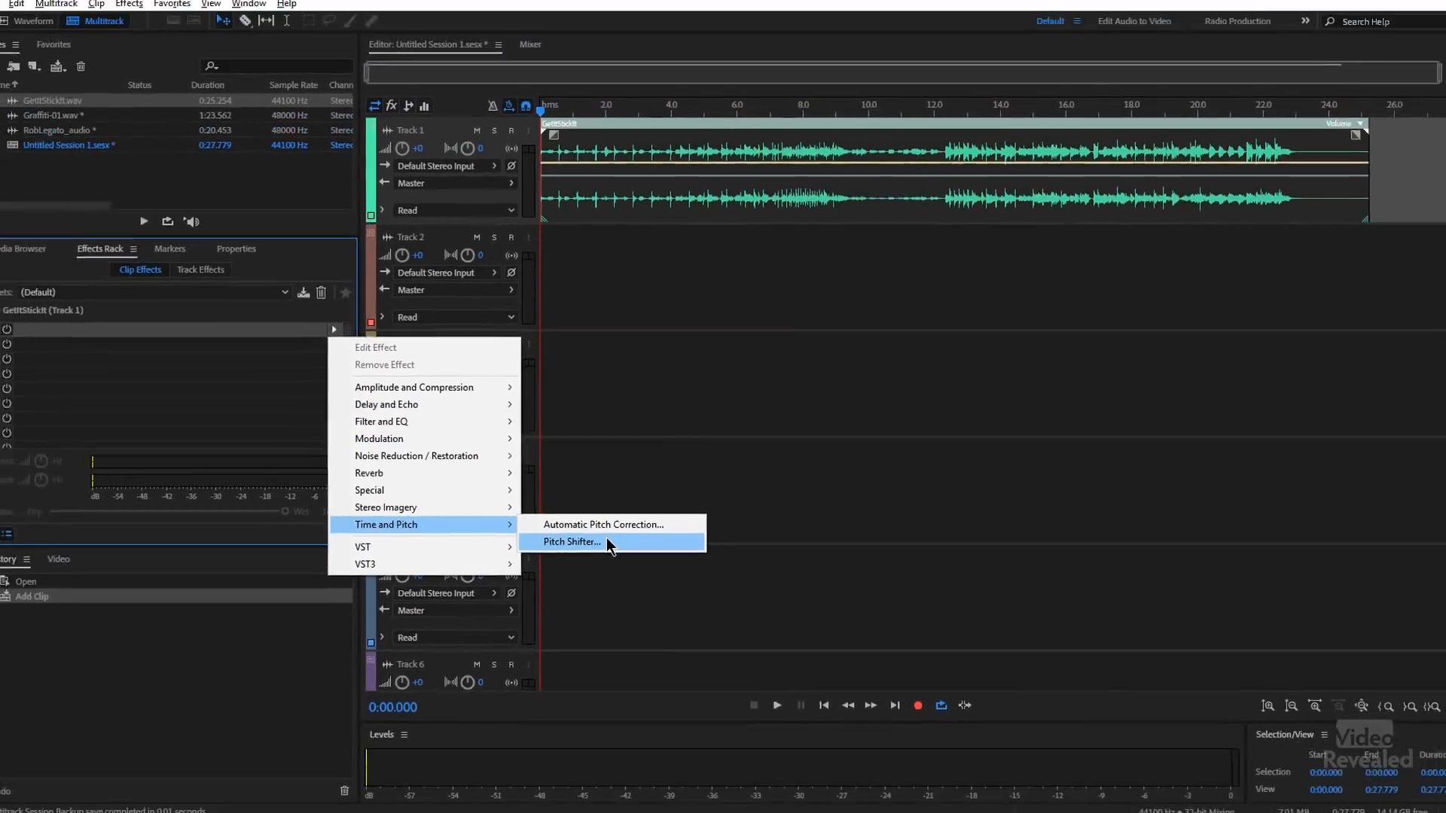
Add Time and Pitch > Pitch Shifter to the clip's first effects slot at default settings
{"action": "left_click", "coordinate": [571, 542]}
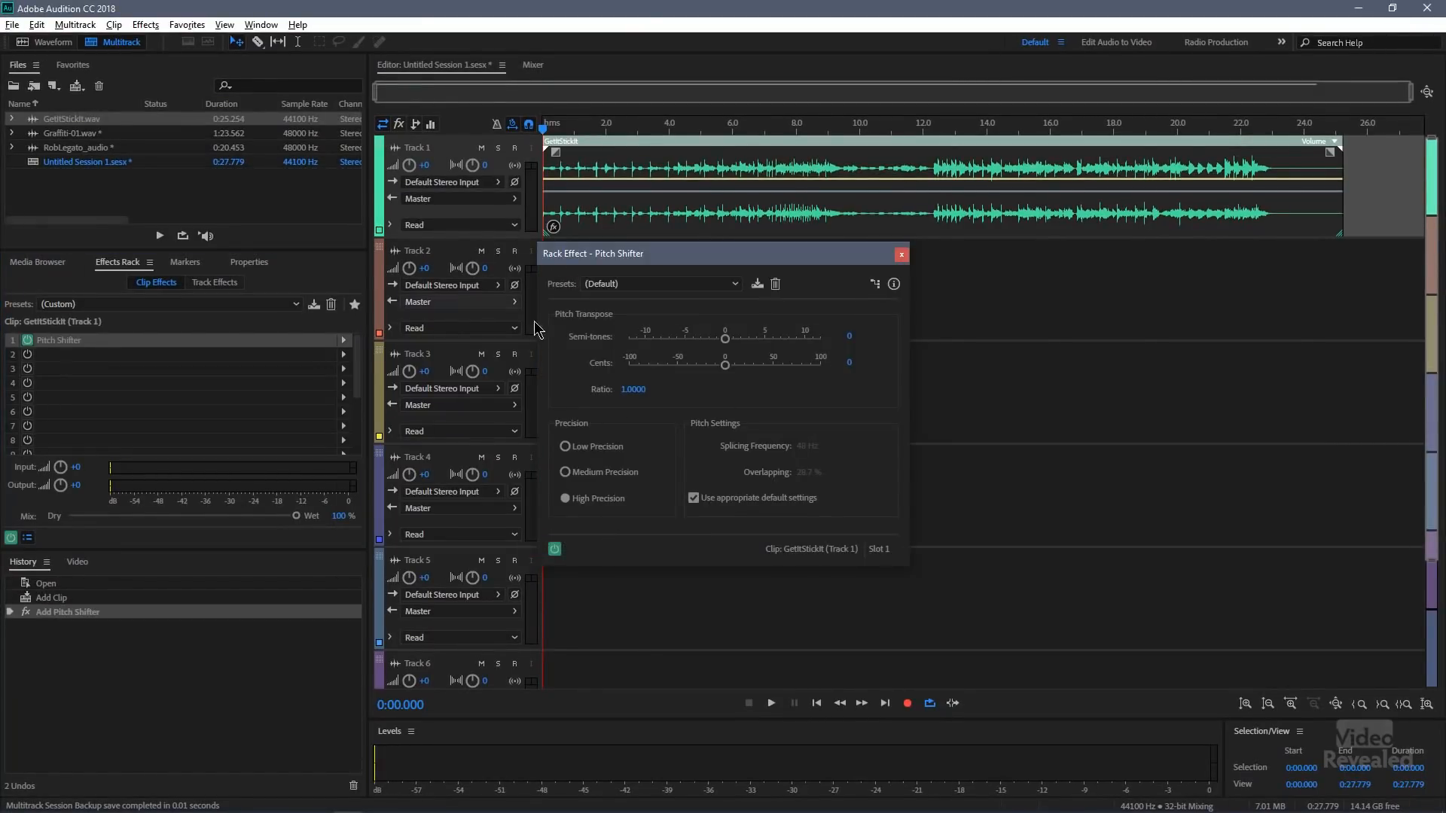
{"action": "mouse_move", "coordinate": [832, 289]}
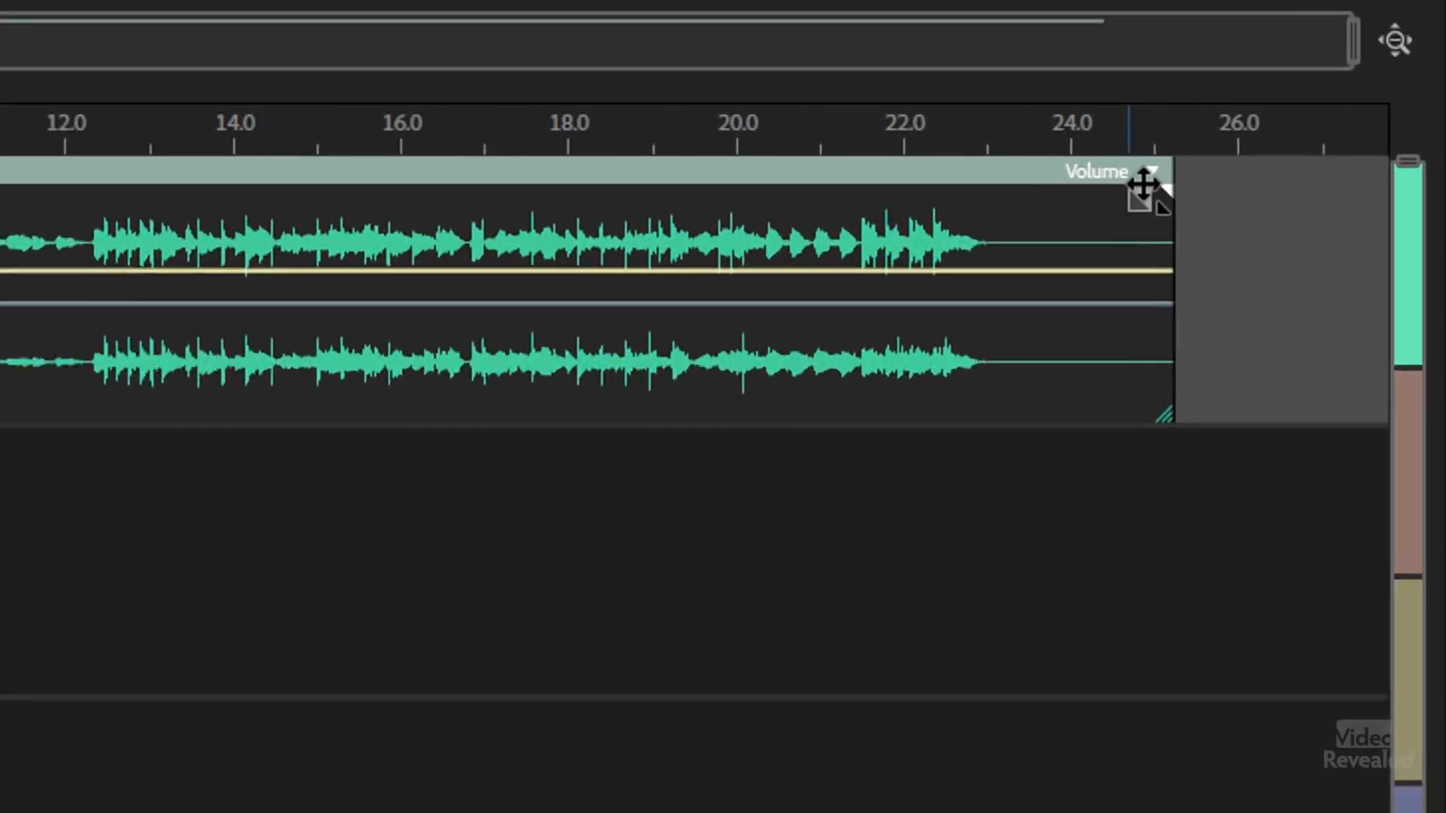
{"action": "left_click", "coordinate": [1145, 178]}
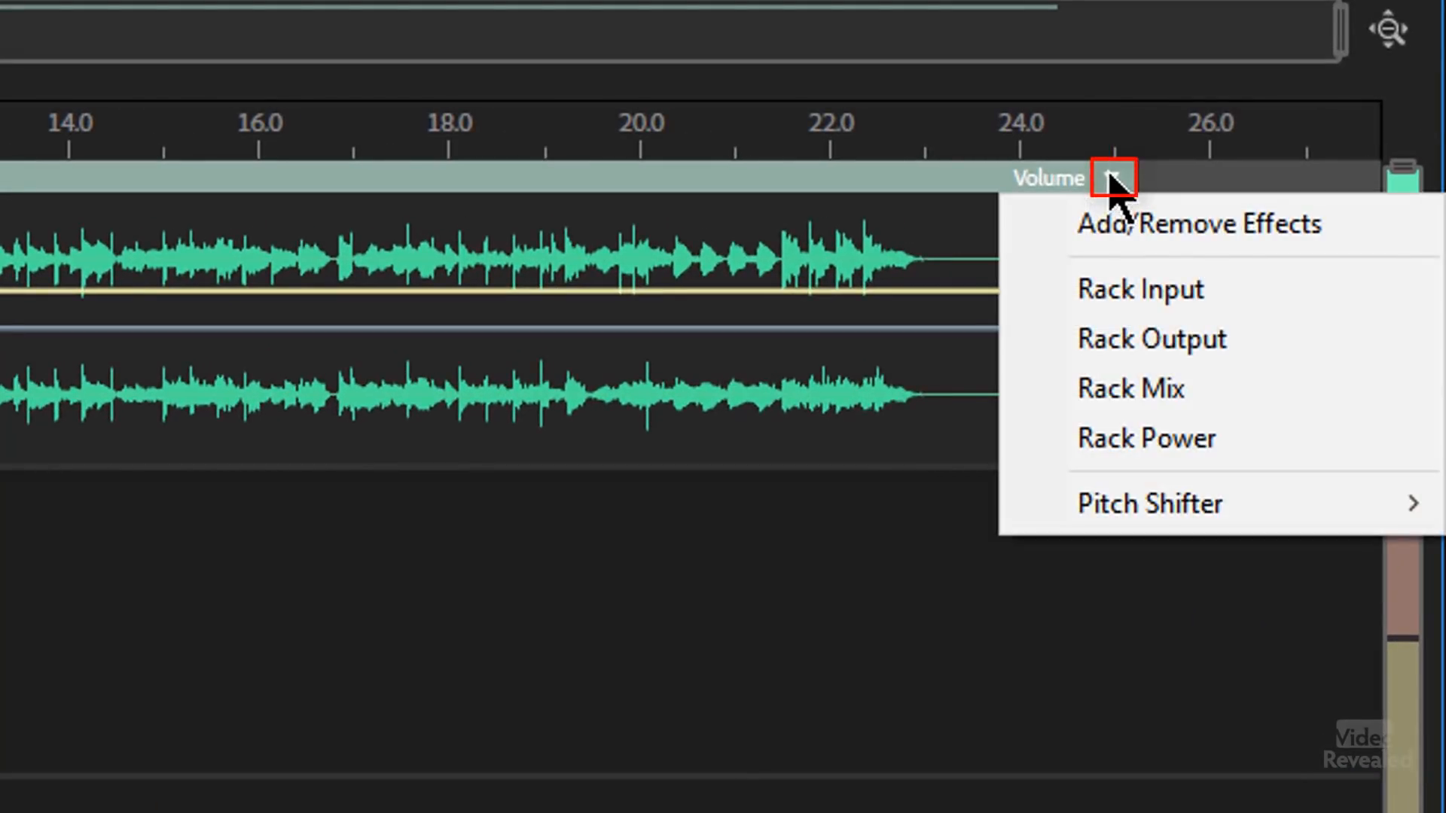
{"action": "mouse_move", "coordinate": [1149, 503]}
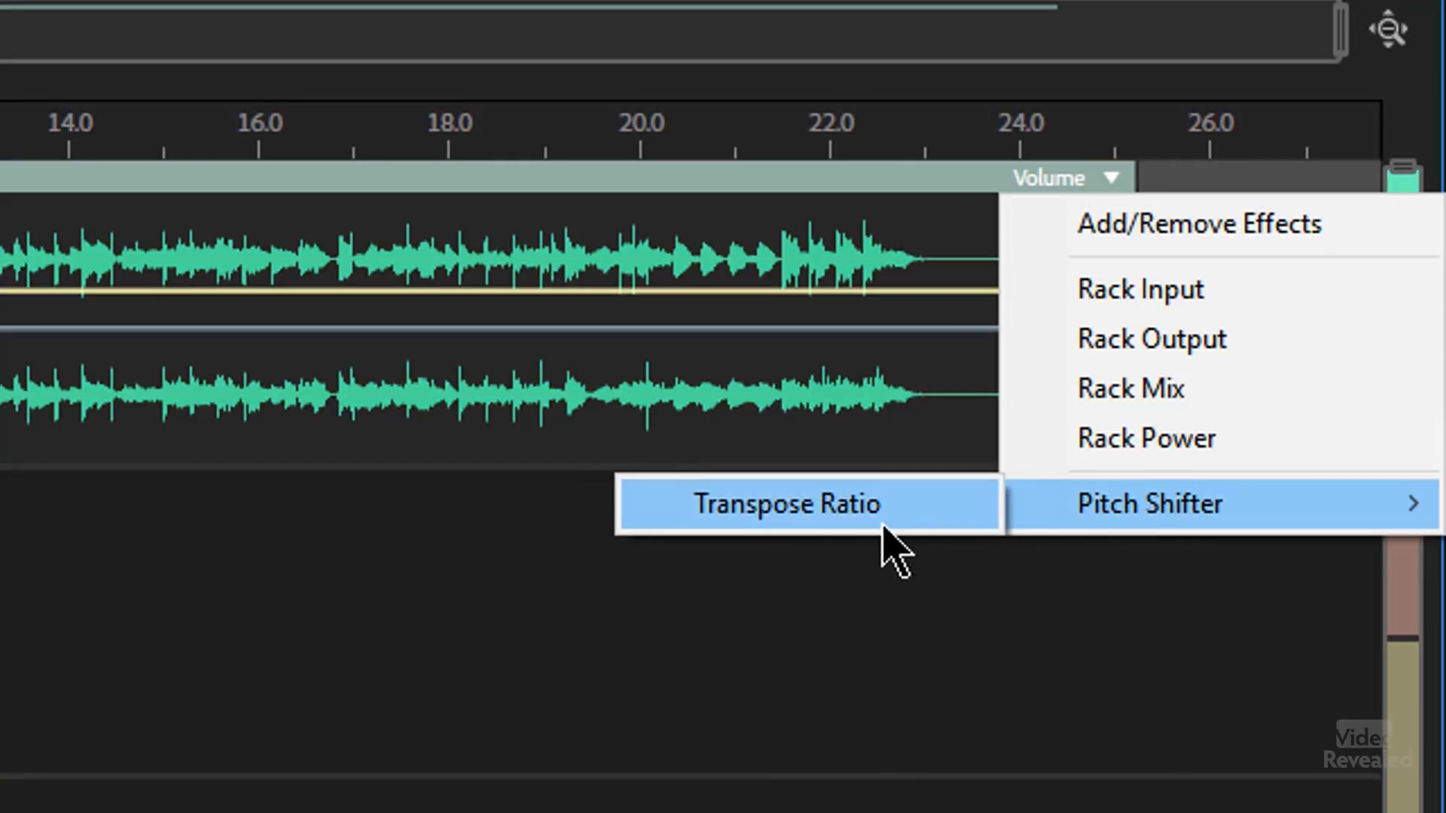
{"action": "mouse_move", "coordinate": [834, 526]}
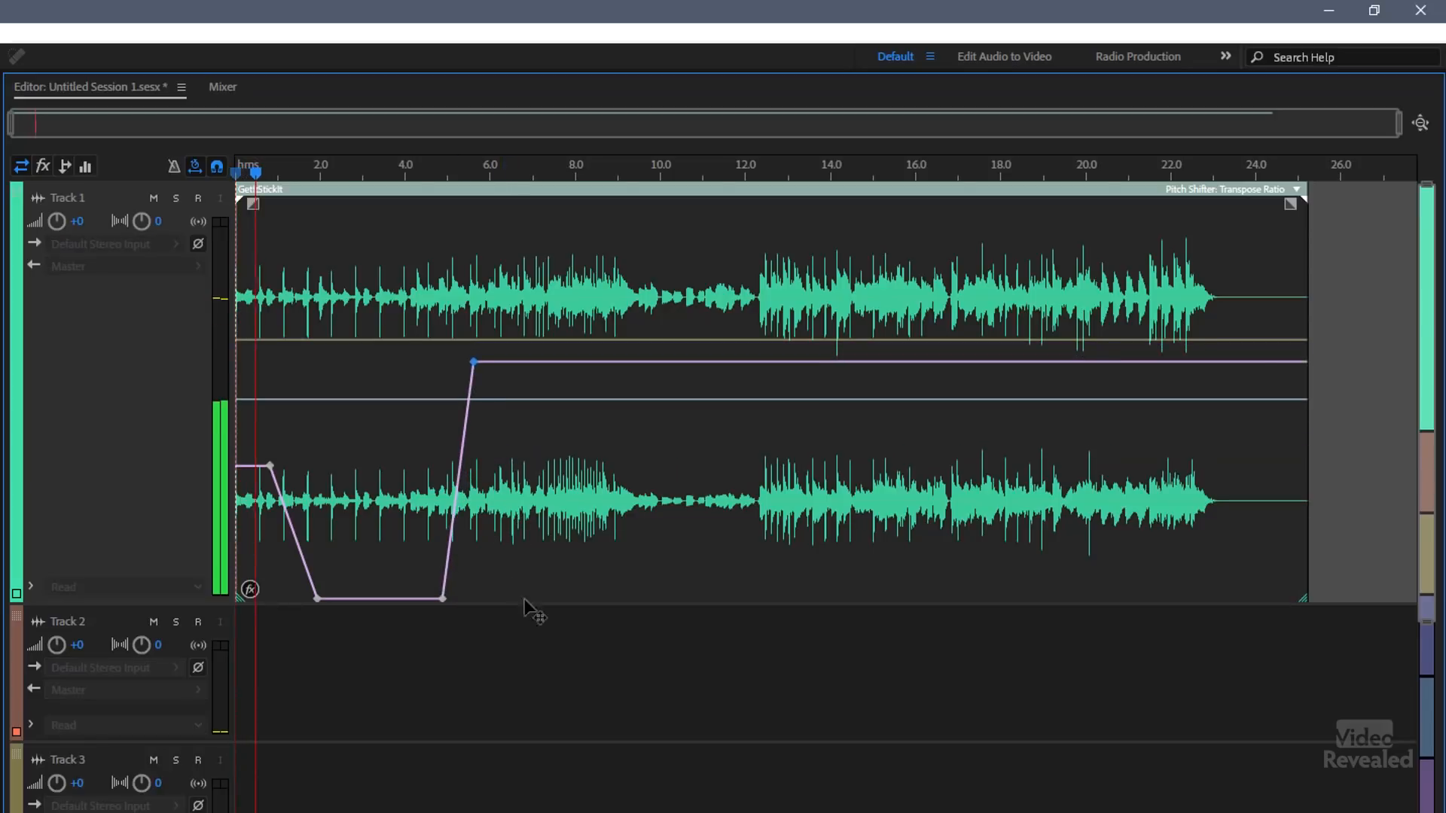
Play back the clip to hear the keyframed Transpose Ratio dip and rise
{"action": "left_click", "coordinate": [341, 171]}
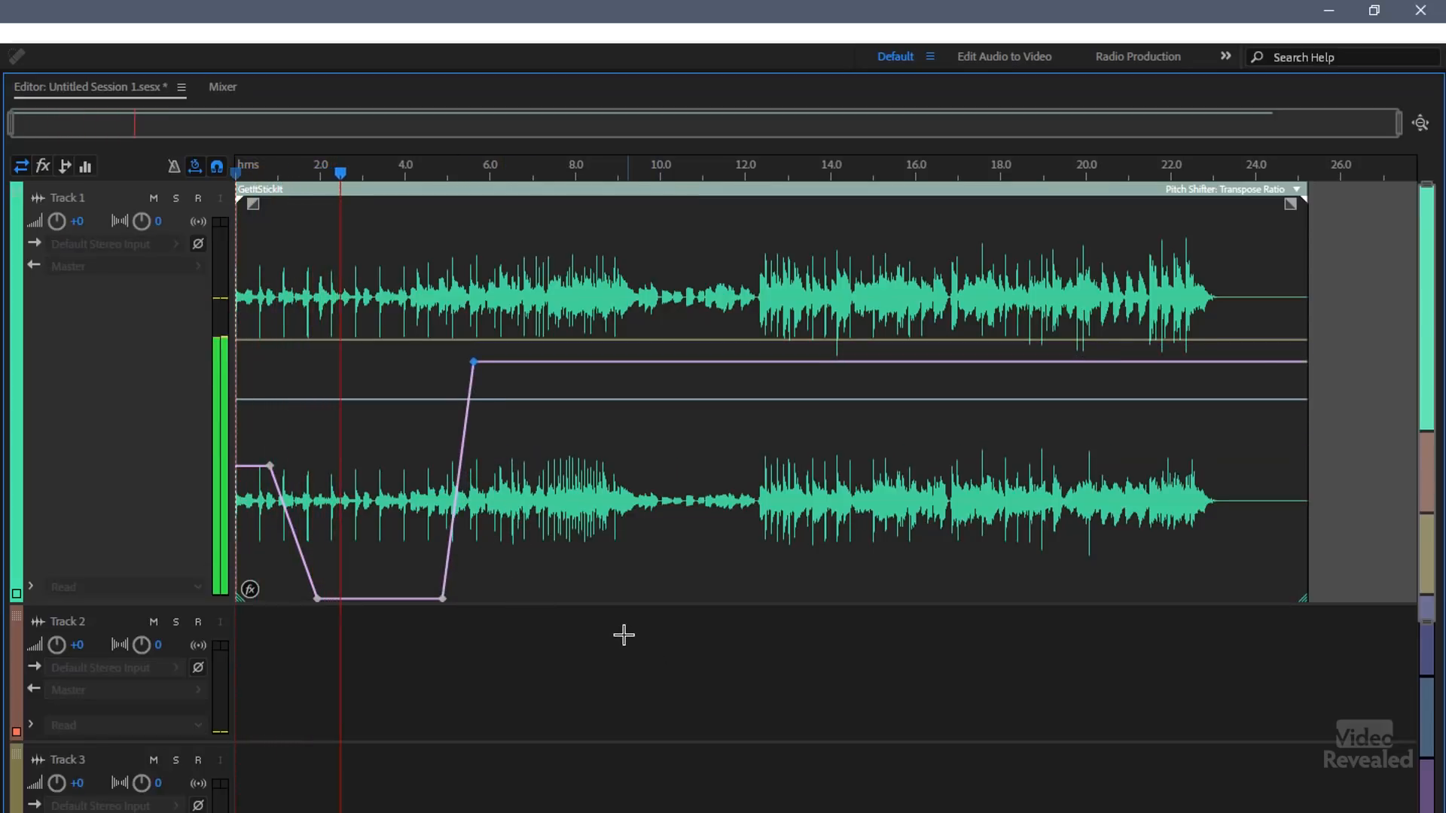
{"action": "left_click", "coordinate": [422, 172]}
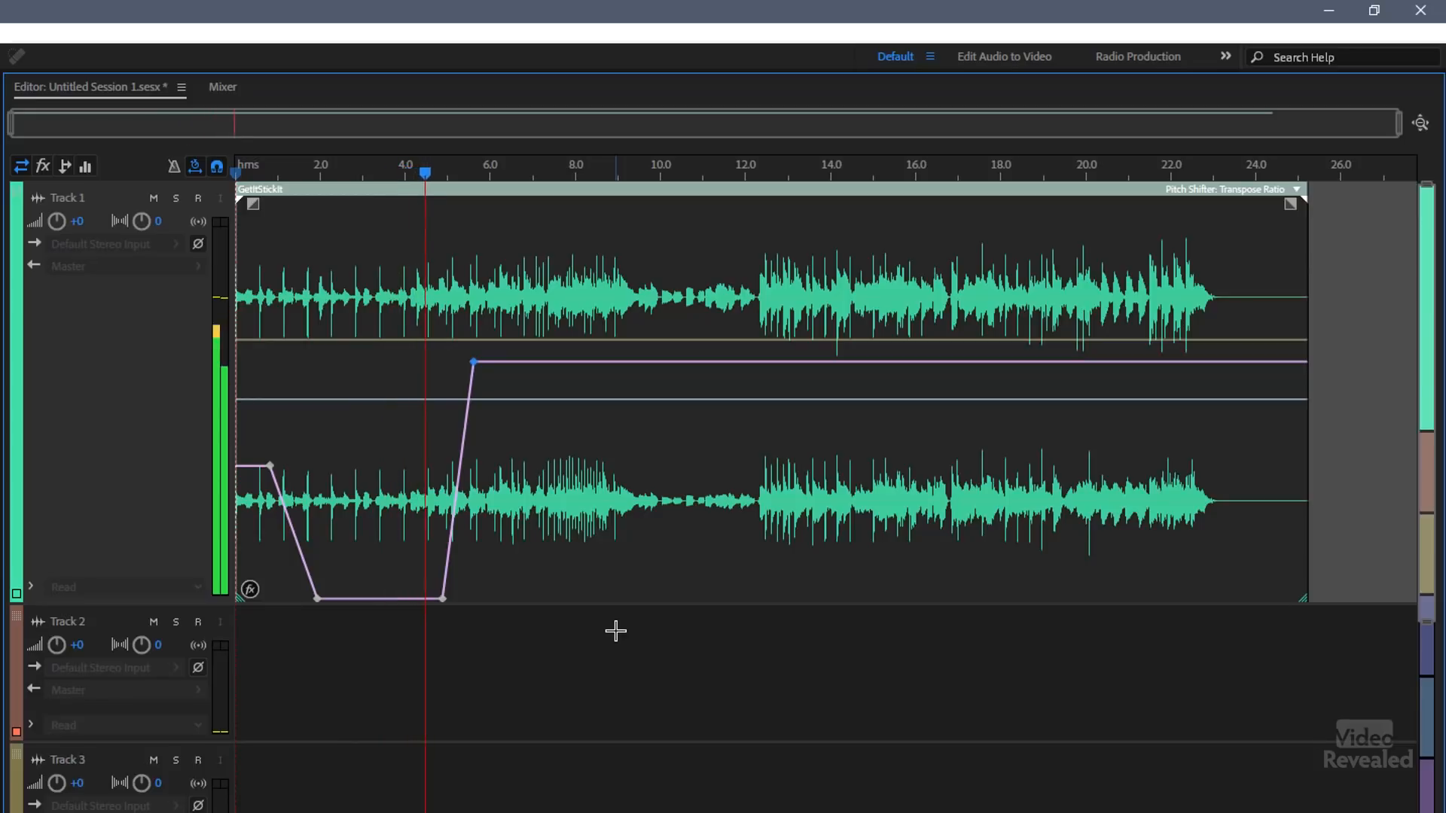